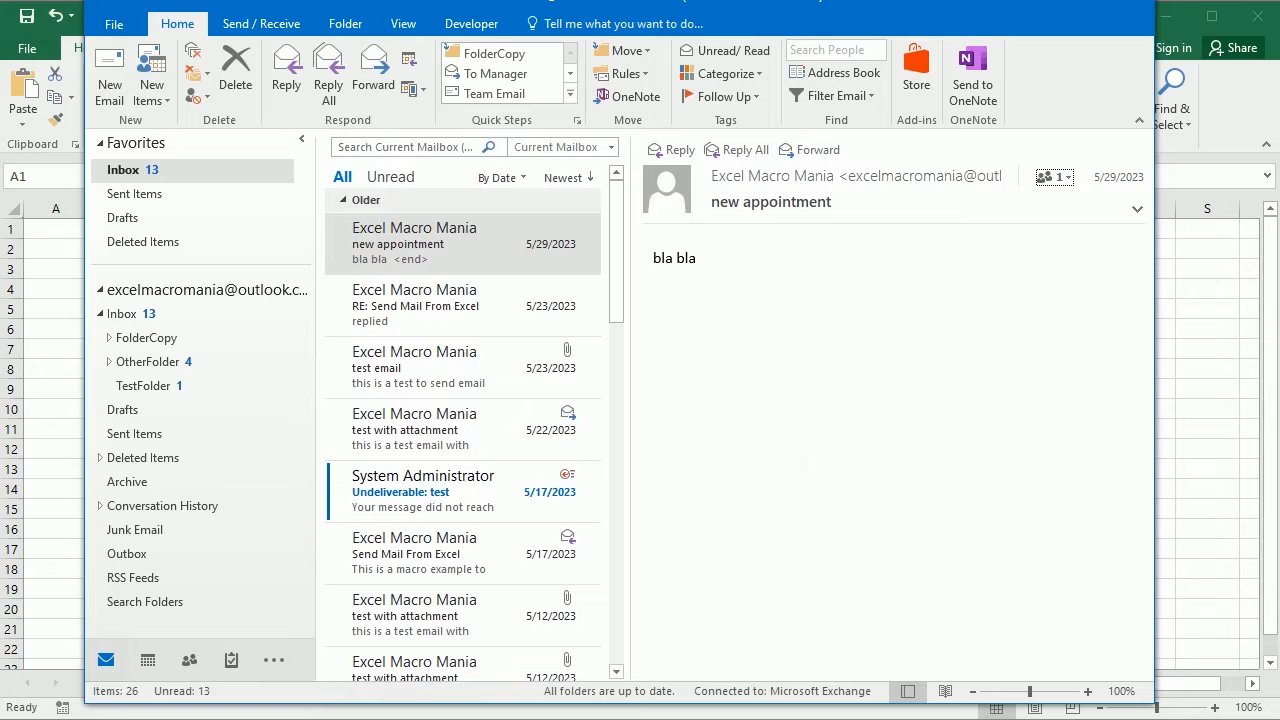
mouse_move(750, 230)
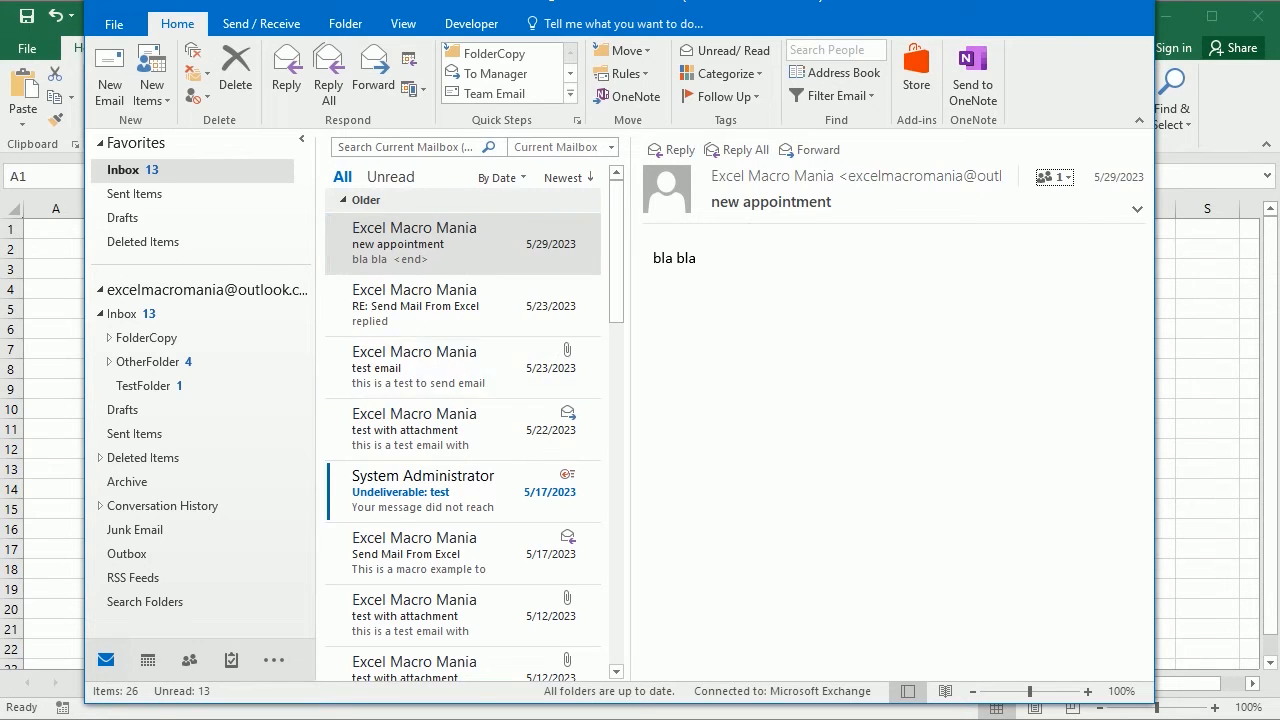
mouse_move(1056, 16)
type("R")
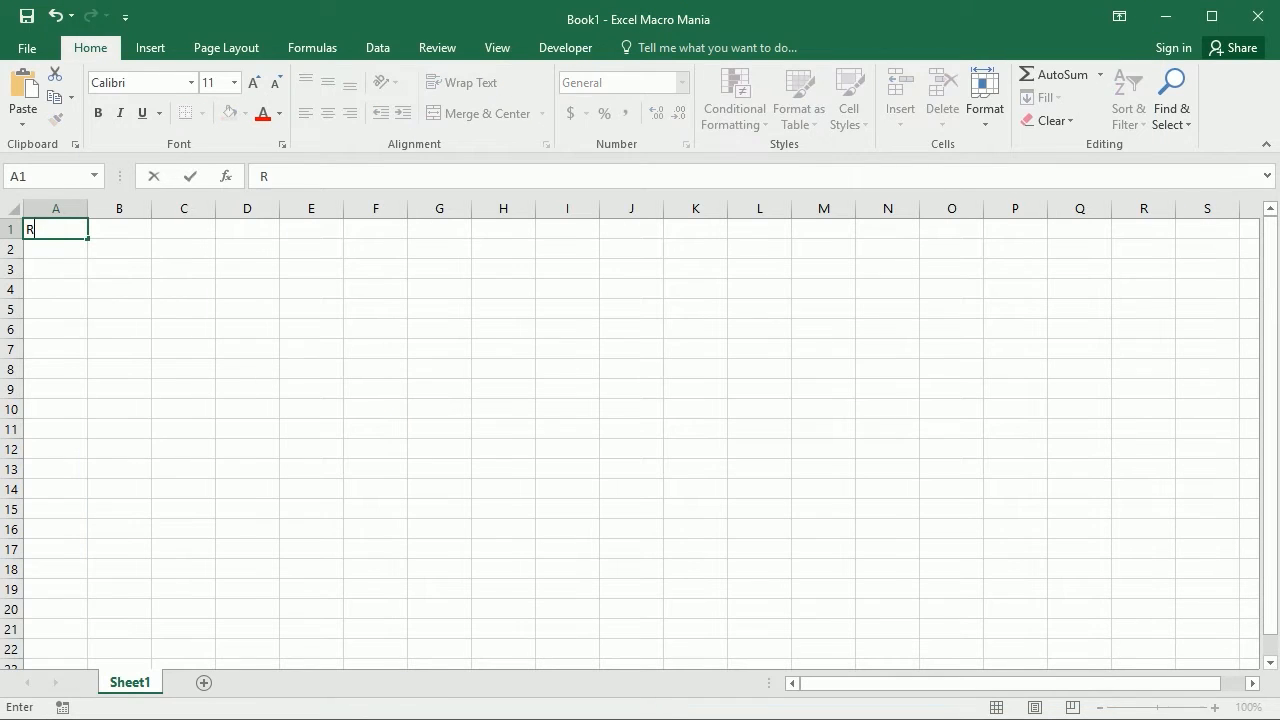
- Enter the headers Received Time, Sender Name, Subject, Body in cells A1 to D1
type("eceived Timne")
left_click(248, 230)
type("Body")
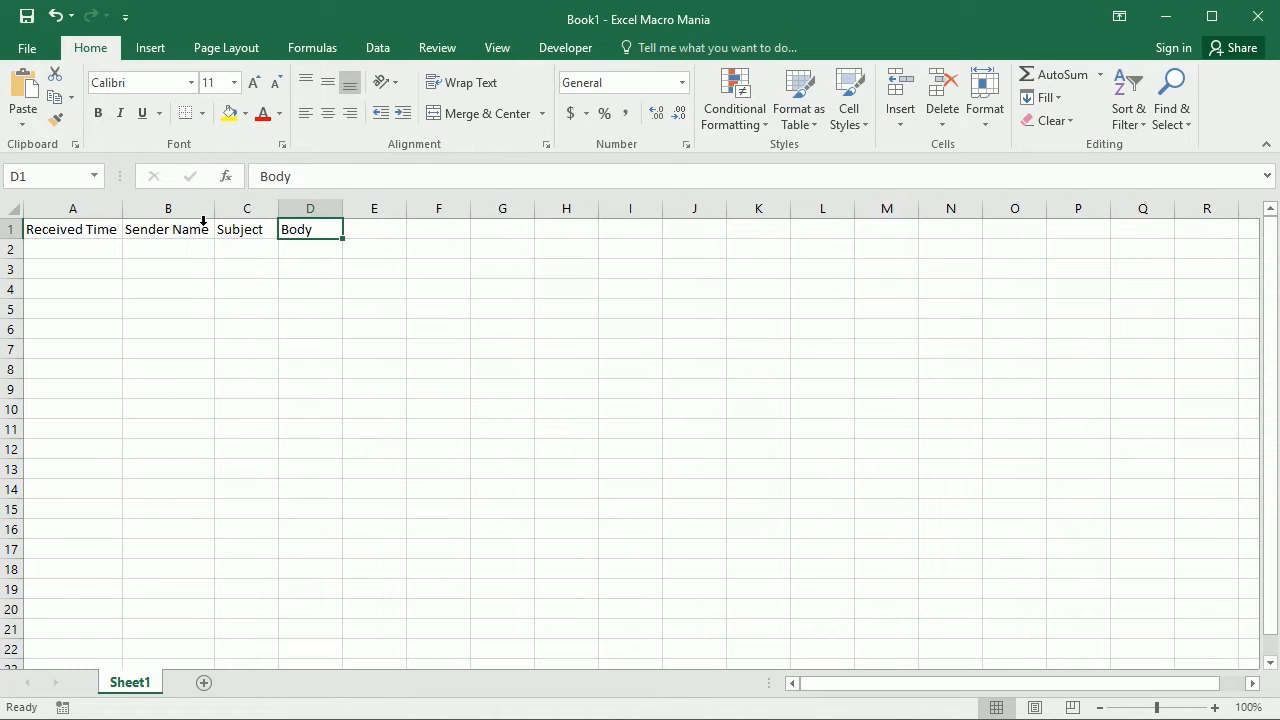
left_click_drag(340, 208, 886, 208)
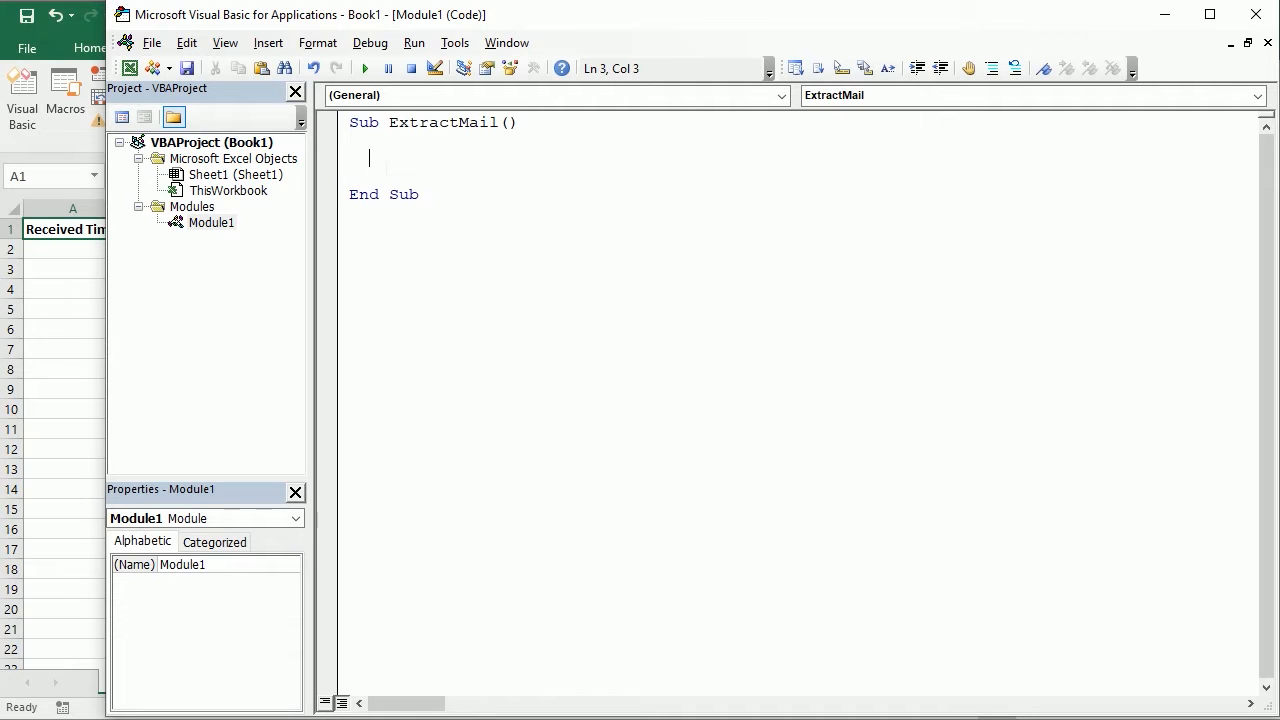
- Add the Microsoft Outlook 16.0 Object Library via Tools > References
left_click(454, 42)
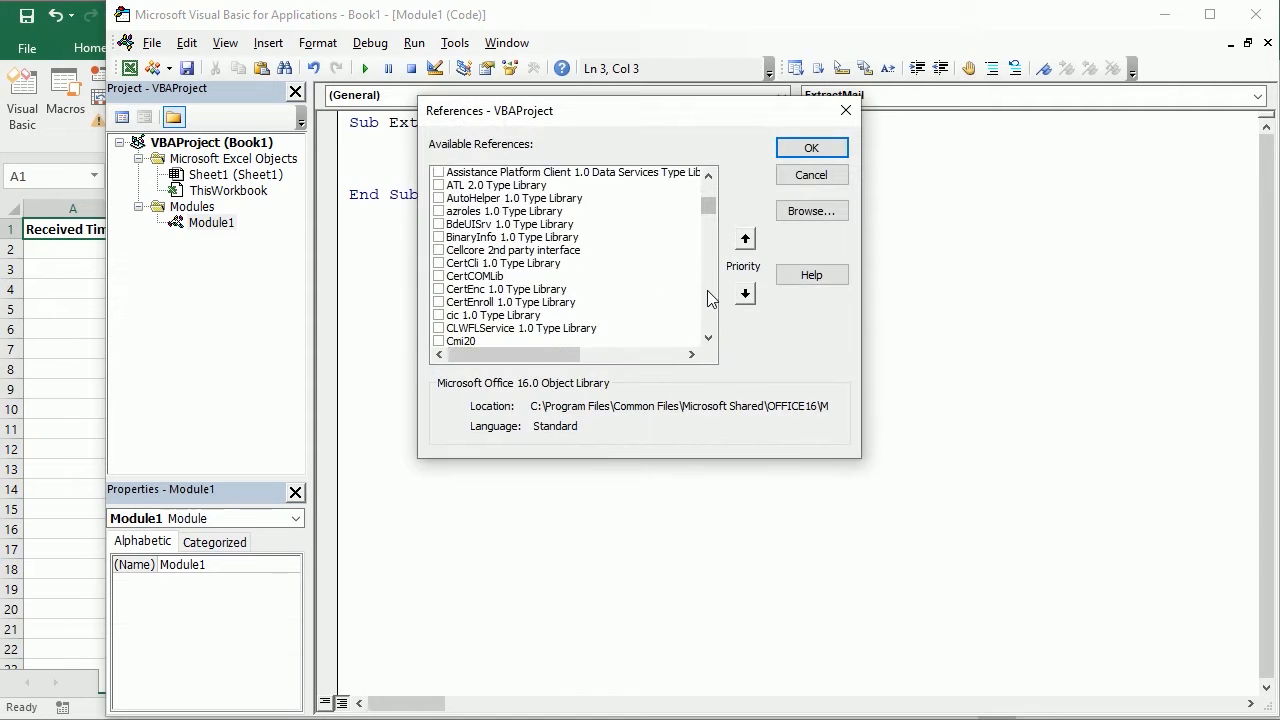
scroll("down", 3)
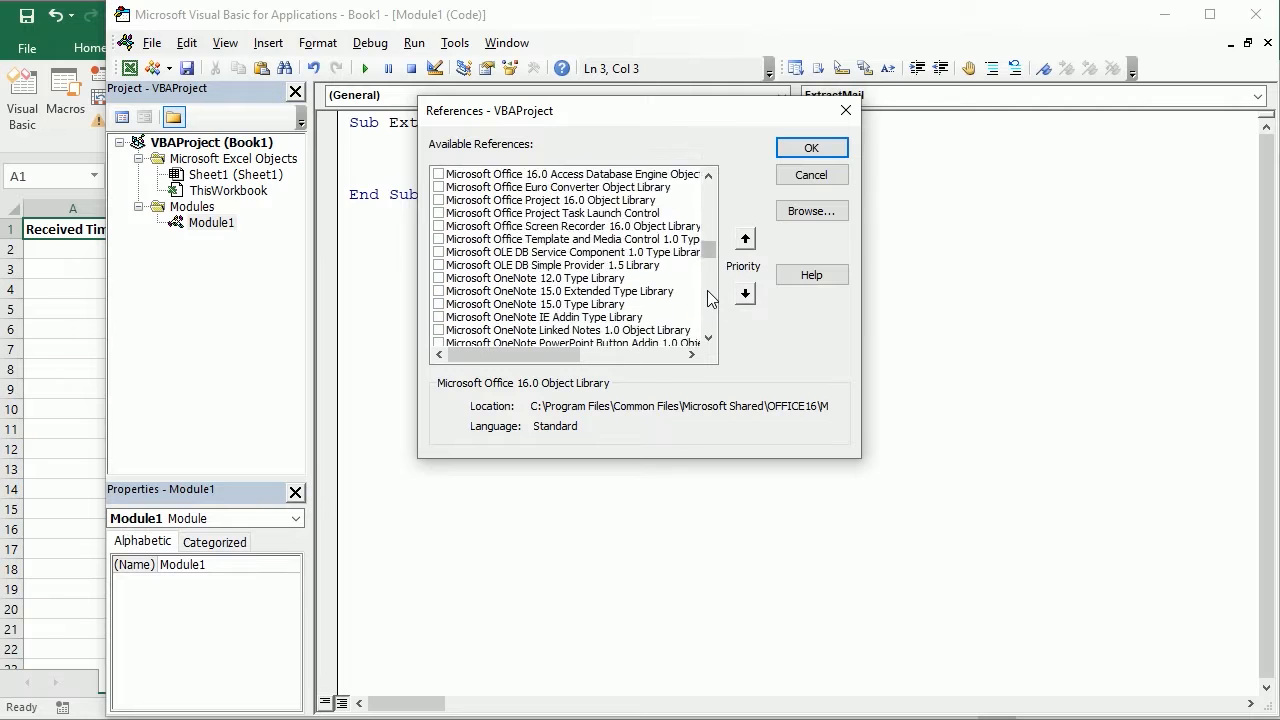
left_click(440, 240)
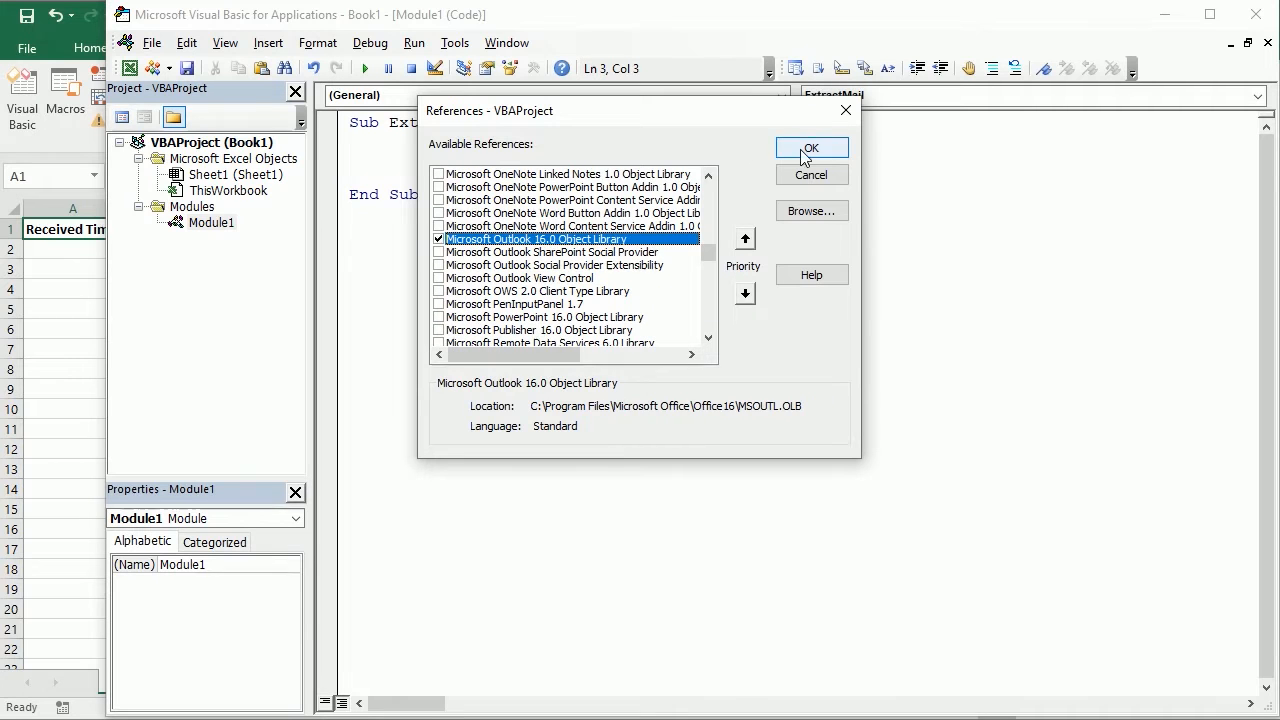
left_click(812, 148)
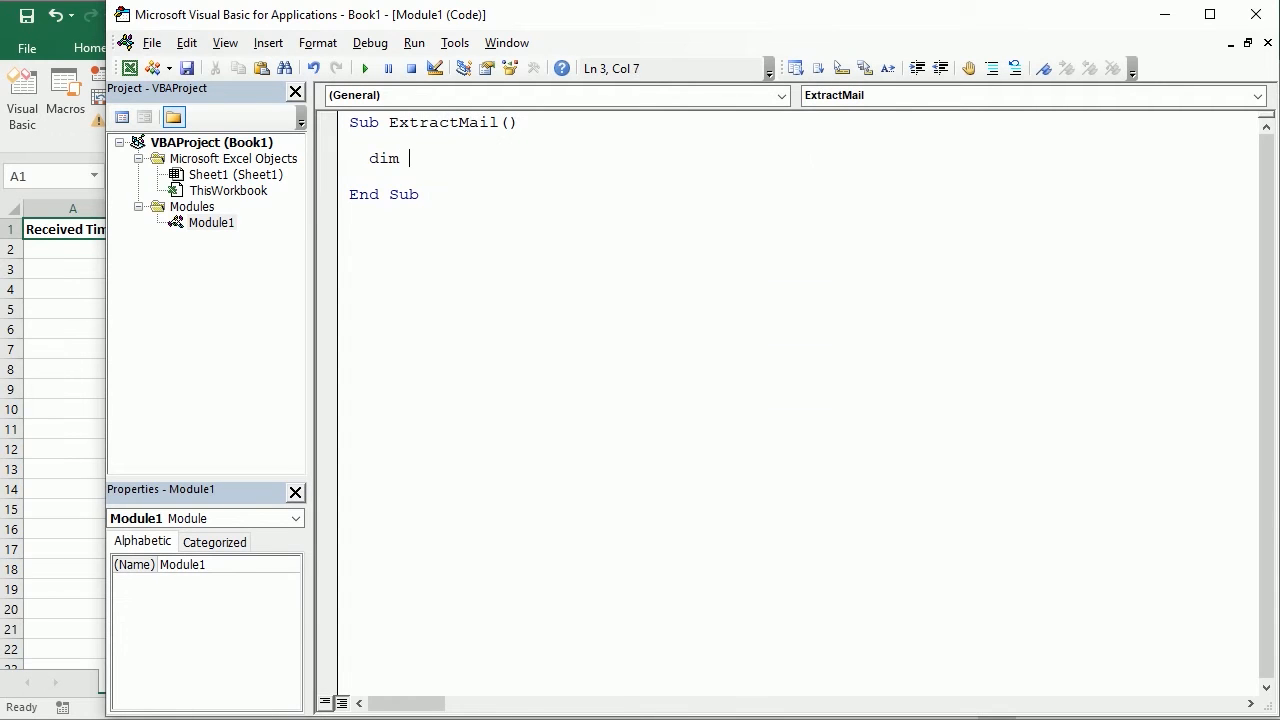
- Declare Dim OutApp As New Outlook.Application
type("OutApp")
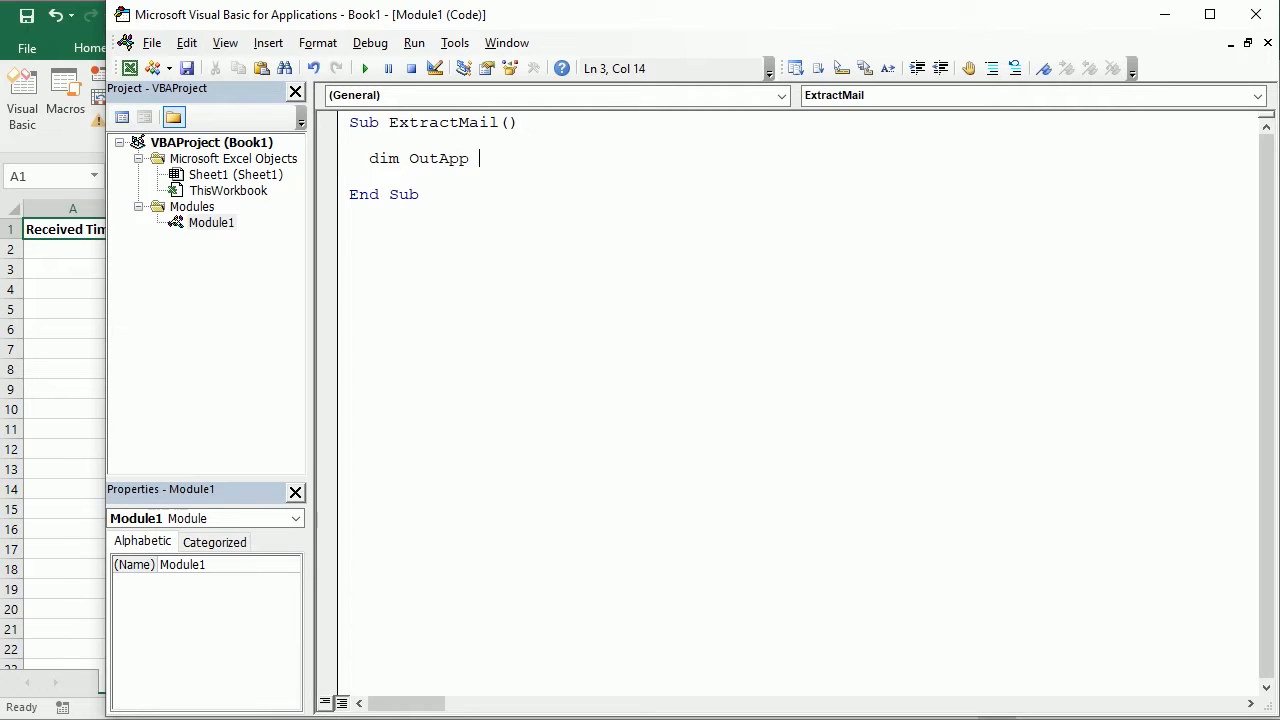
type("as New")
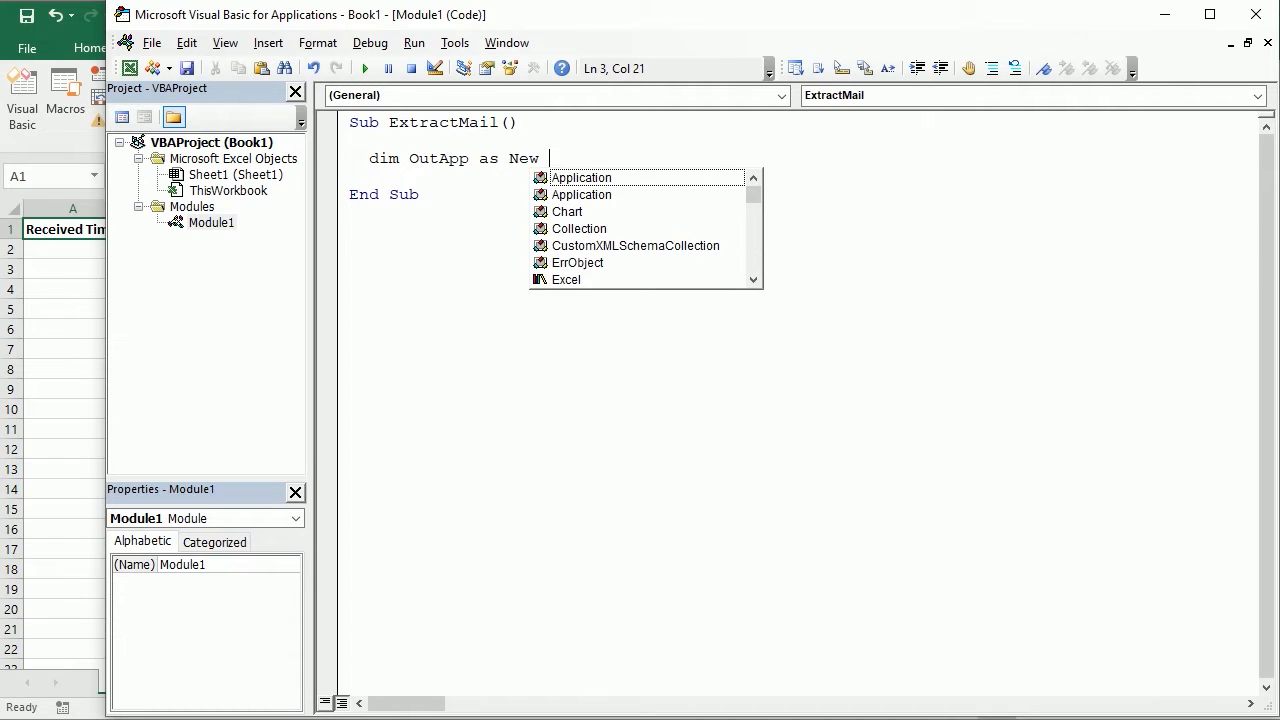
type("Outlook.Application")
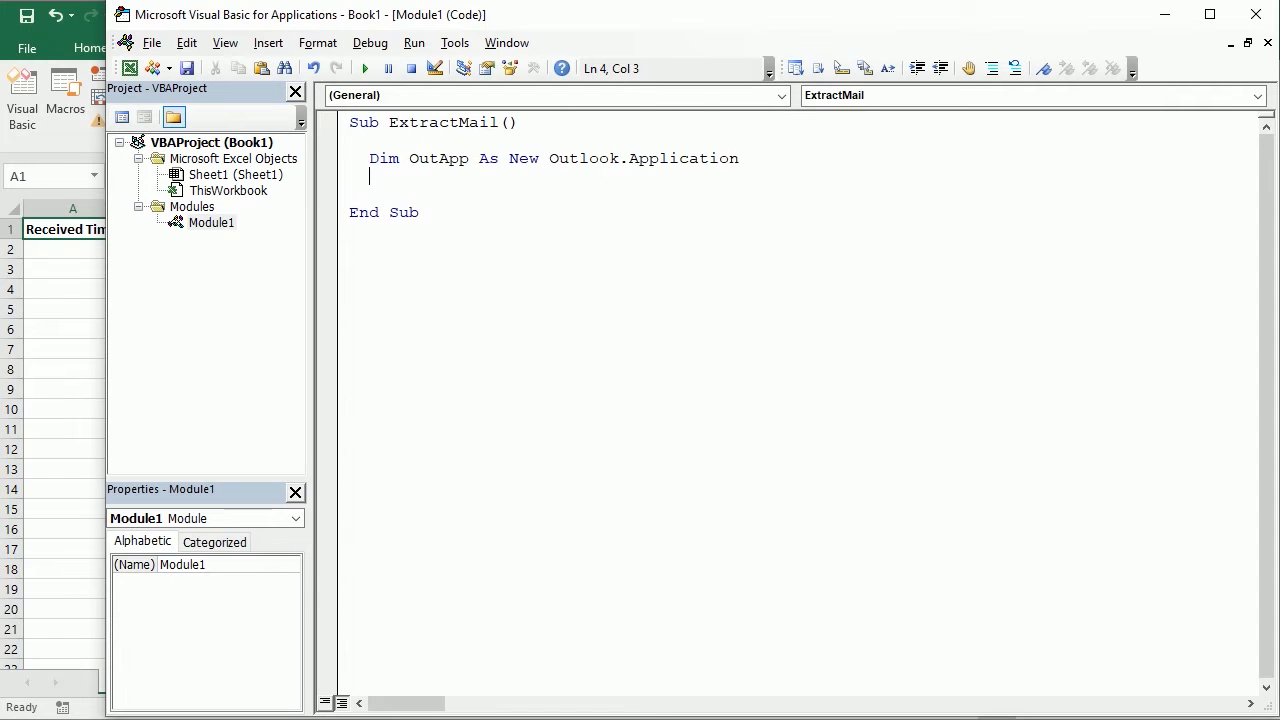
type("dim")
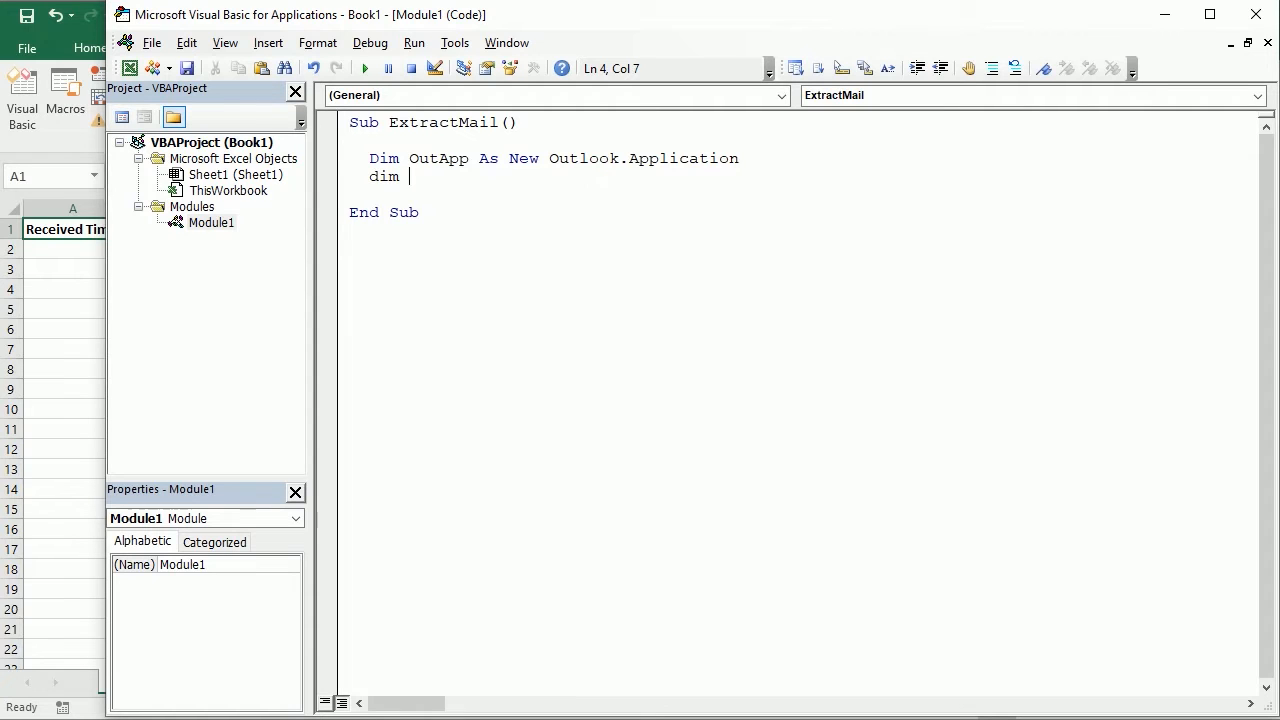
- Declare OutNamespace As Namespace, OutFolder As Folder, OutItem As Object
type("OutNa")
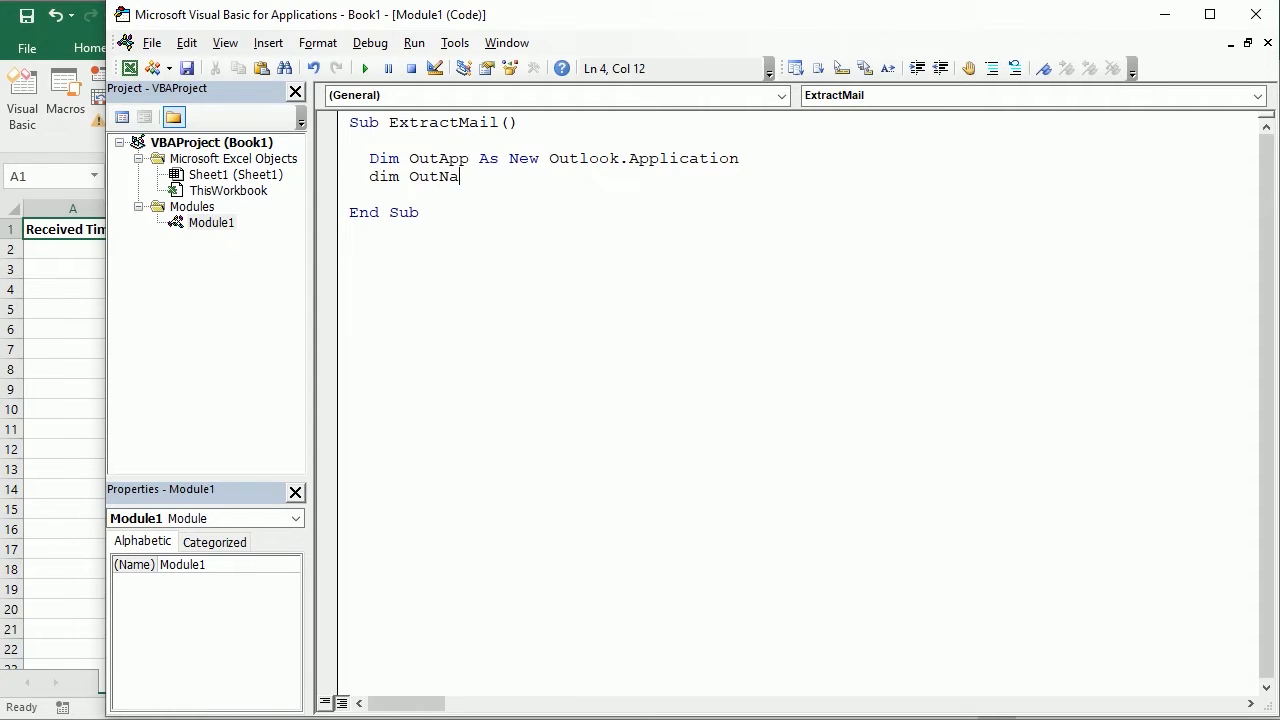
type("mespace as")
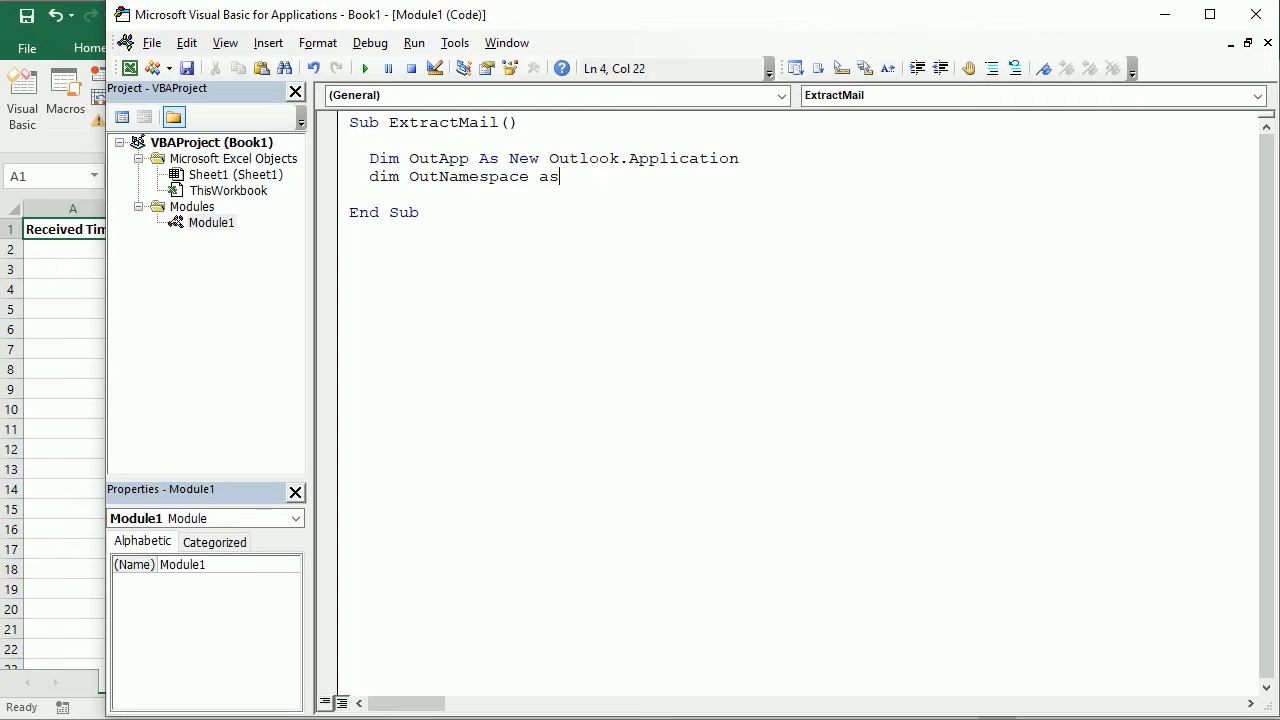
type("NameSpace,")
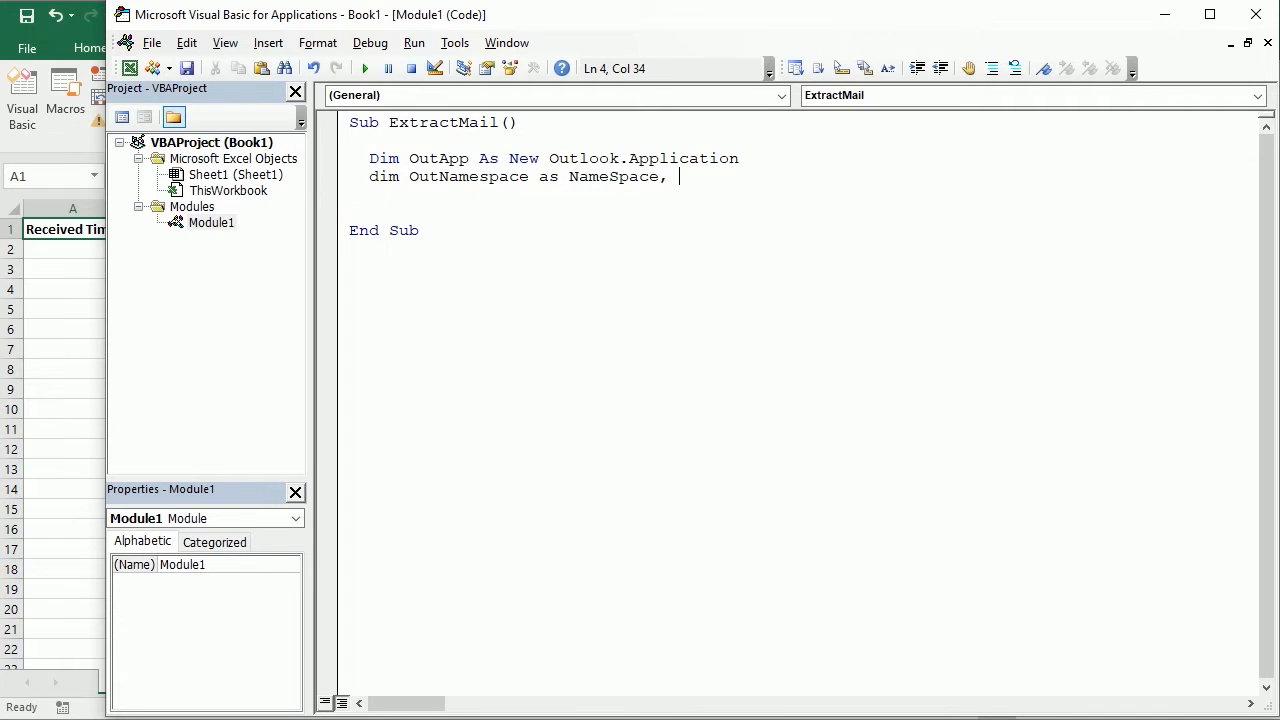
type("OutFol")
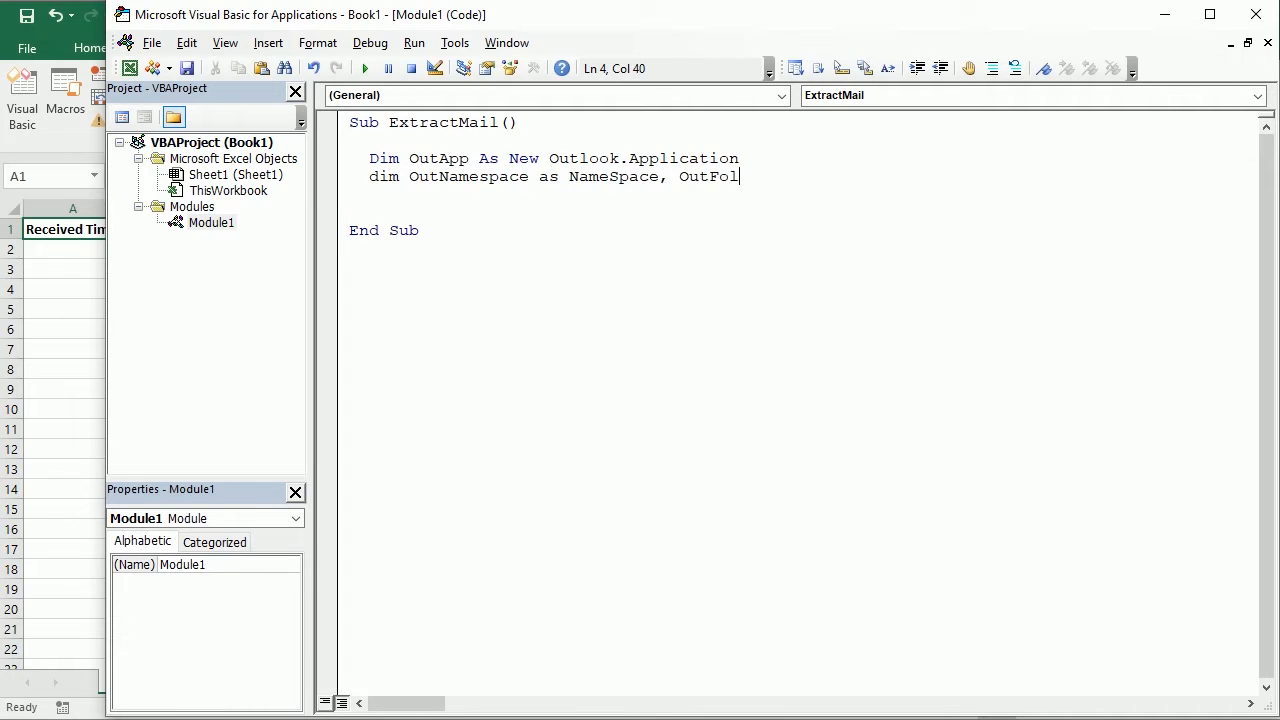
type("der as Folder,")
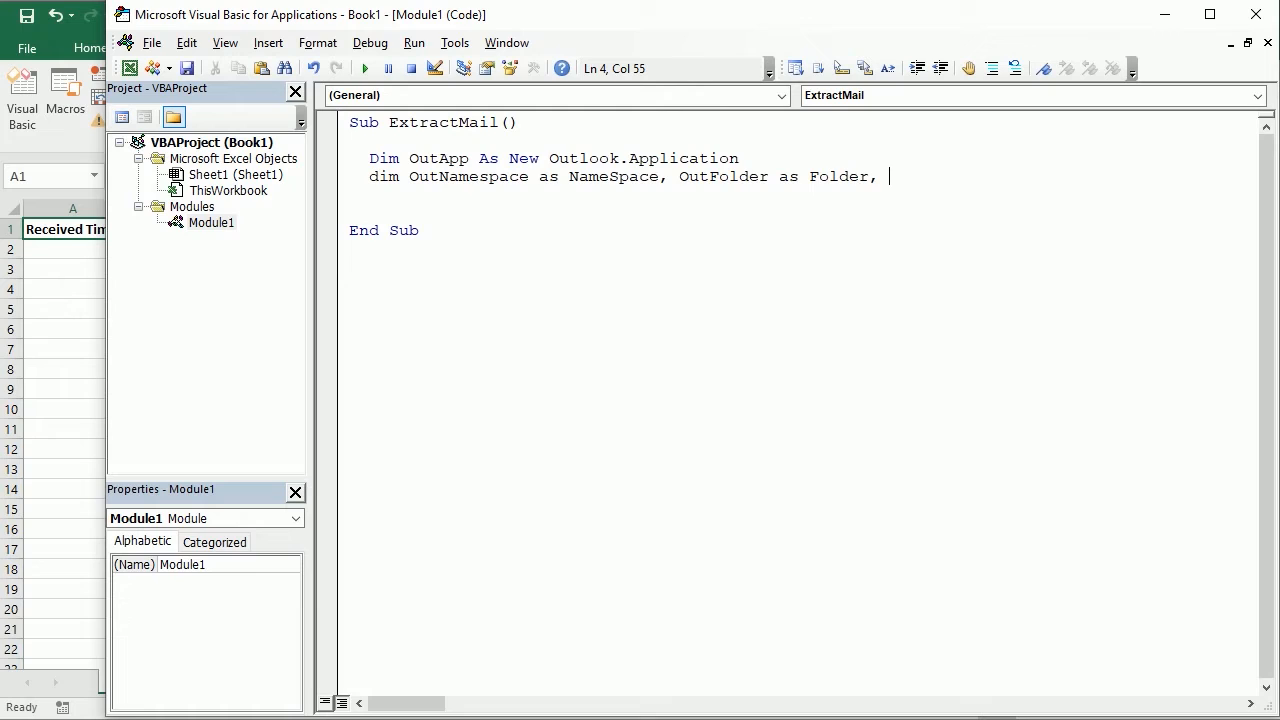
type("OutI")
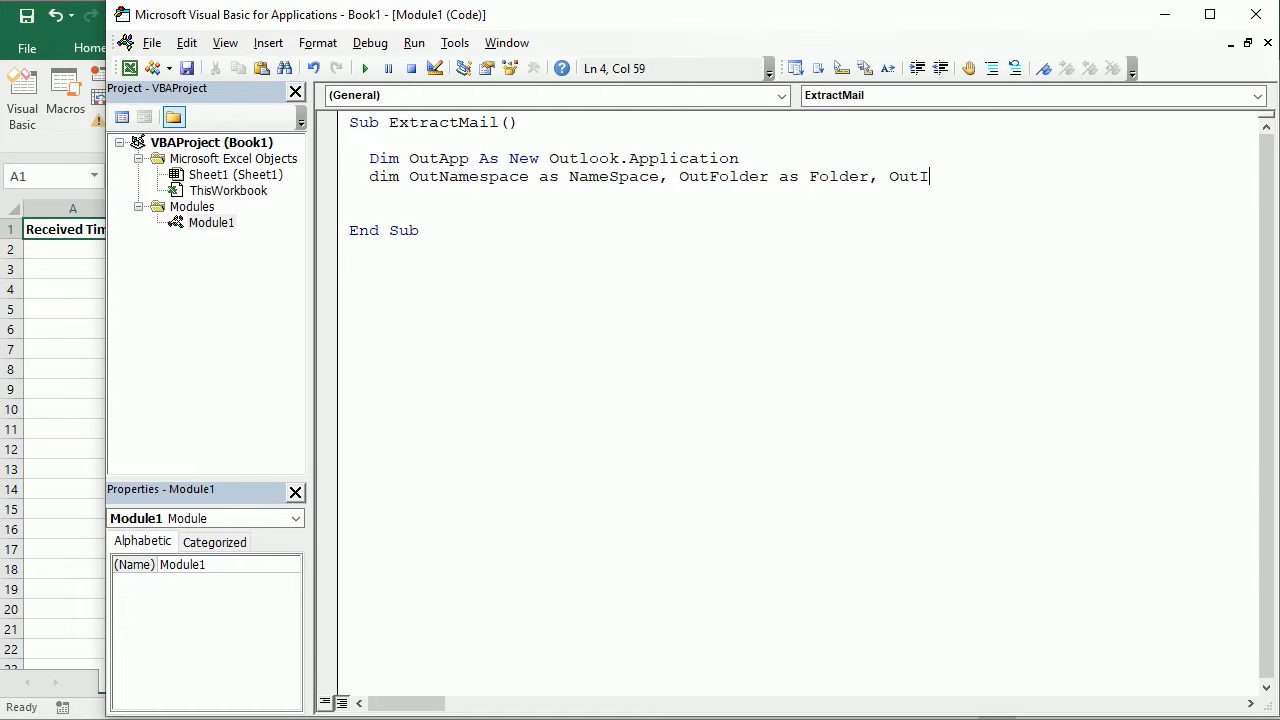
type("tem as object")
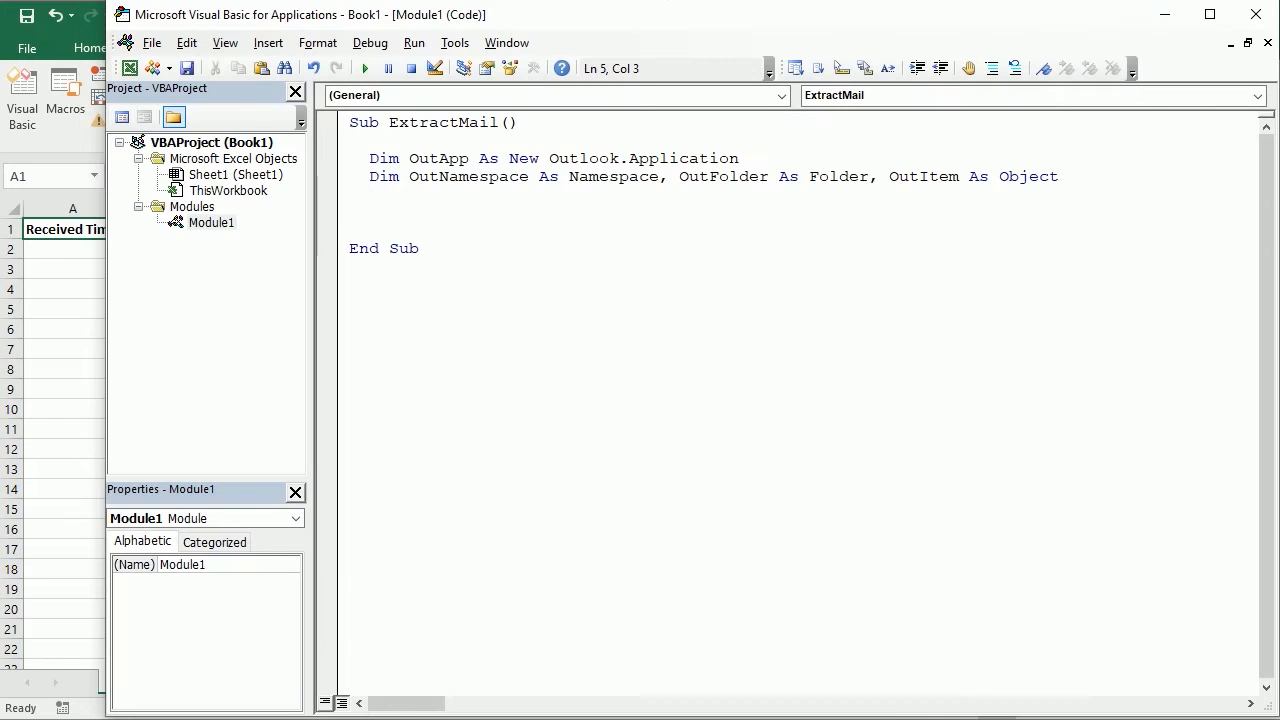
double_click(920, 176)
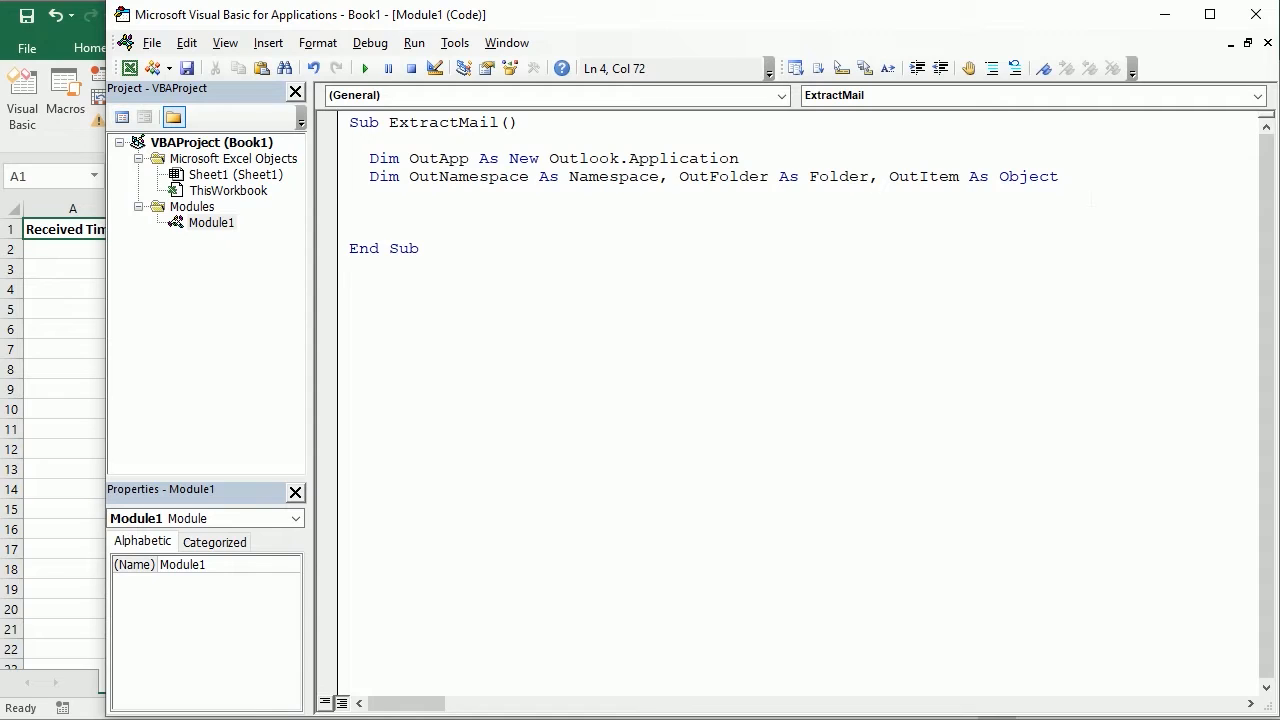
- Write Set OutNamespace = OutApp.GetNamespace("MAPI")
type("set OutNam")
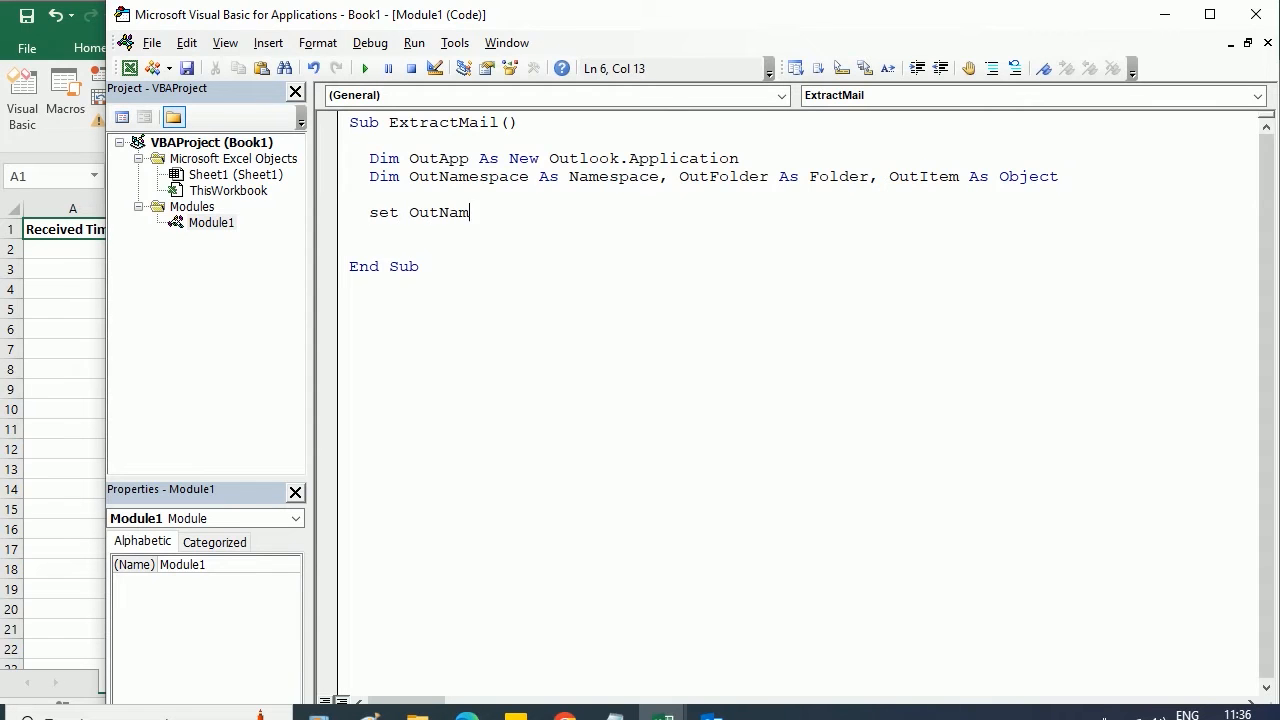
type("espace=Out")
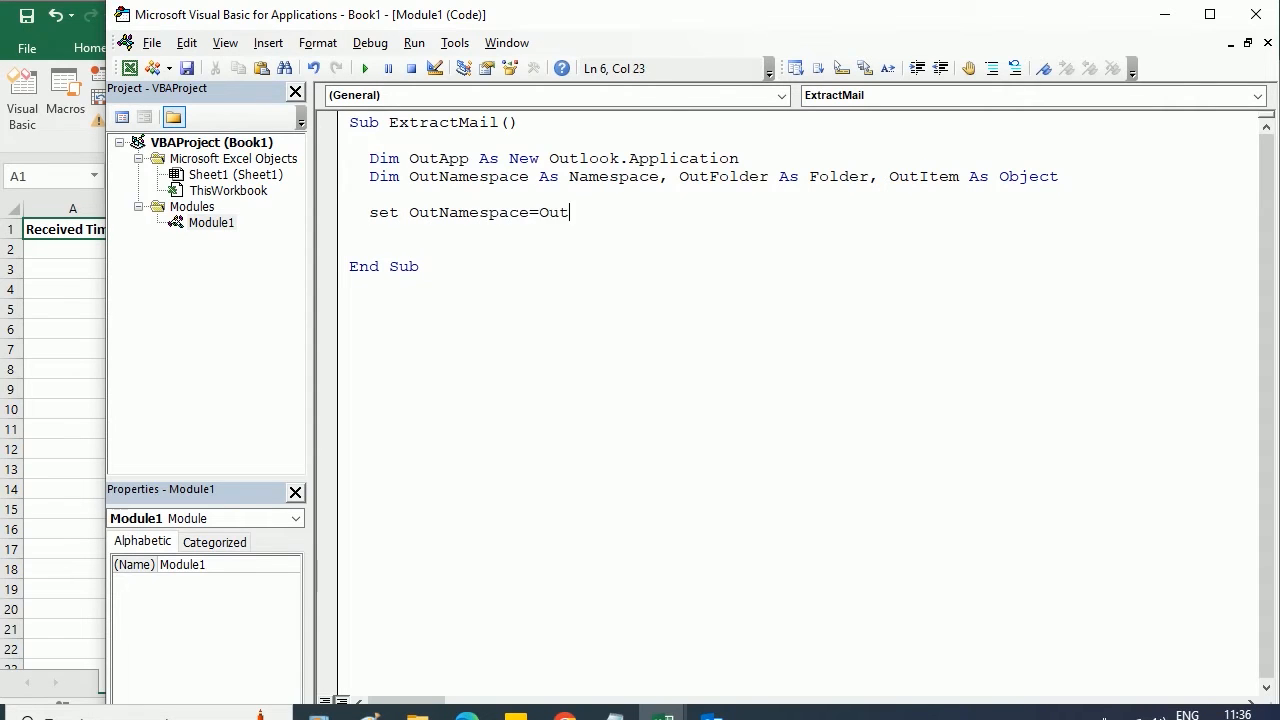
type("App.get")
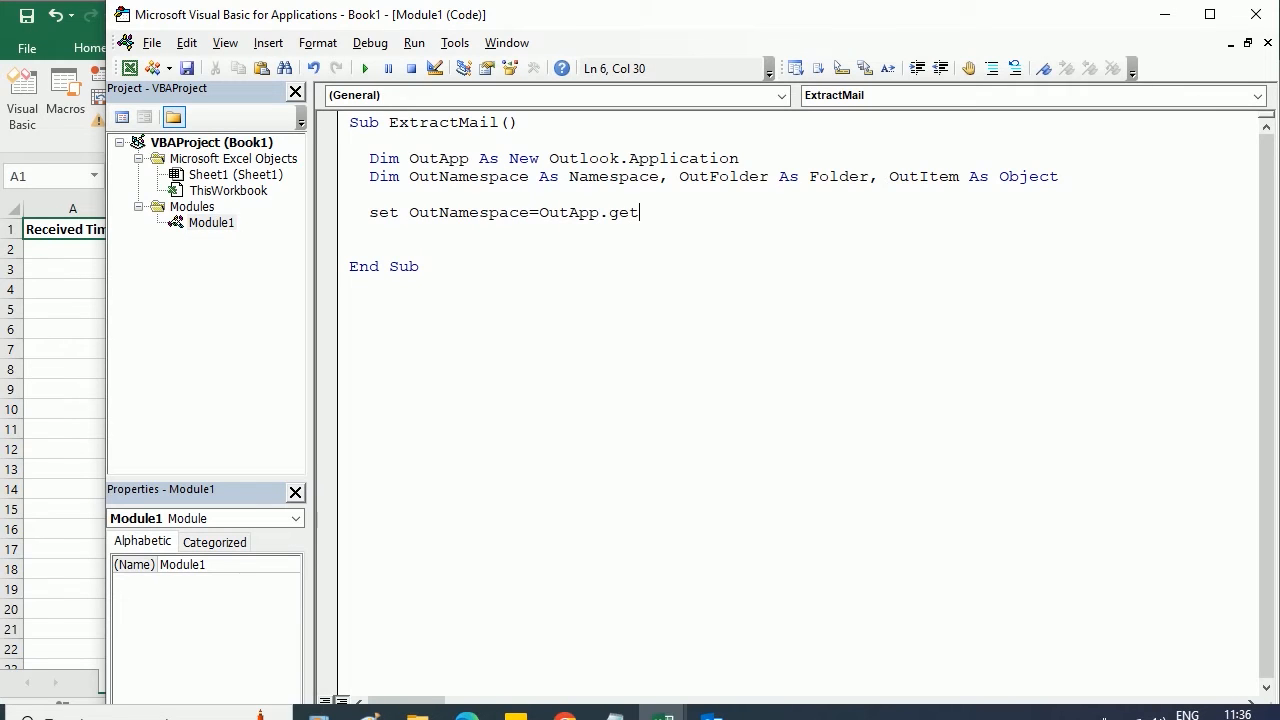
type("namespace(")
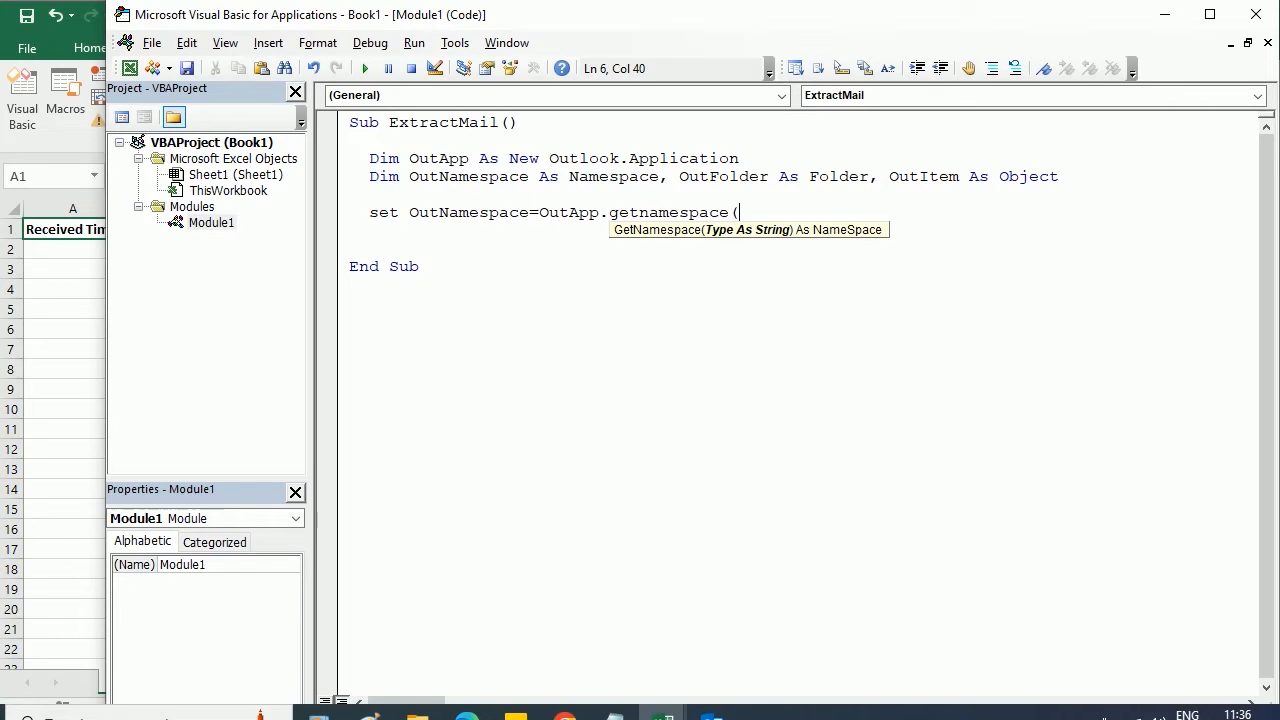
type("\"MAPI\"")
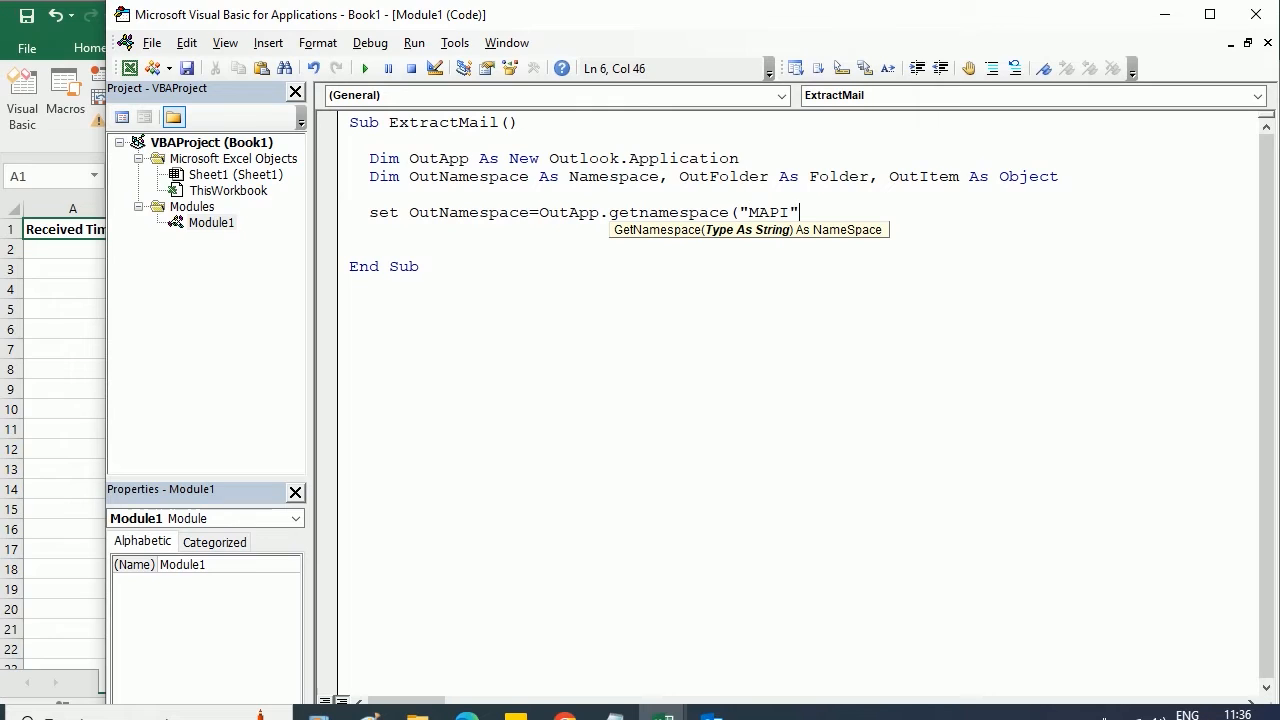
type(")")
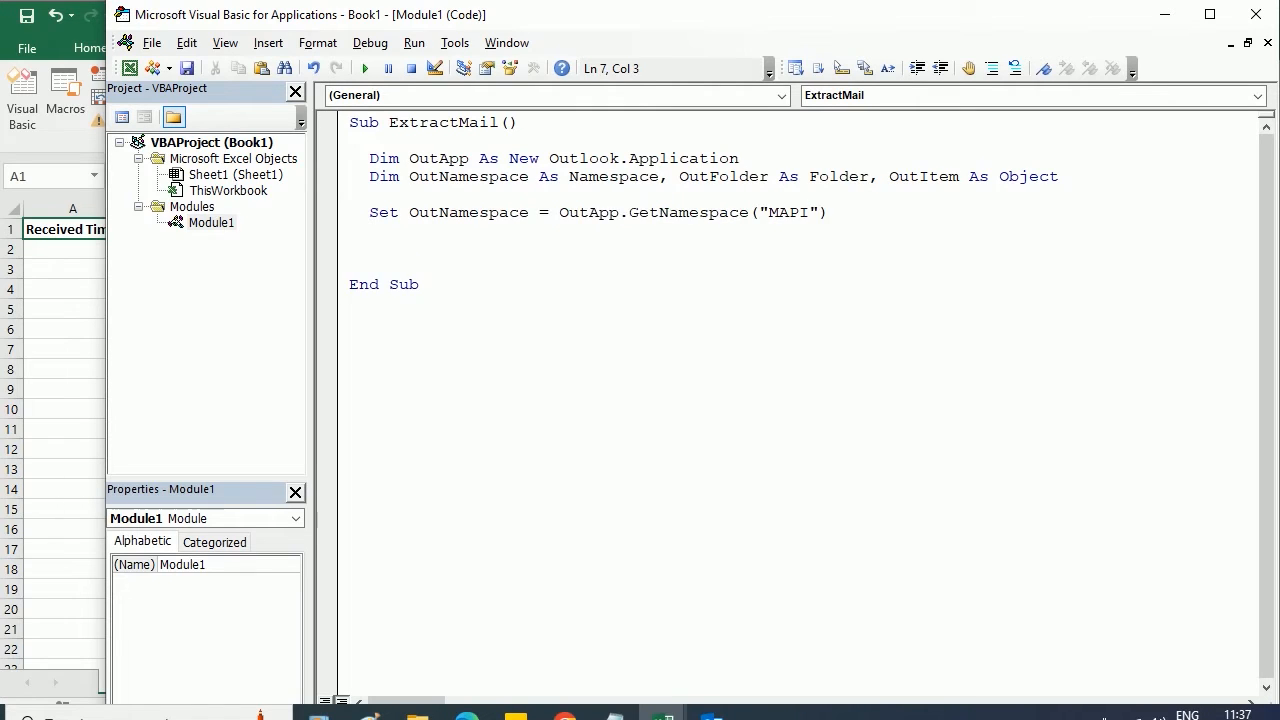
- Write Set OutFolder = OutNamespace.GetDefaultFolder(olFolderInbox)
type("S")
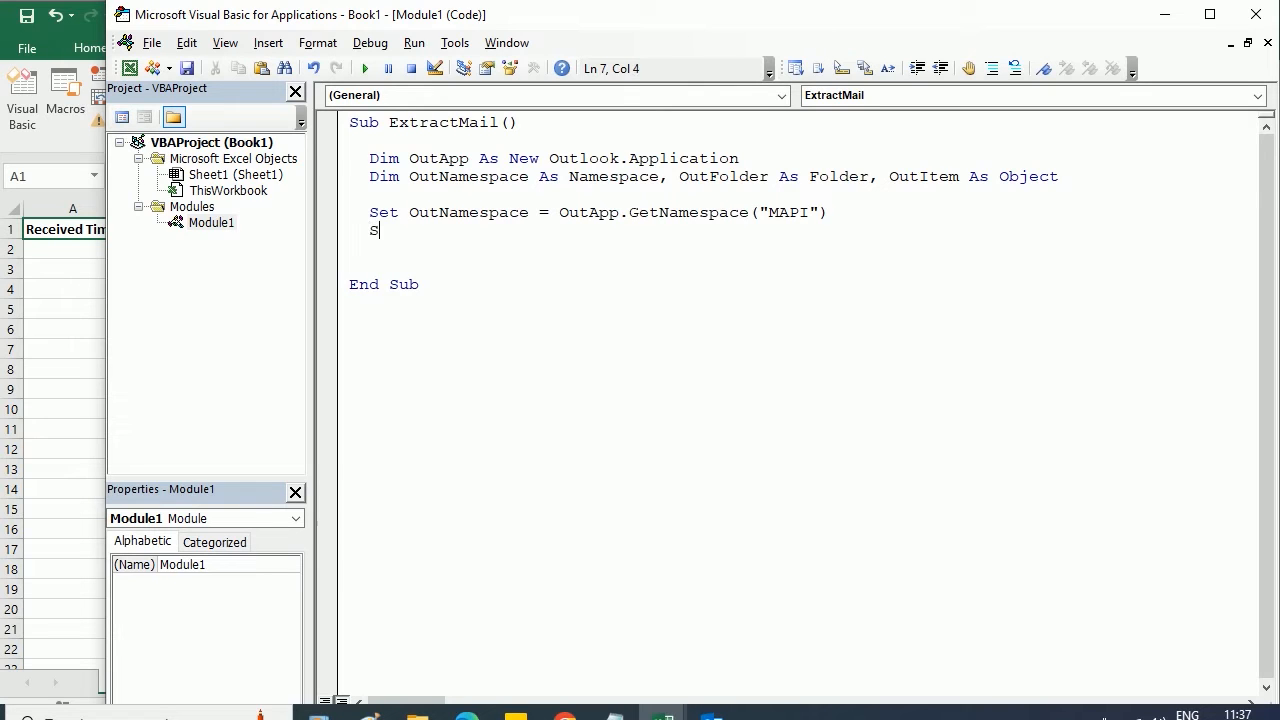
type("et Ou")
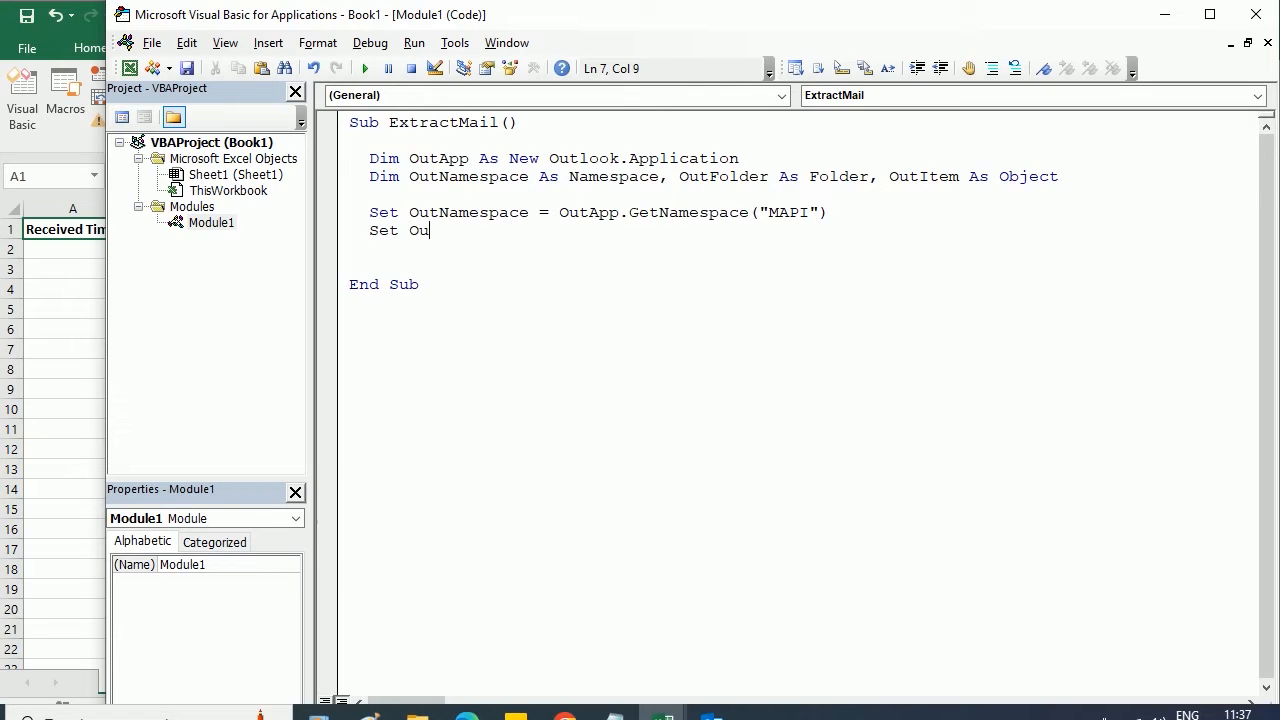
type("tFolder=Out")
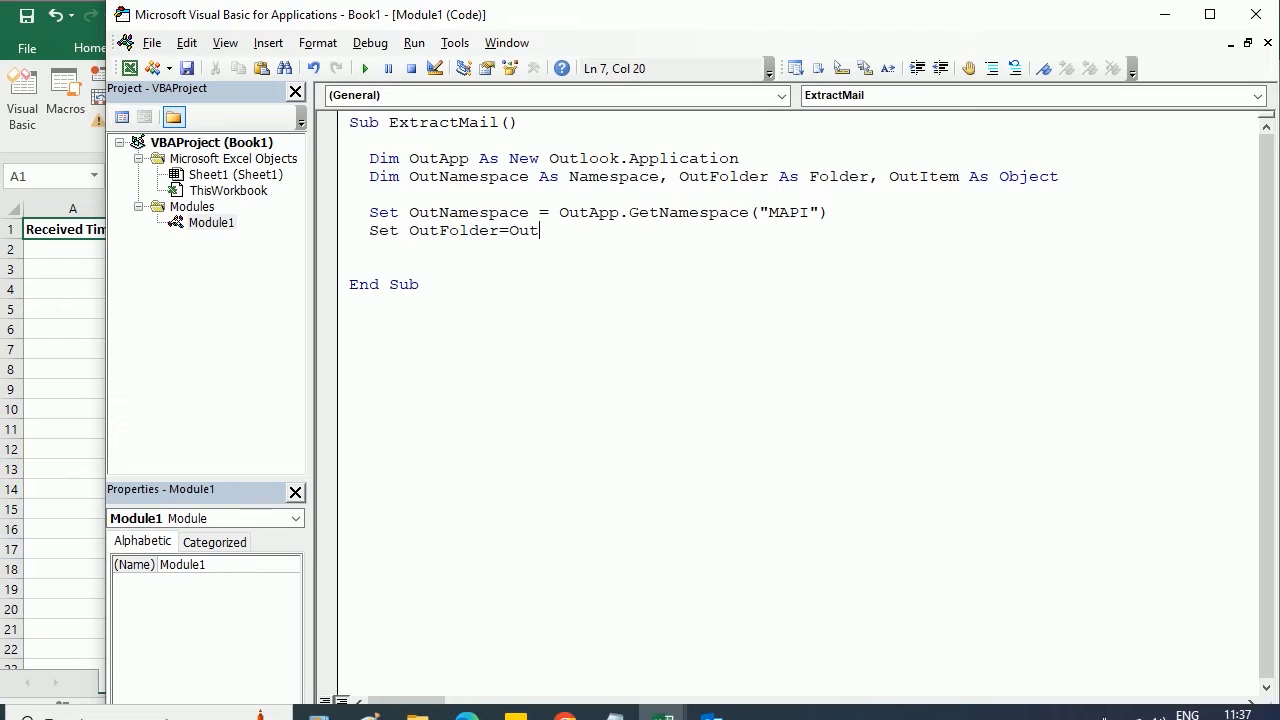
type("Namesp")
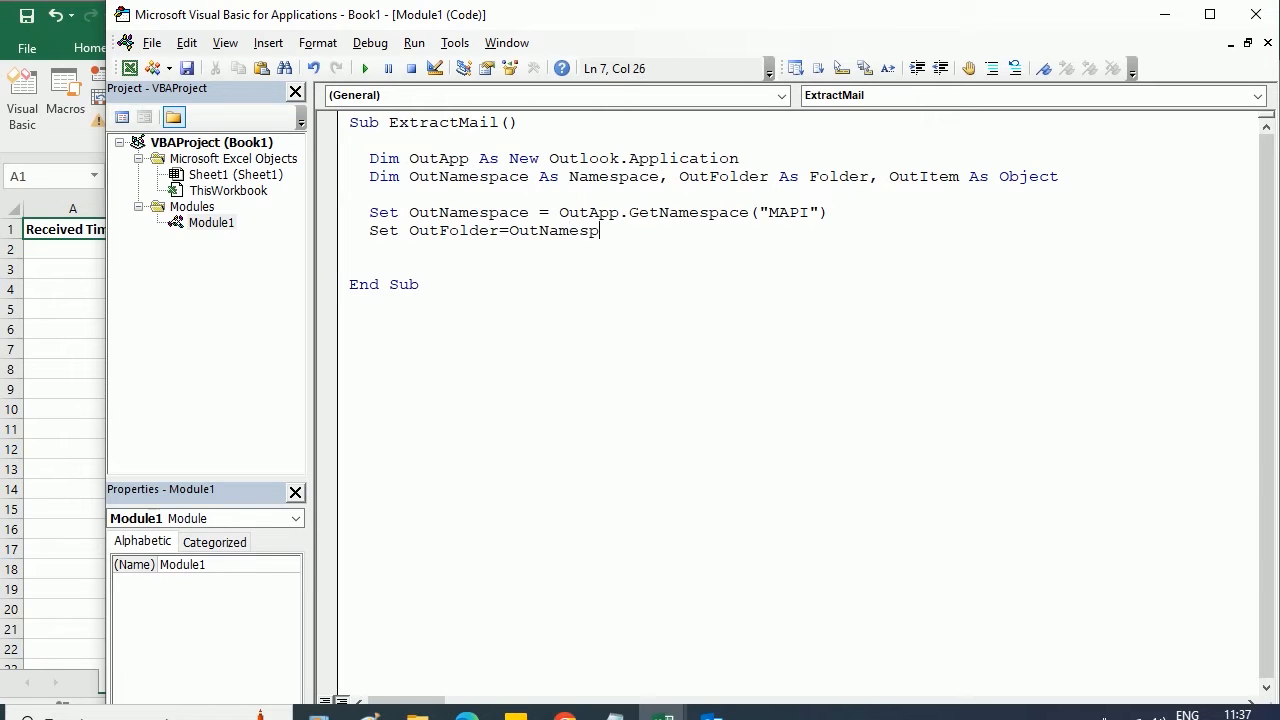
type(".get")
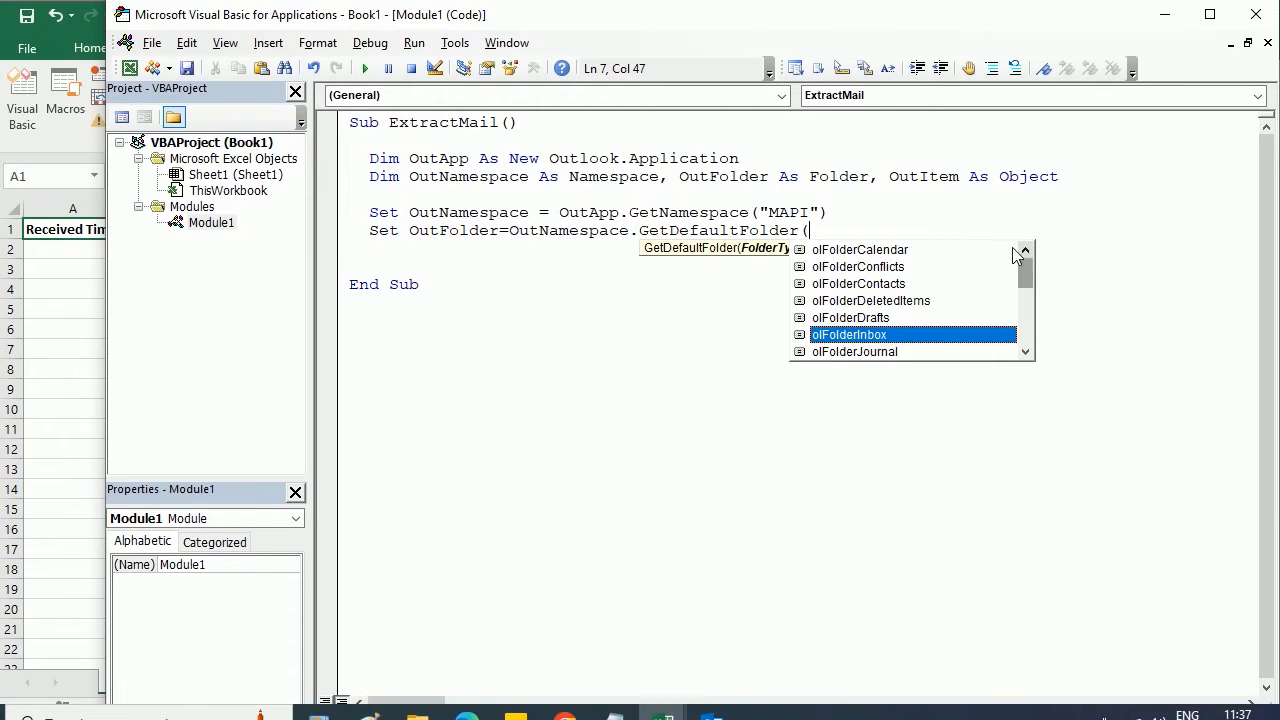
mouse_move(868, 296)
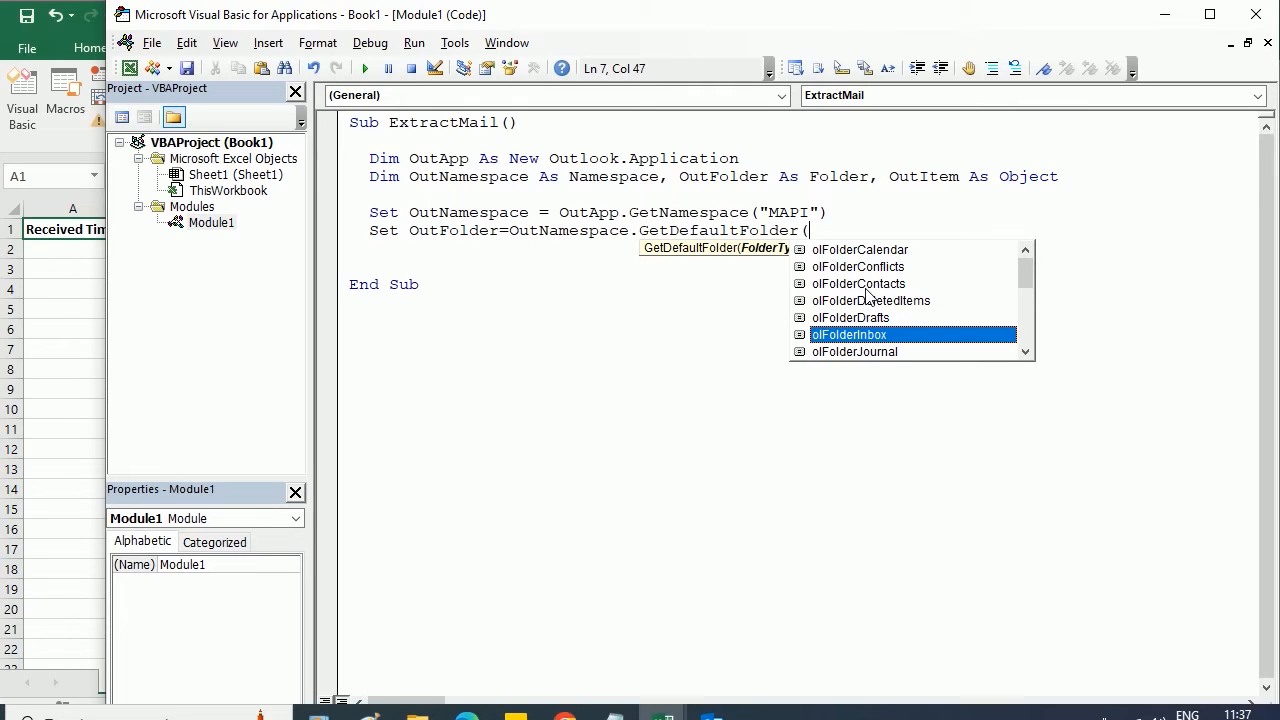
mouse_move(868, 338)
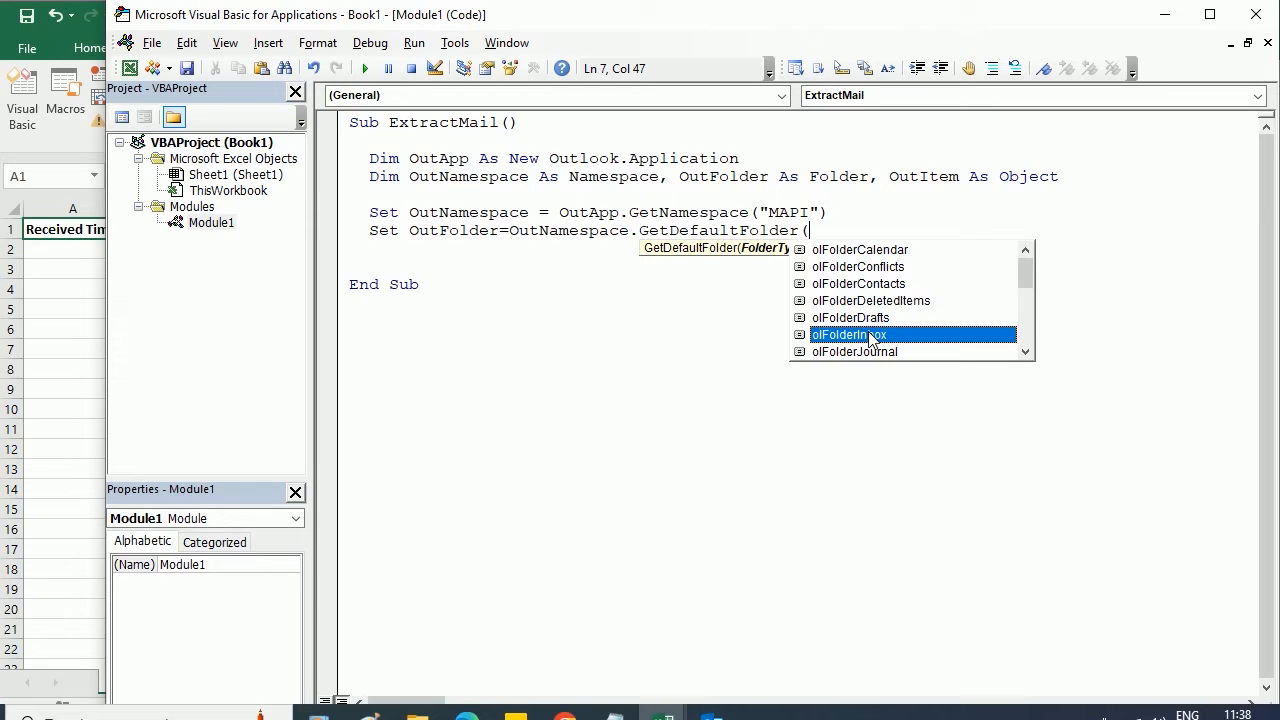
double_click(848, 334)
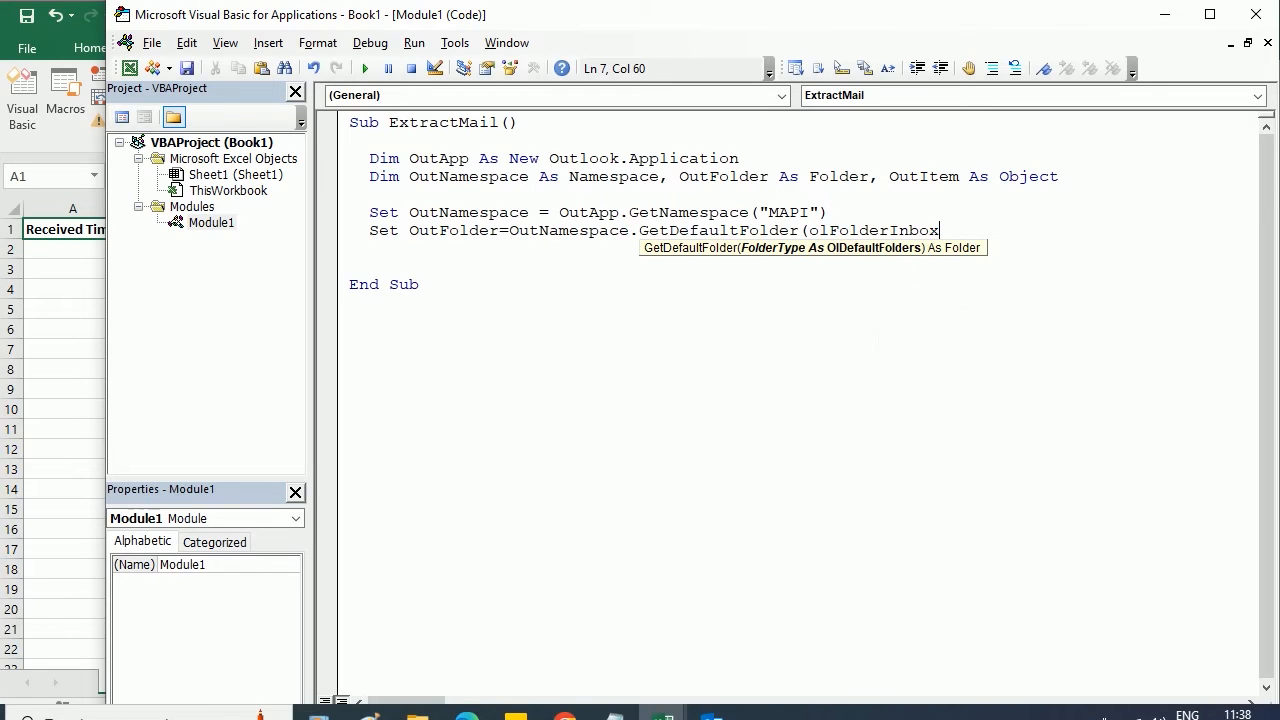
type(")")
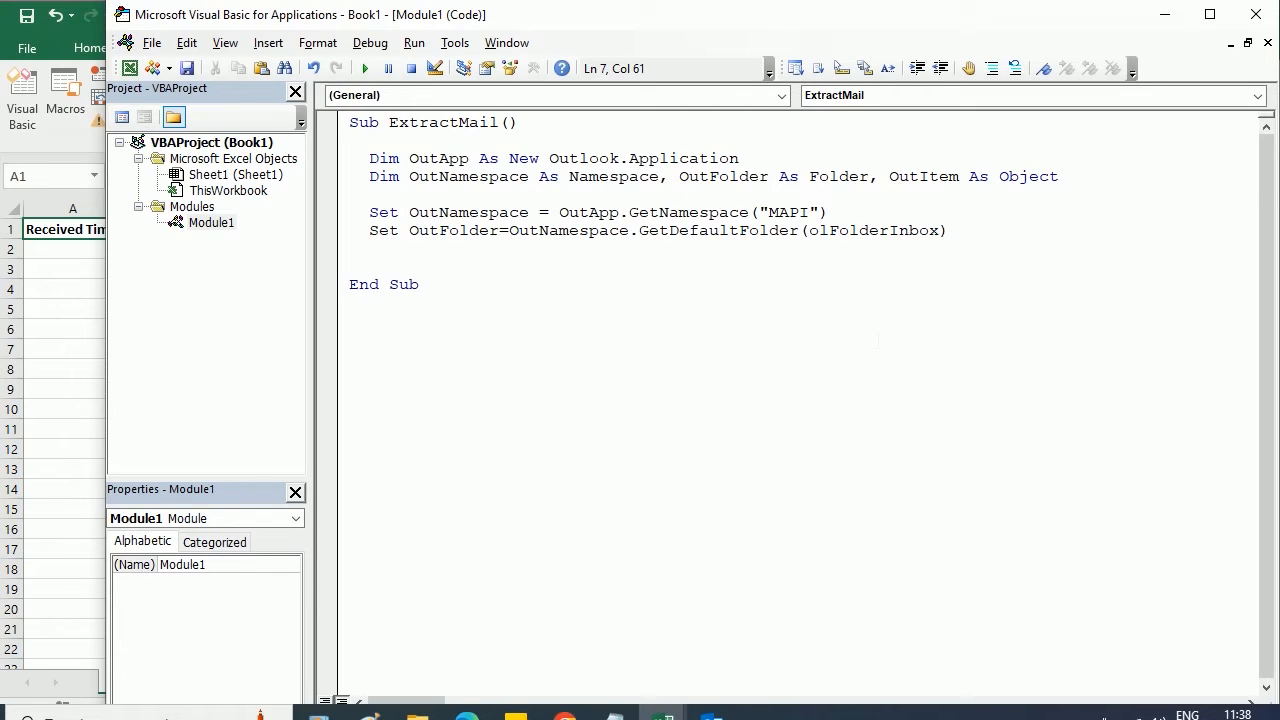
- Append .Folders("OtherFolder") to point OutFolder at the Inbox subfolder
type(".")
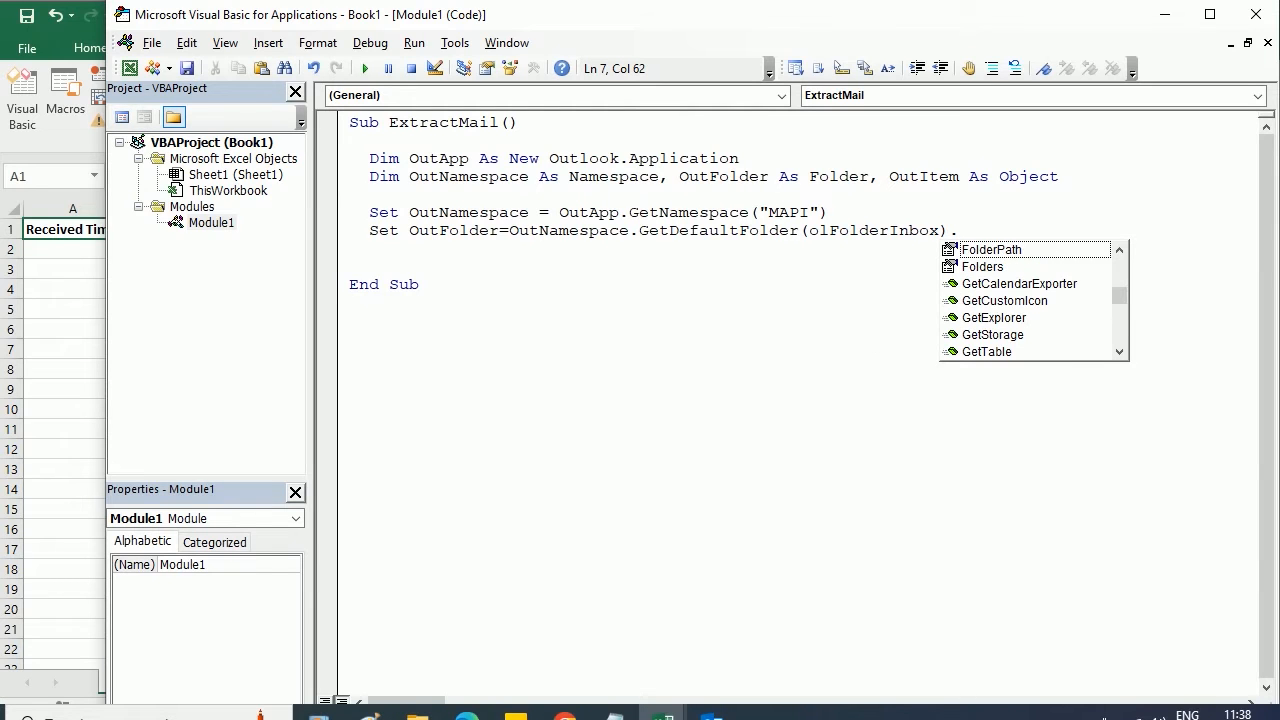
type(".folders(\"")
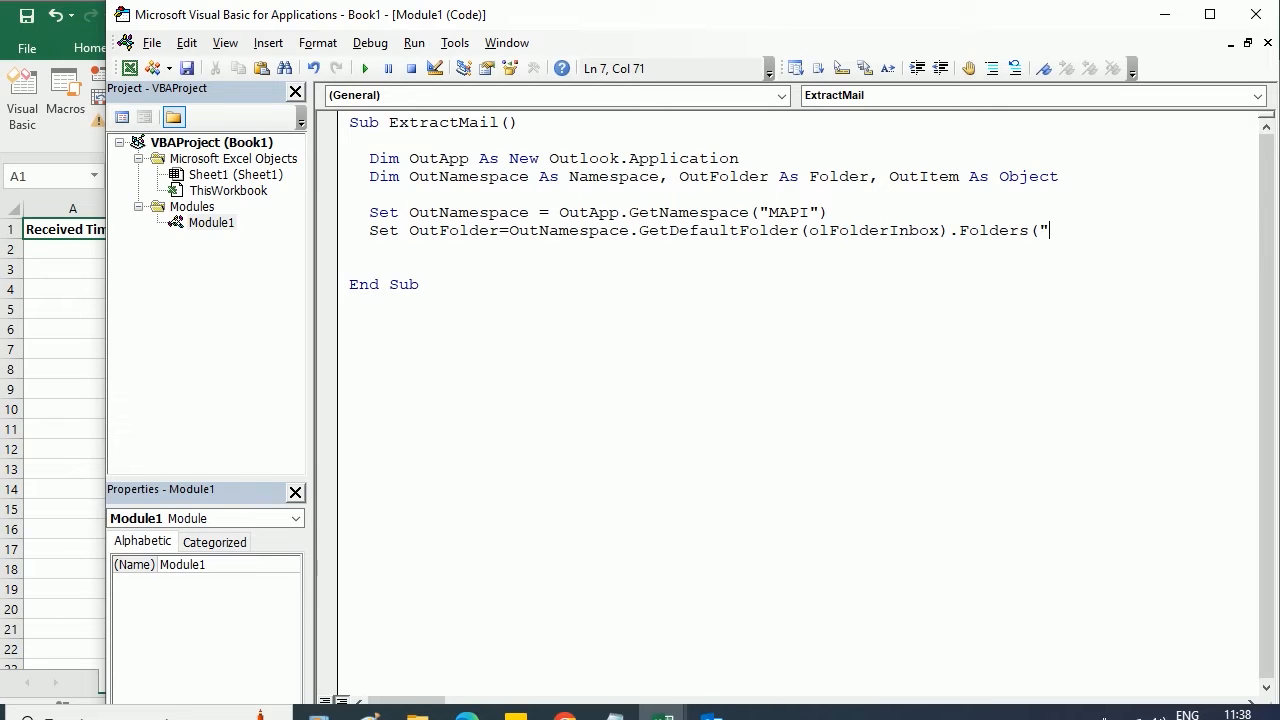
type("OtherFold")
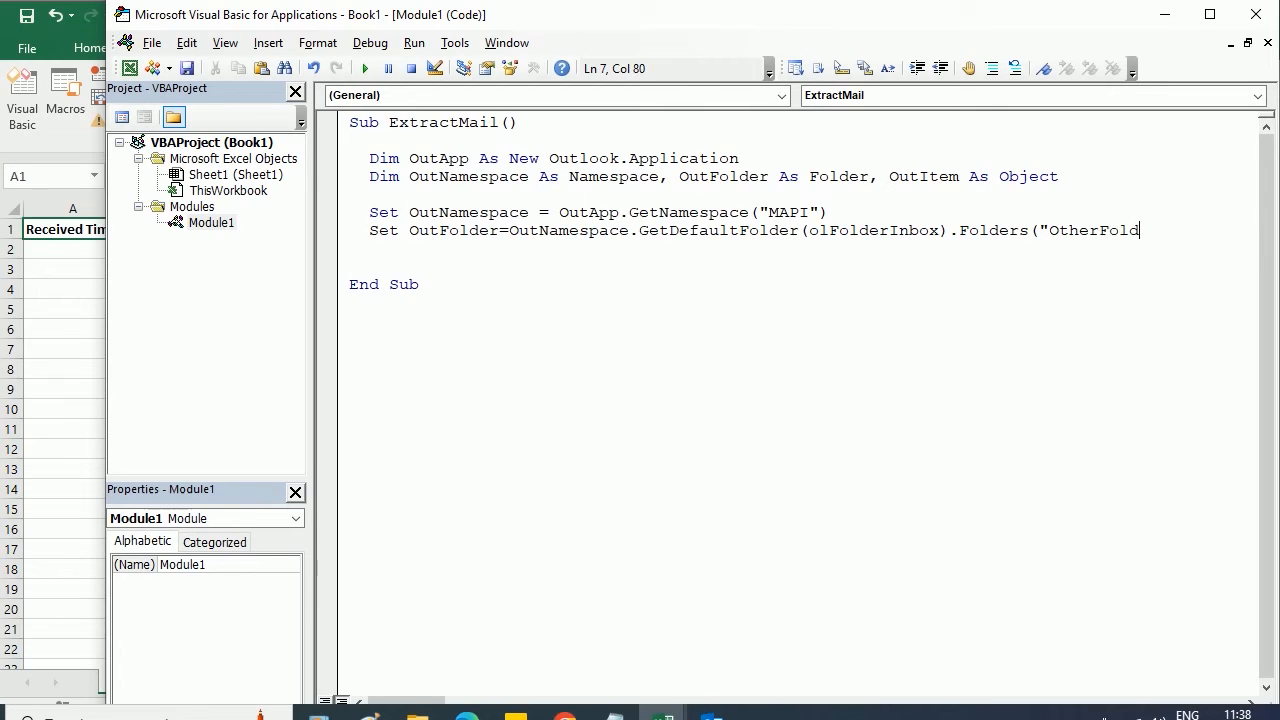
type("er\")")
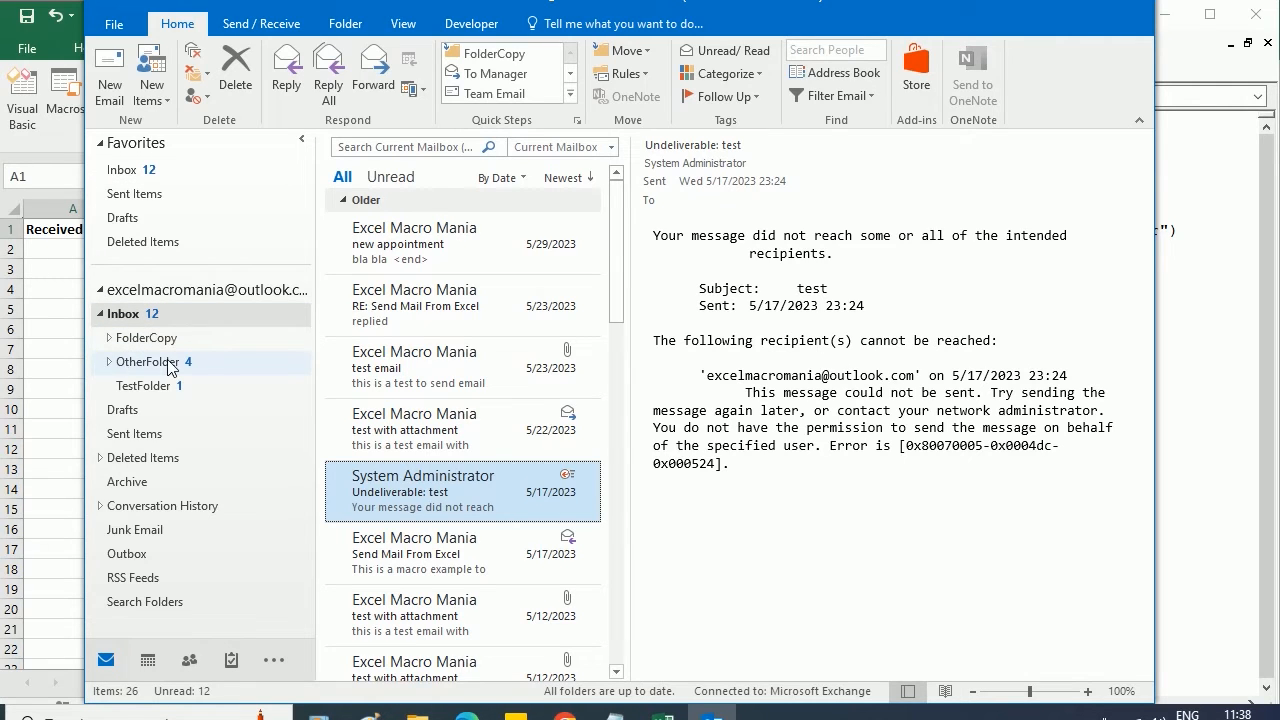
- Select the OtherFolder subfolder under Inbox in Outlook's folder pane
left_click(148, 360)
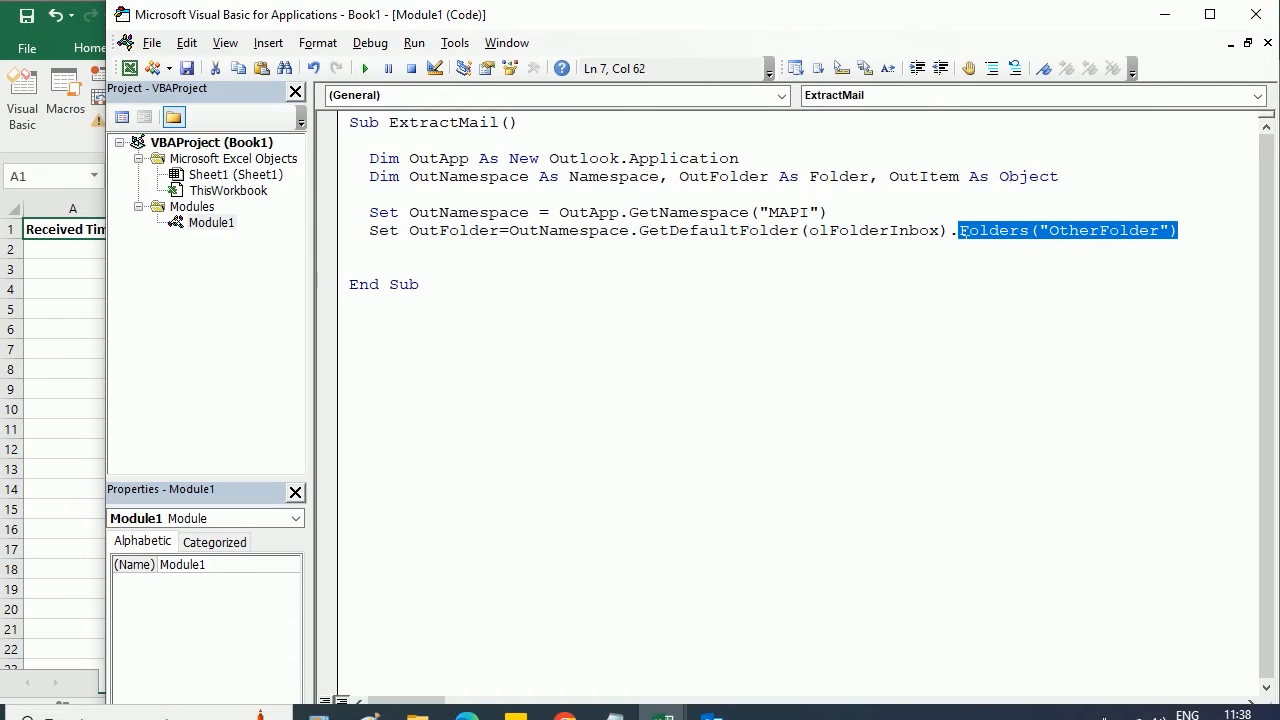
- Drop the OtherFolder reference and write For Each OutItem In OutFolder.Items
key("Delete")
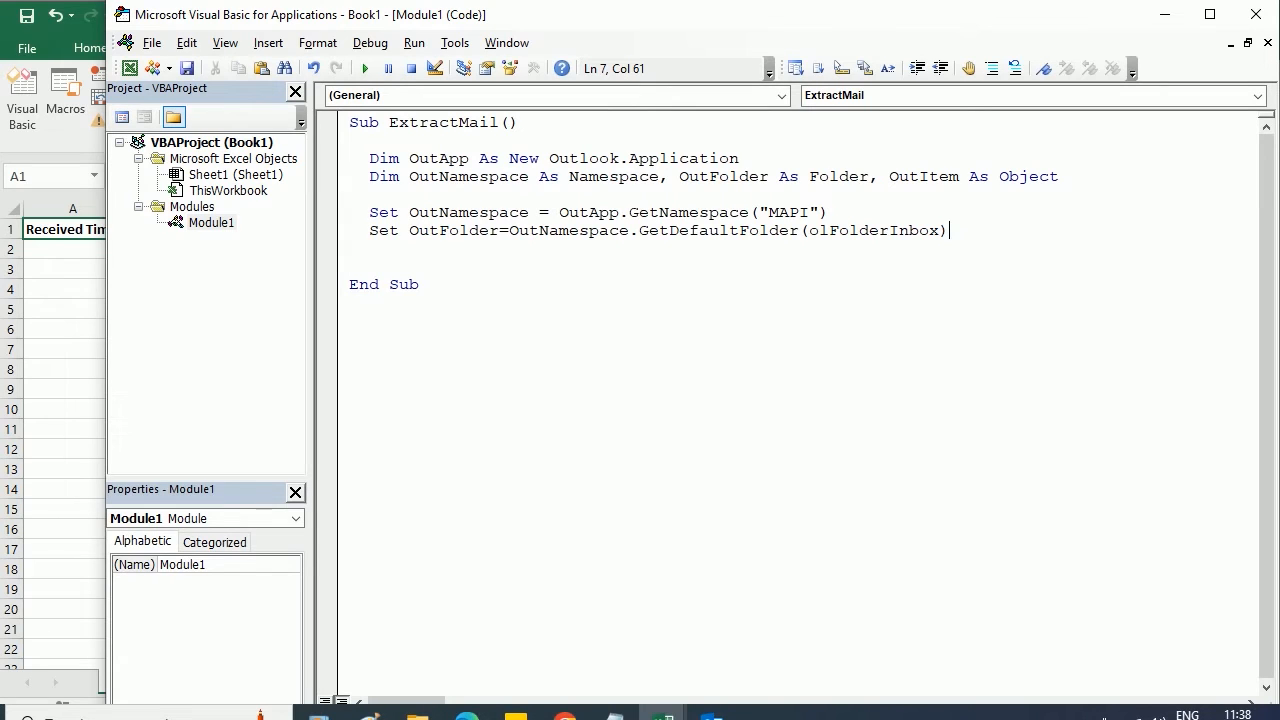
type("for each O")
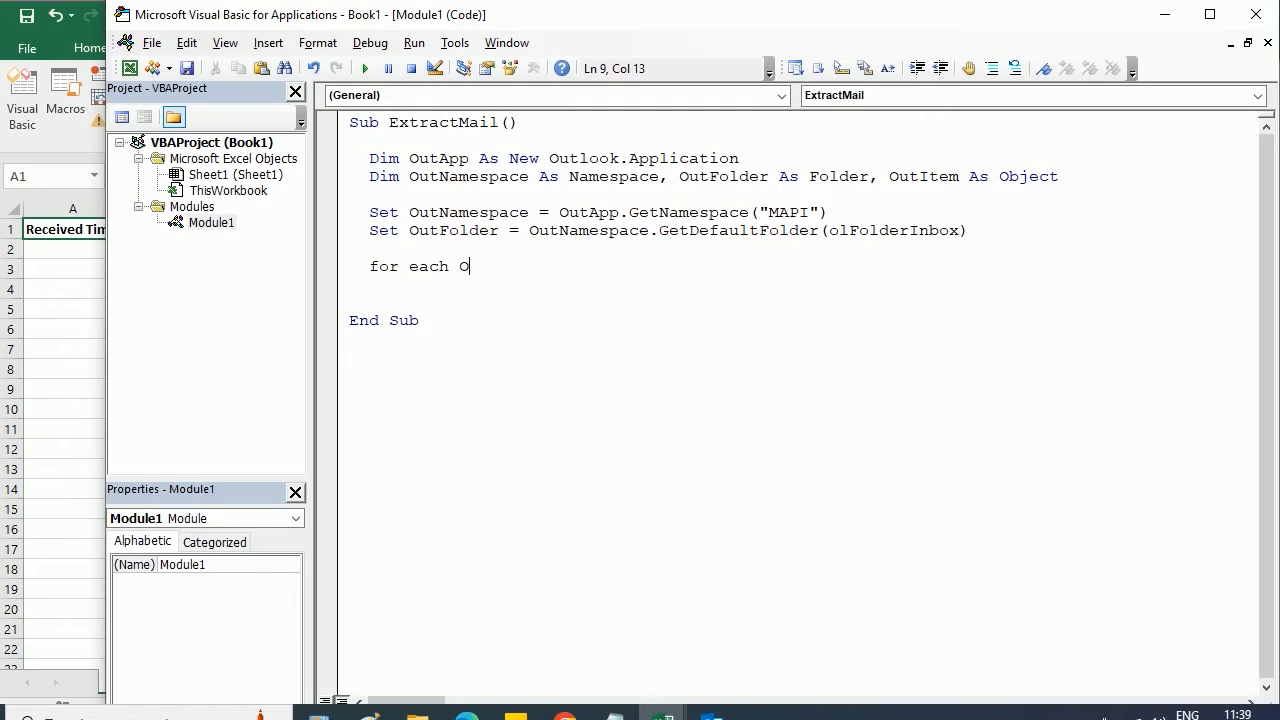
type("utItem")
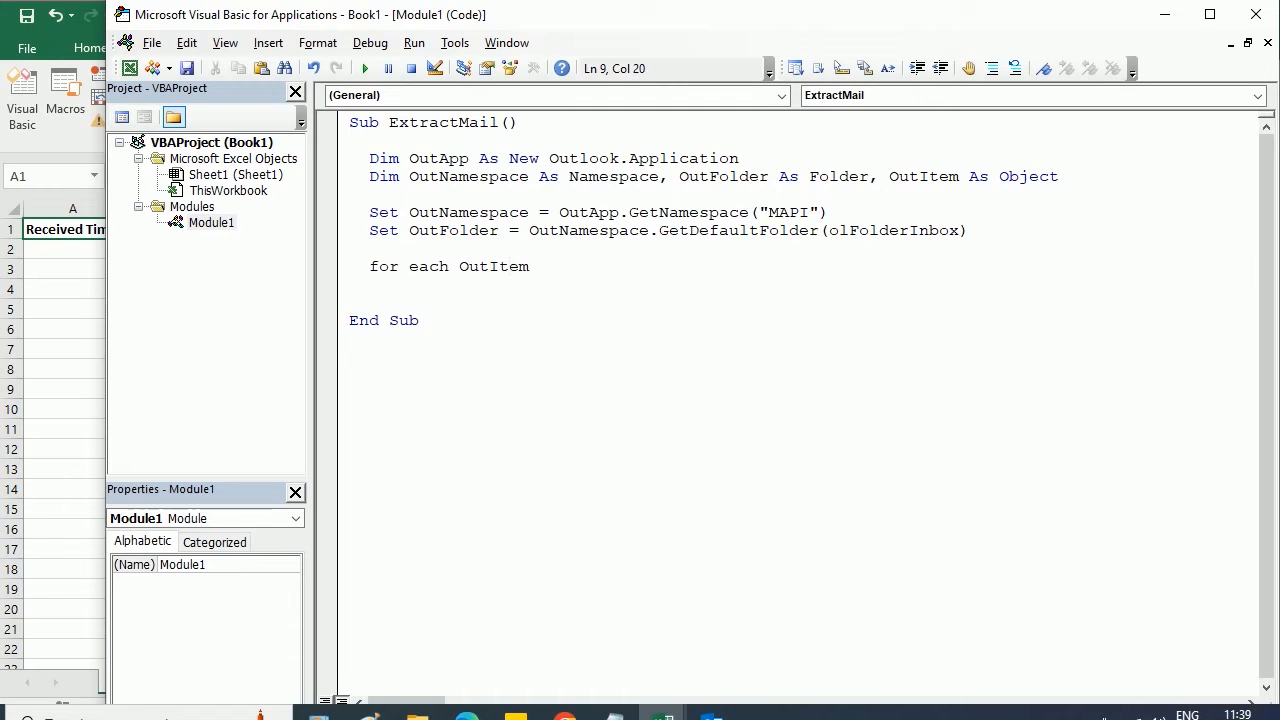
type("in OutFolder.Items")
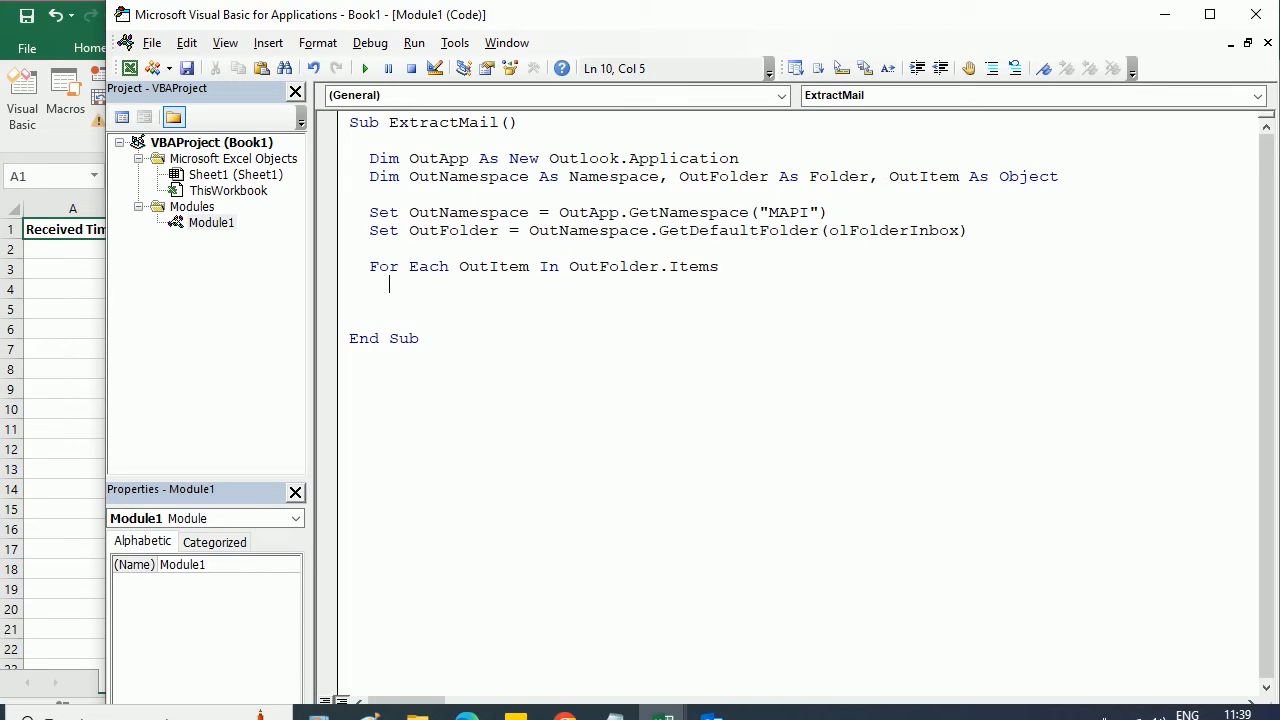
- Write If TypeName(OutItem) = "MailItem" Then Set OutMail = OutItem
type("i")
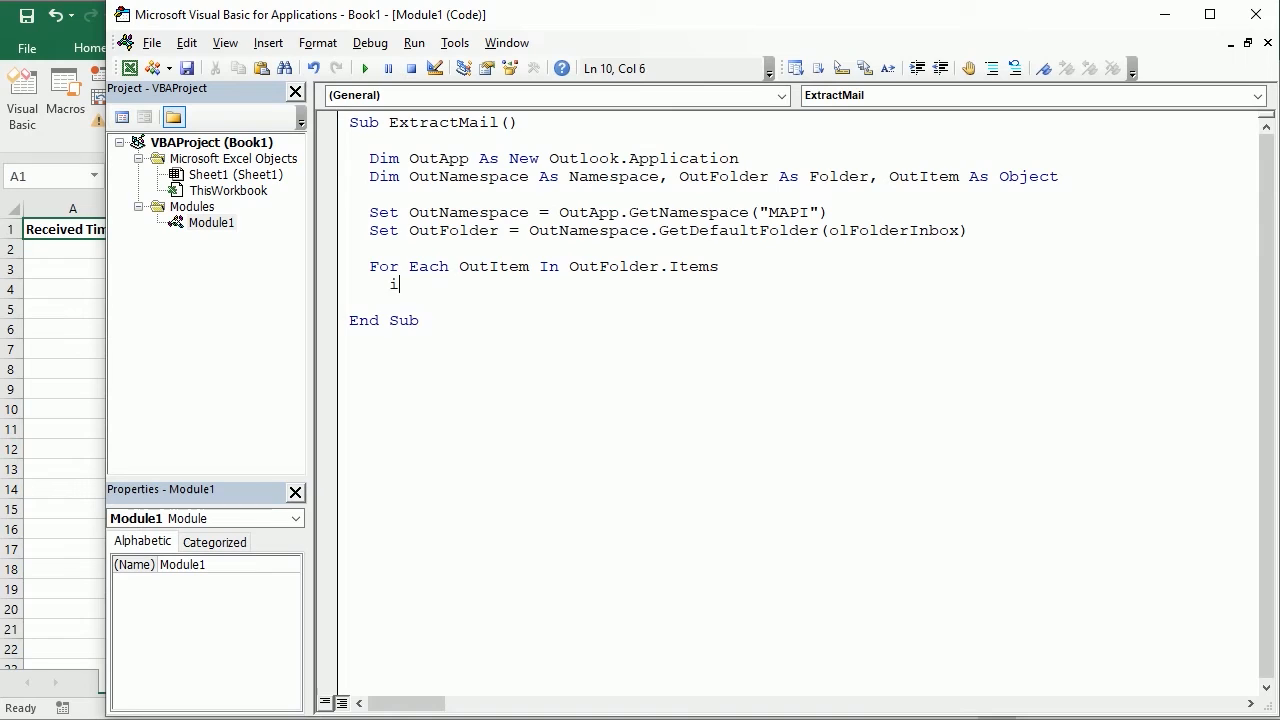
type("f t")
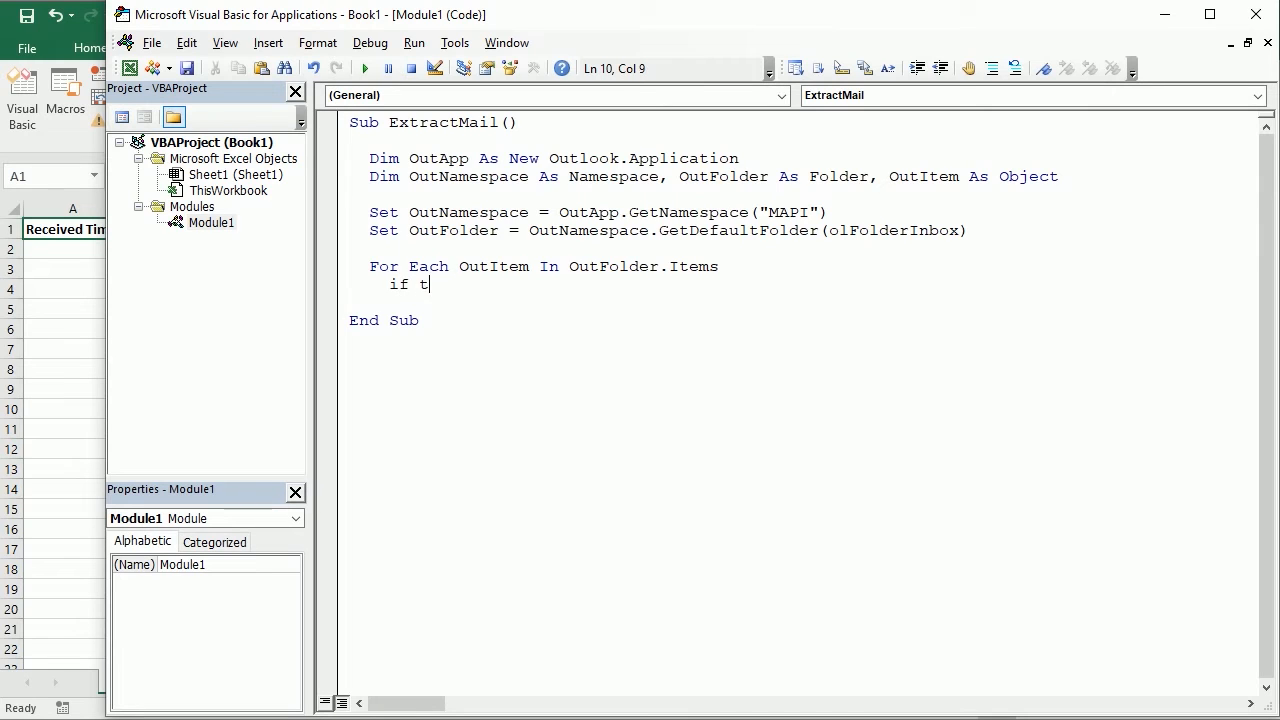
type("ypename (")
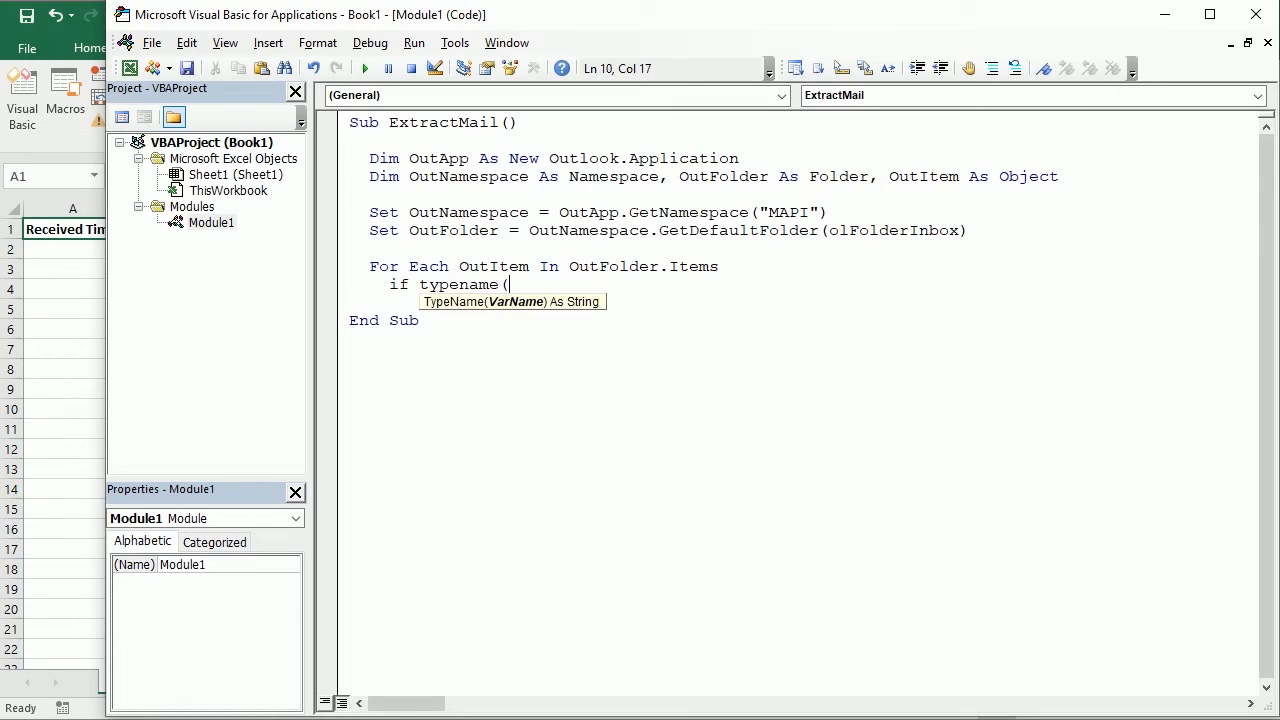
type("OutItem)")
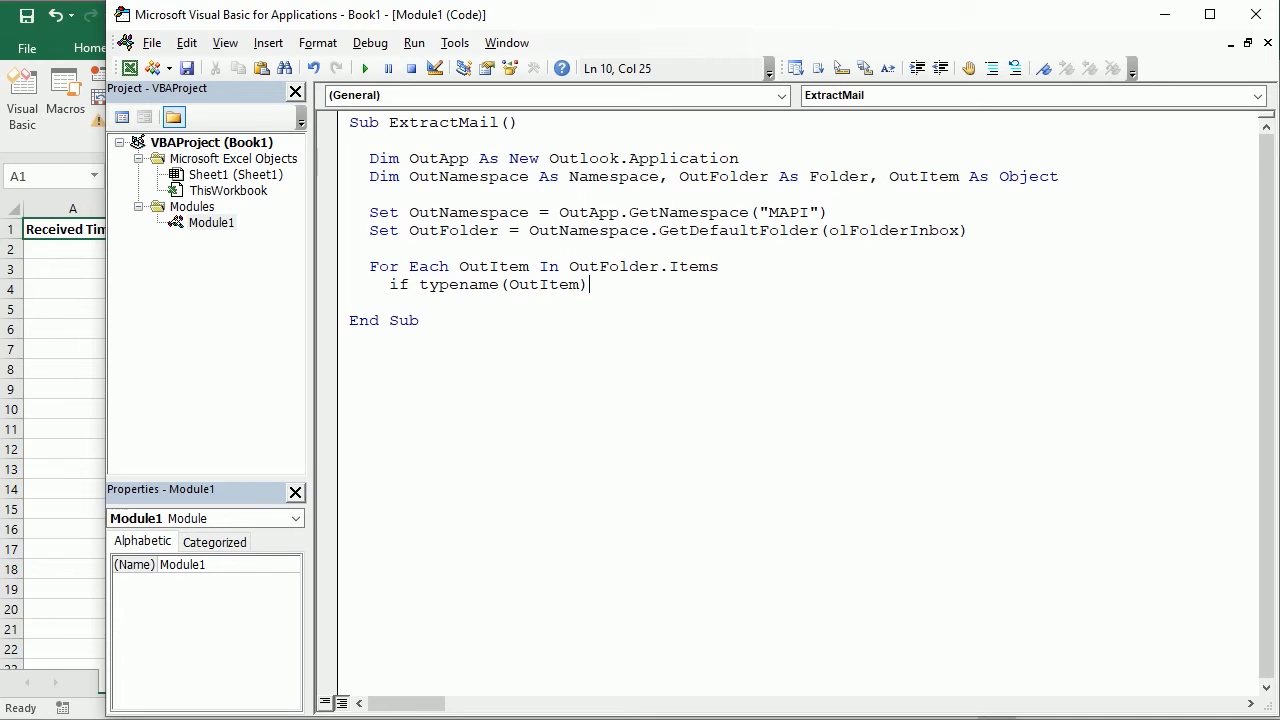
type("=\"M")
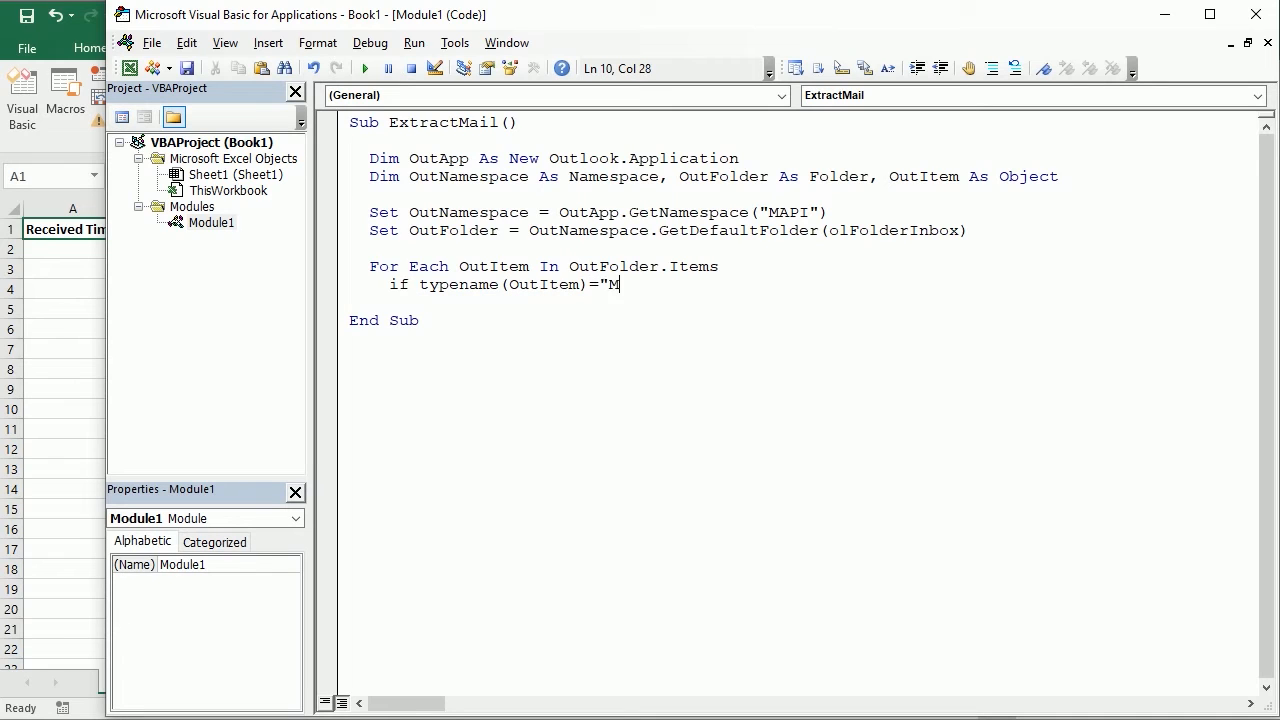
type("ailItem\" th")
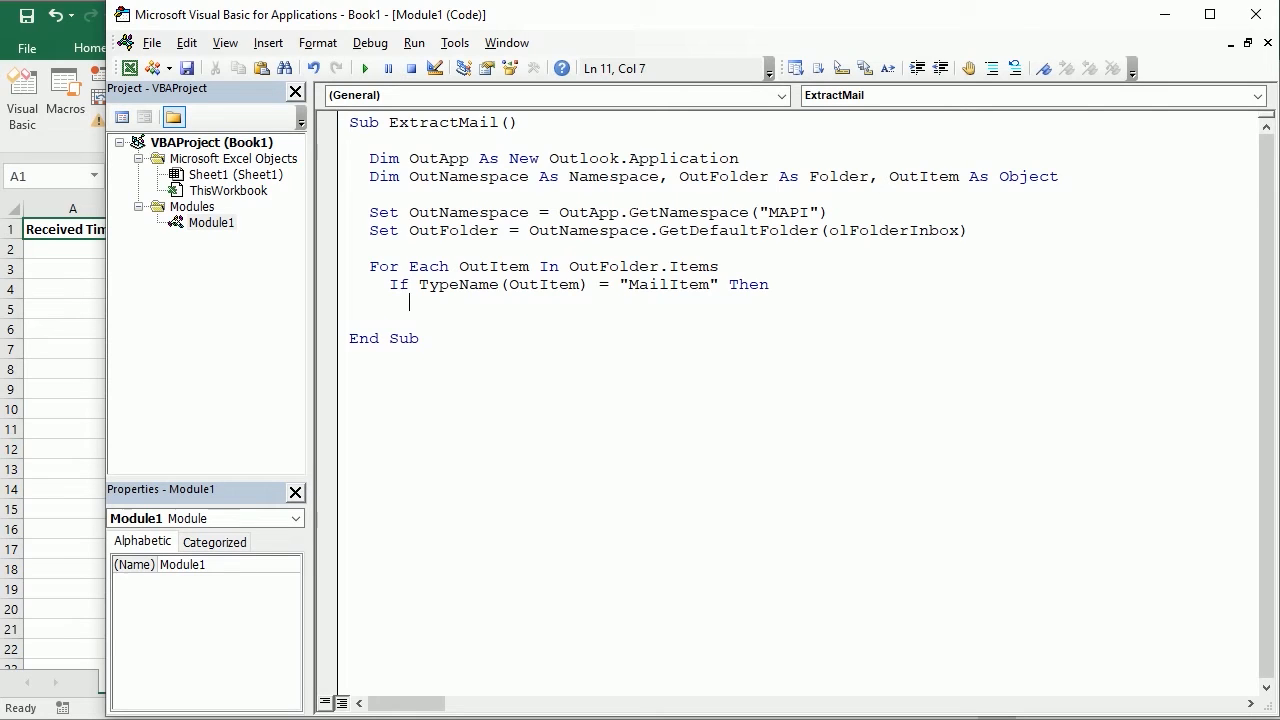
type("set OutM")
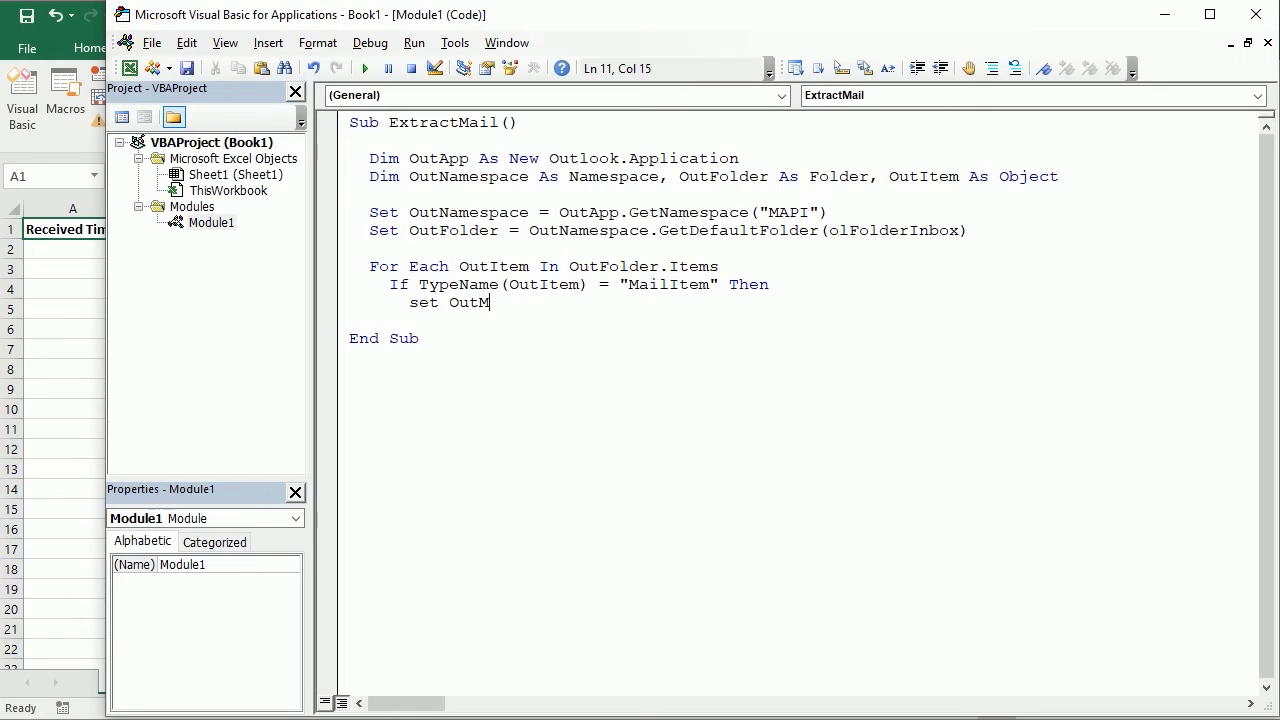
type("ail=")
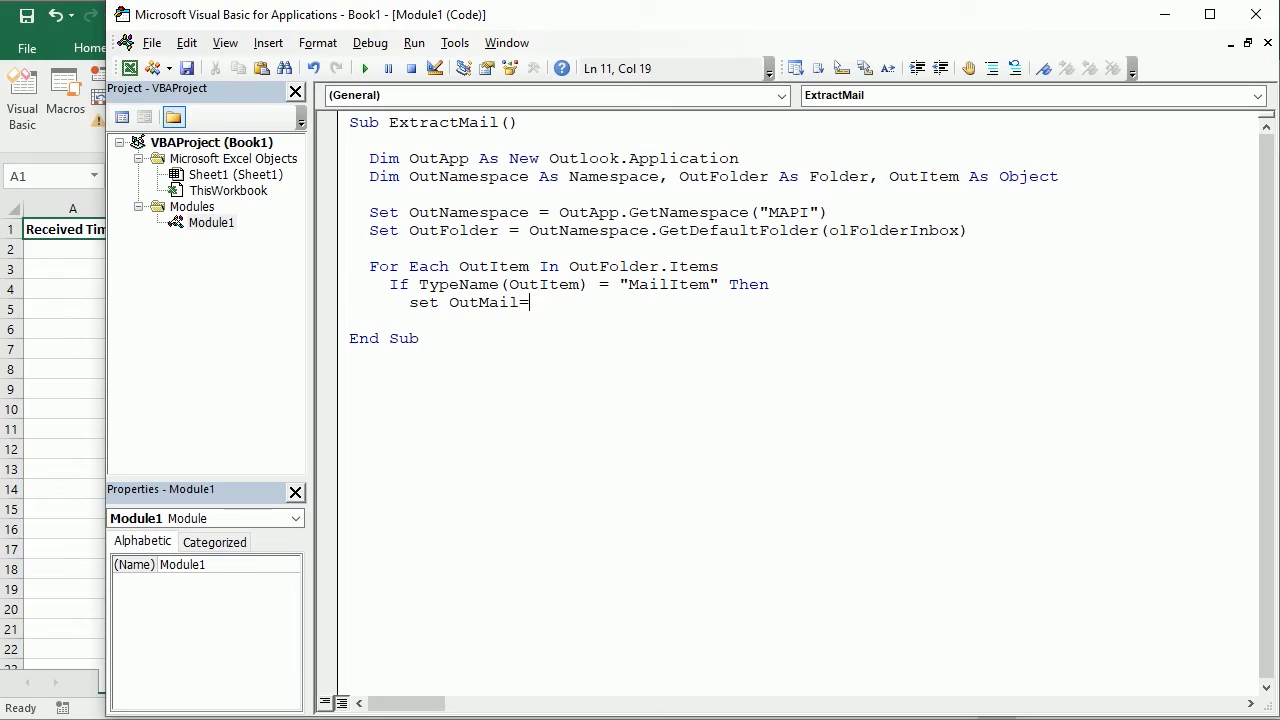
type("OutItem")
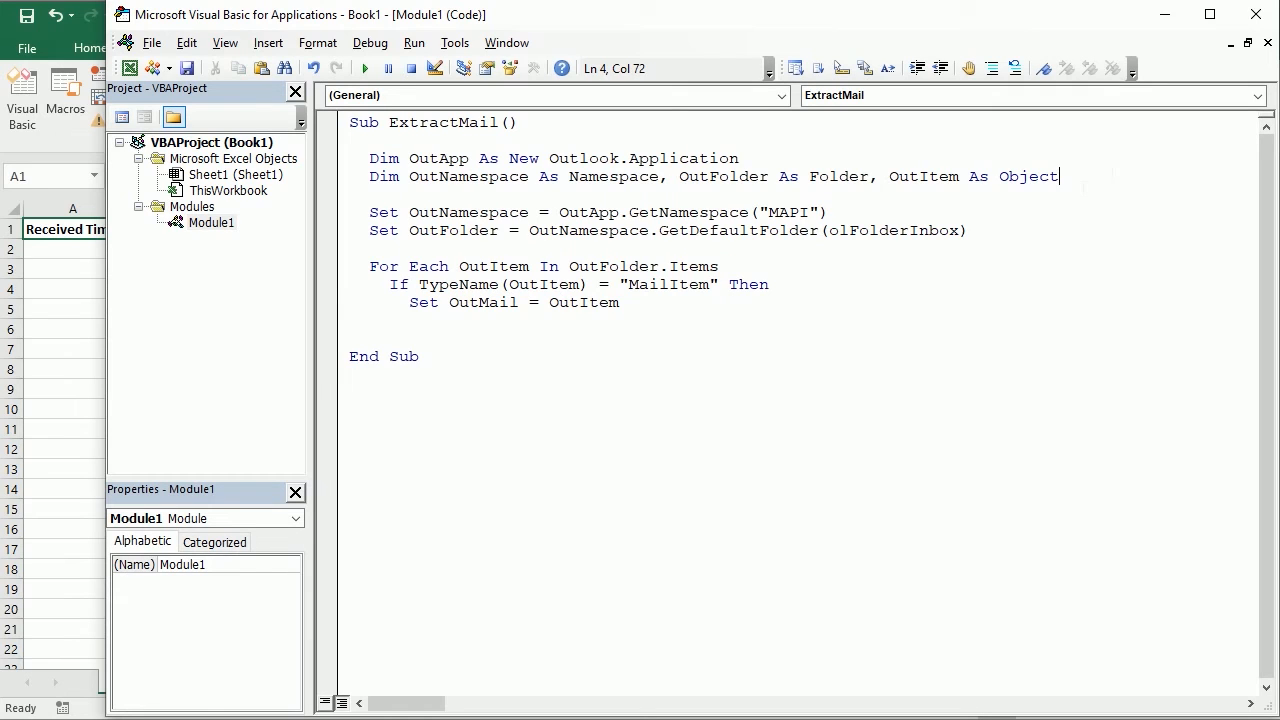
- Declare OutMail As MailItem alongside OutItem on its own Dim line
type(", OutMail as")
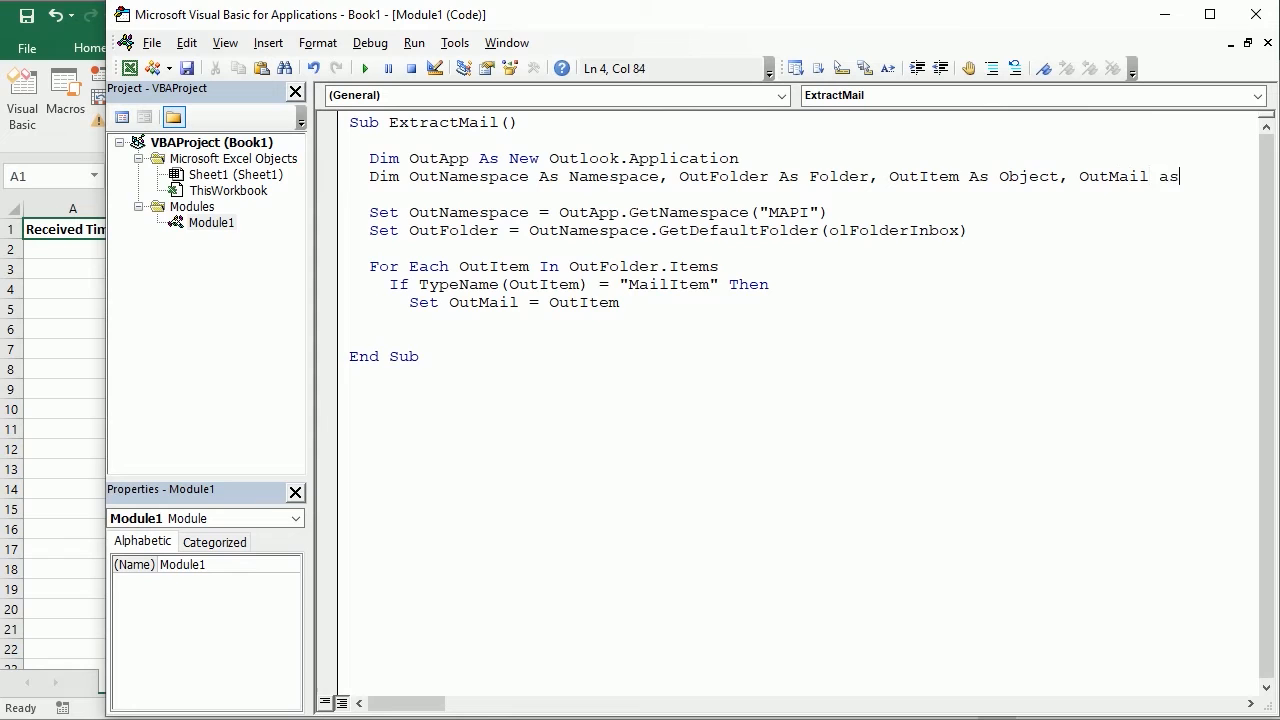
type("mailite")
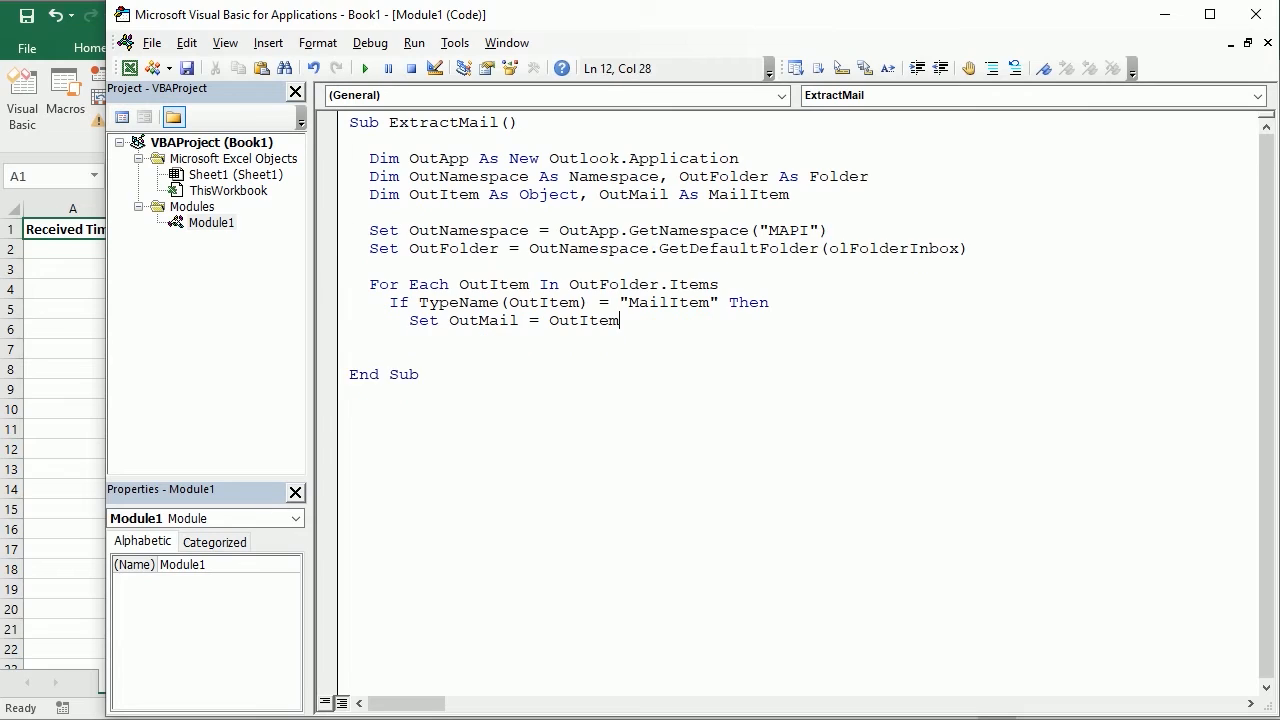
- Increment r and write OutMail.ReceivedTime to Range("A" & r)
type("r=r+1")
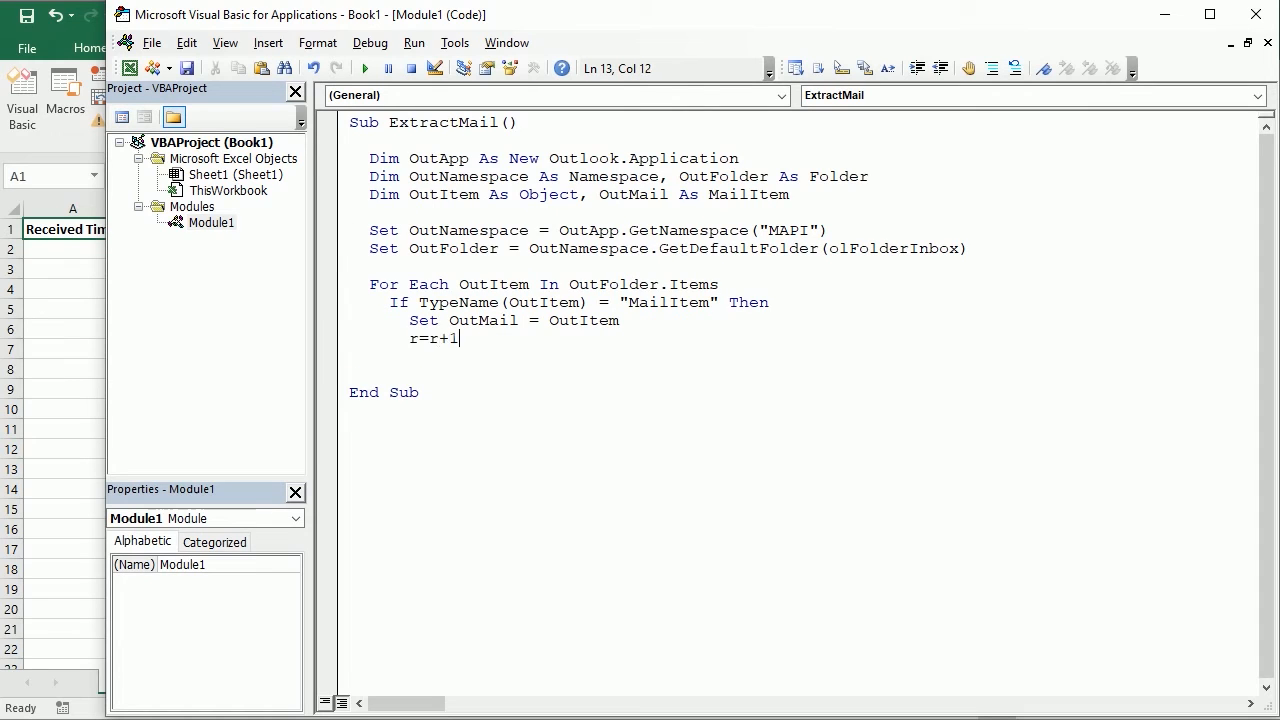
type("Range")
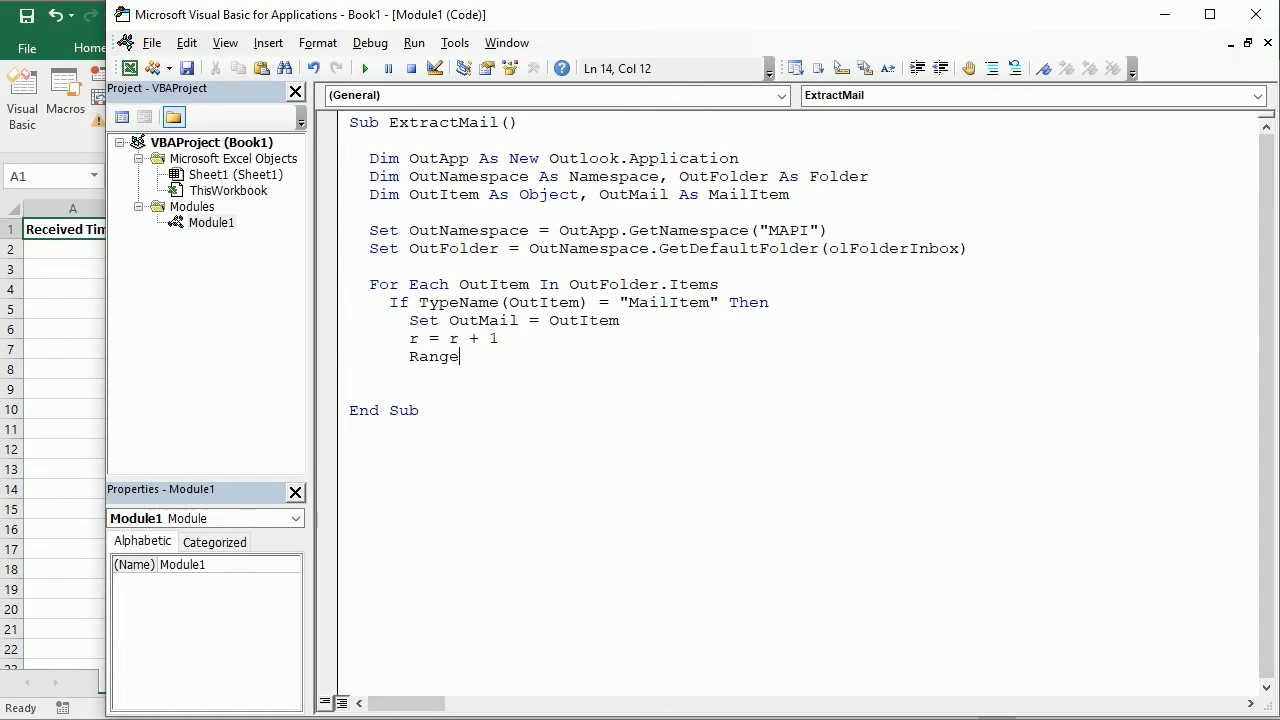
type("(\"A\" &r")
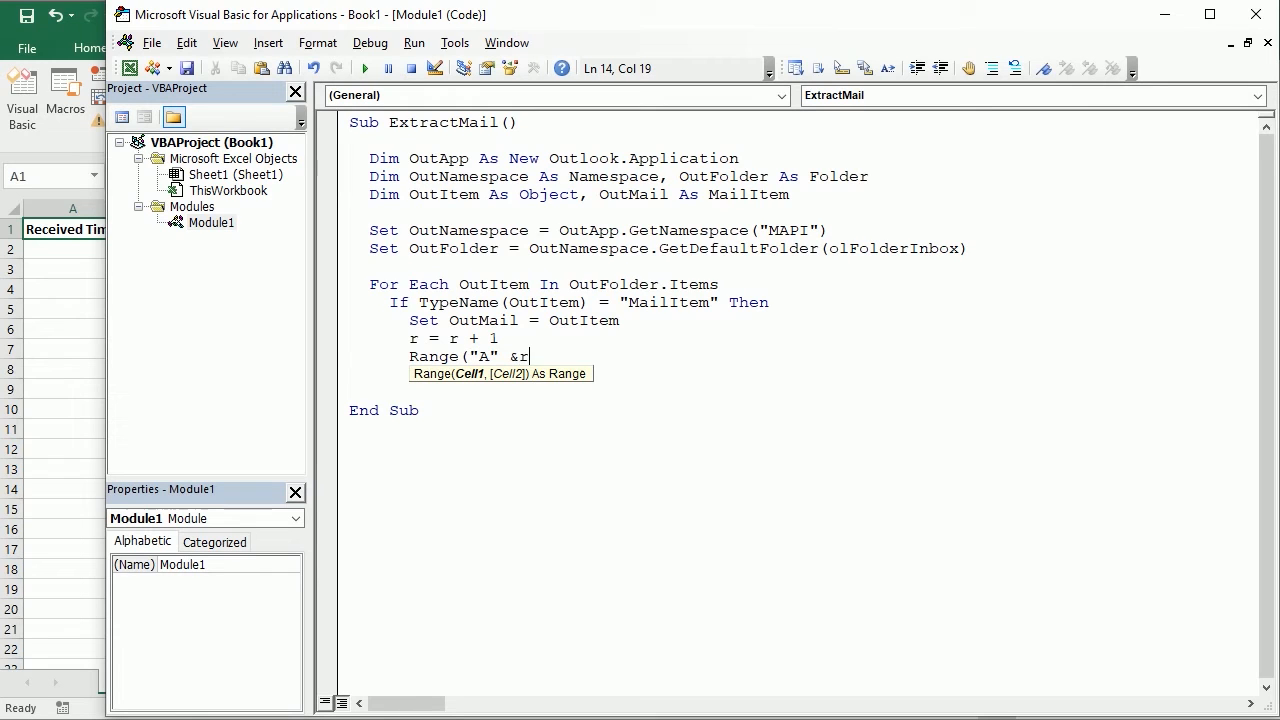
type(").Value=OutMail.received")
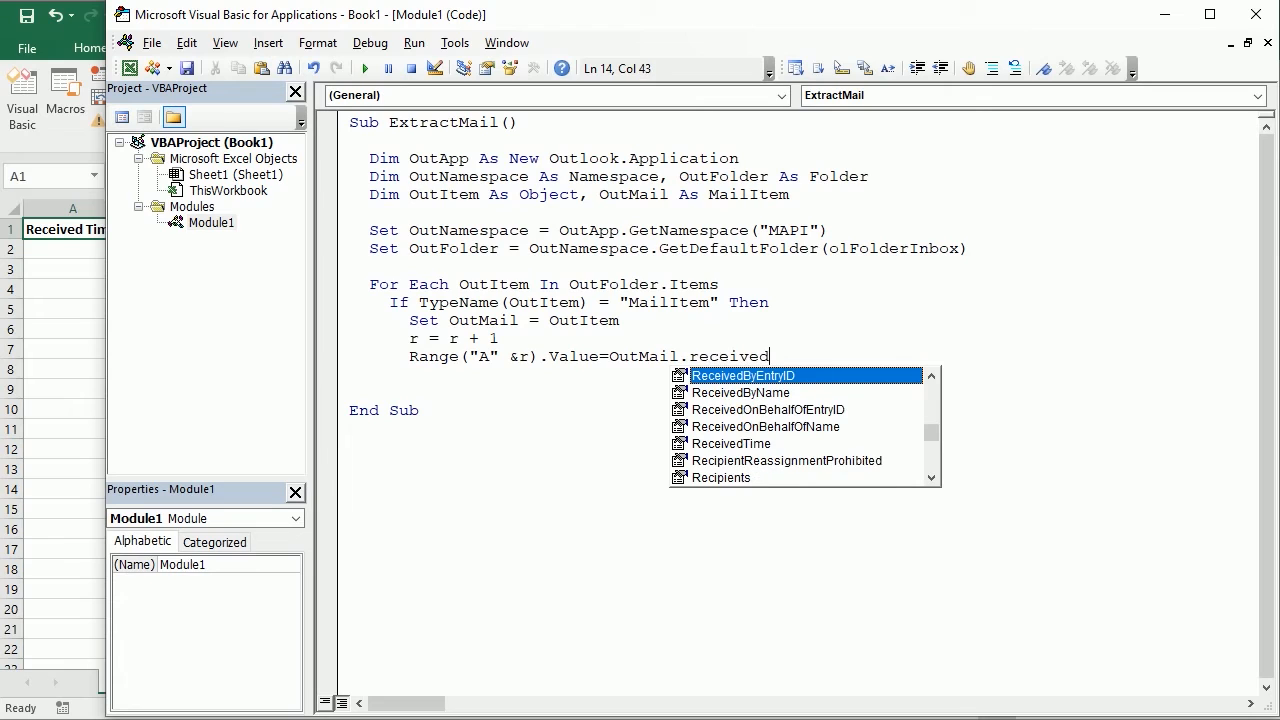
type("ReceivedTime")
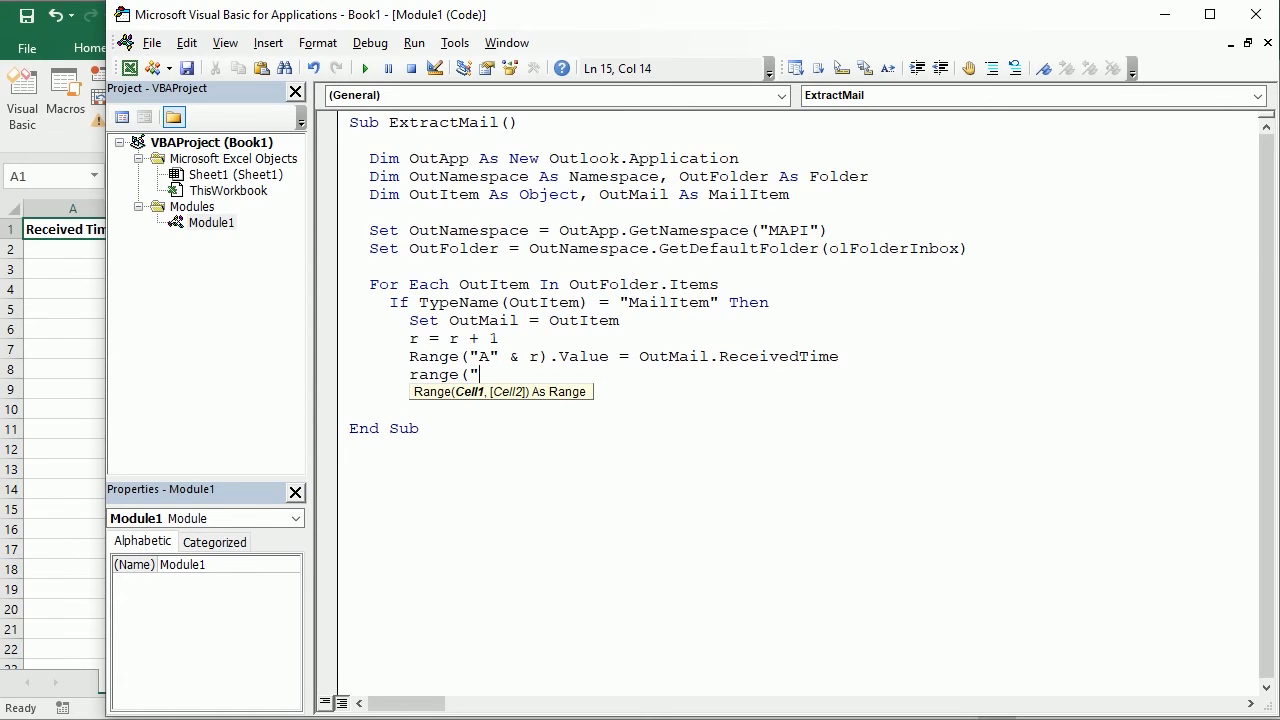
- Write SenderName, Subject and Body to columns B, C and D, then End If and Next
type("B\") & r).Value =")
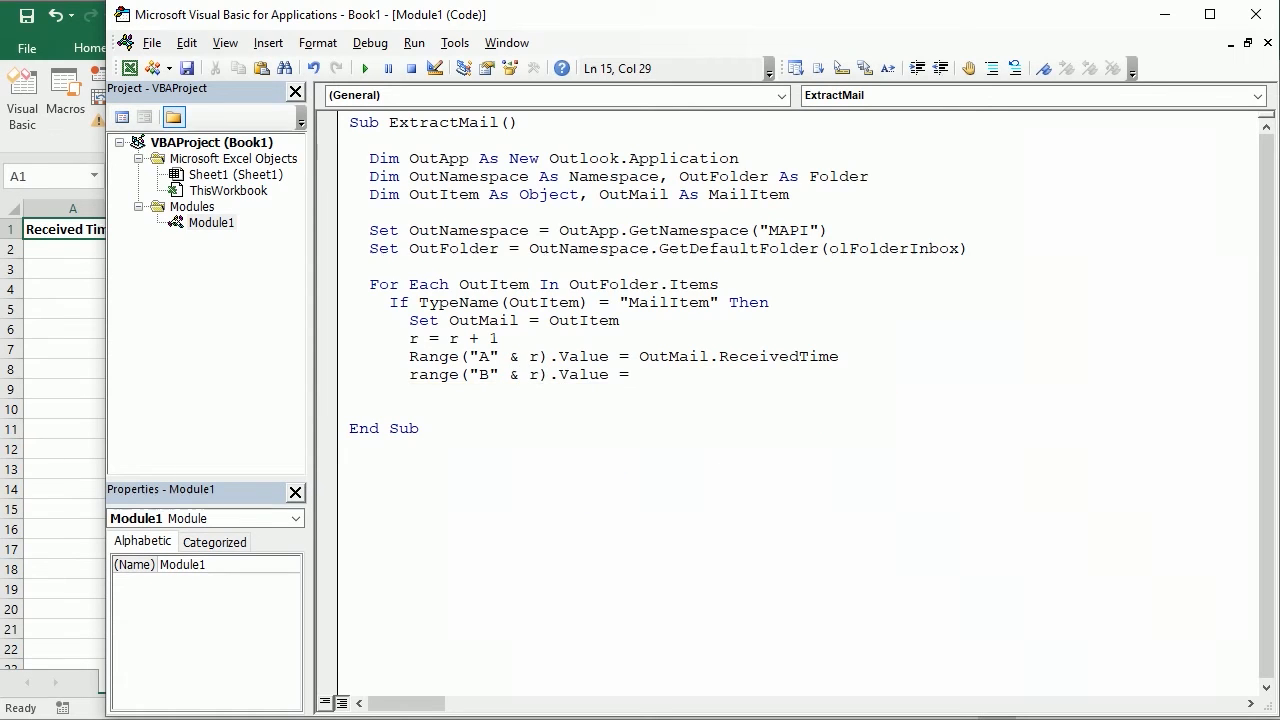
type("OutMail.sen")
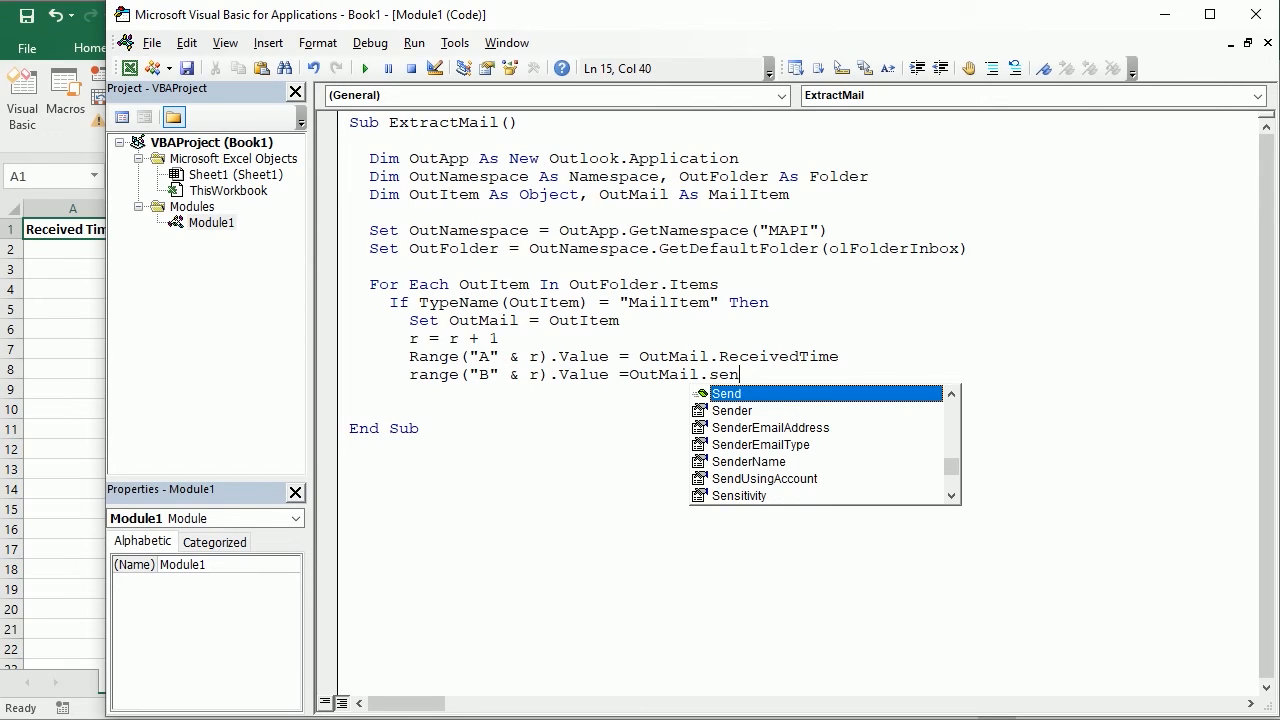
type("SenderName")
type("range(\"C\" &r")
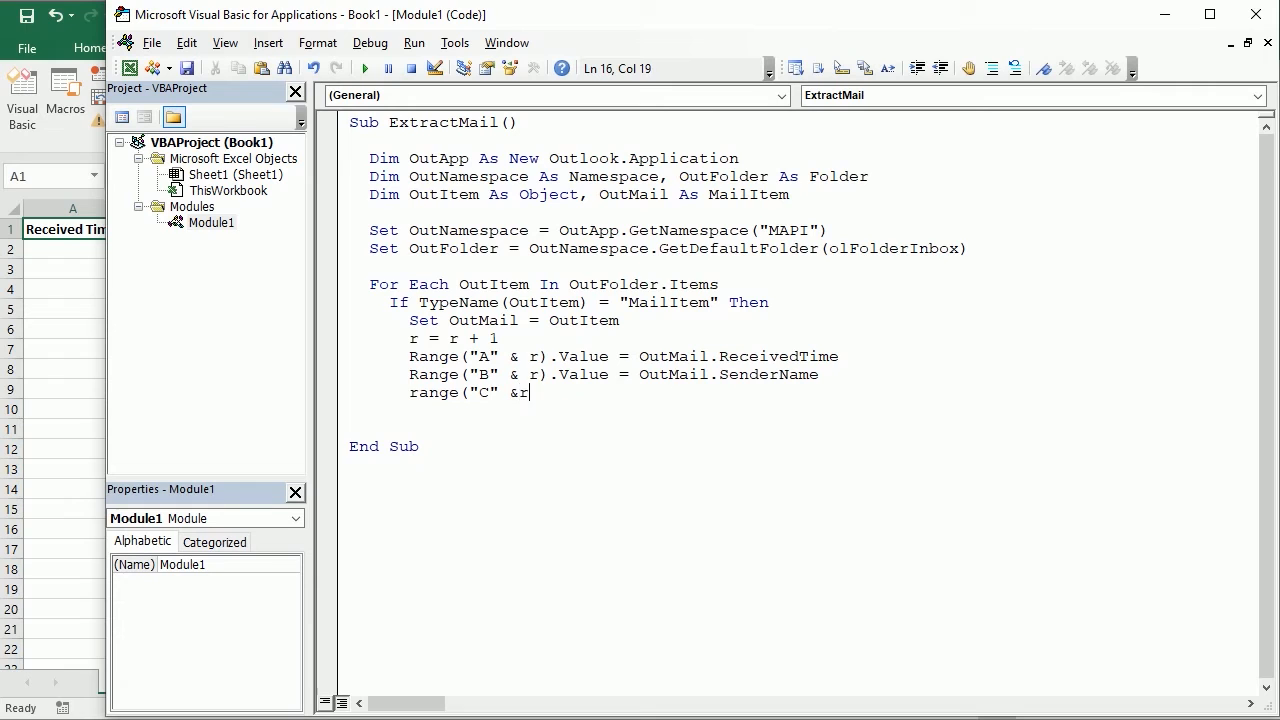
type(".Value=OutMail.Subject")
type("Range(")
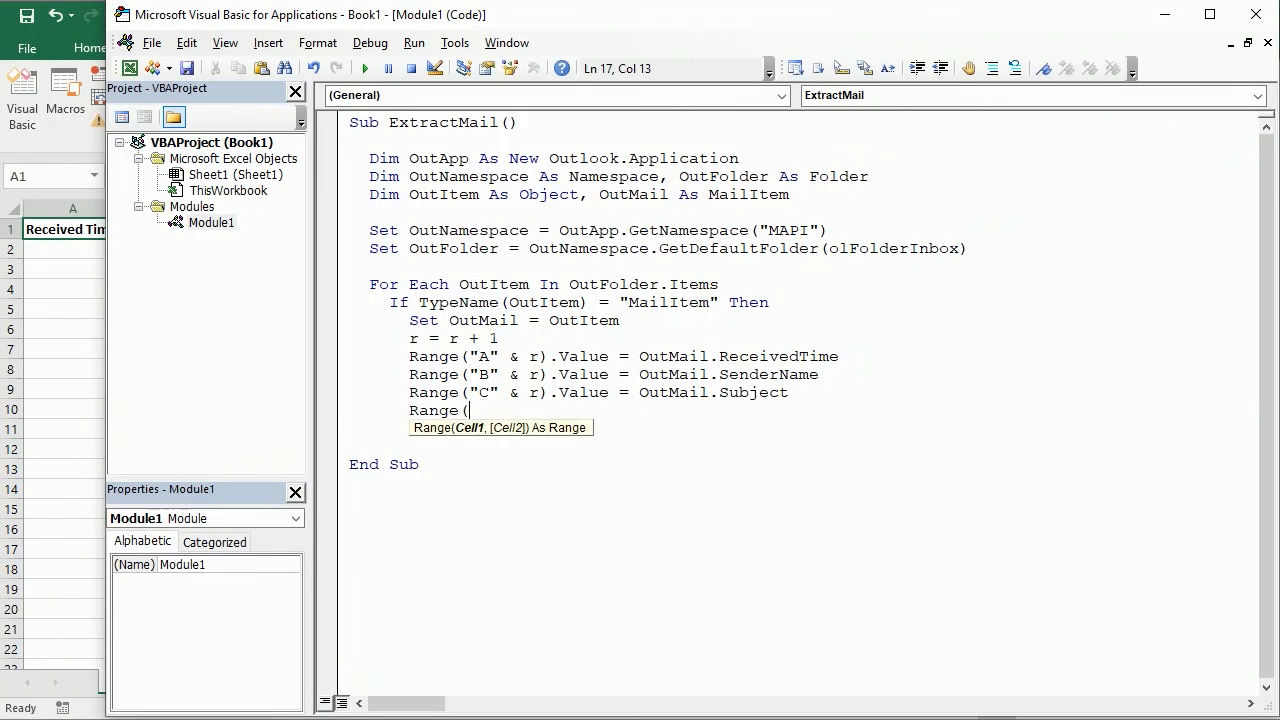
type("\"D\" &r).value = OutMail.Body")
type("End If")
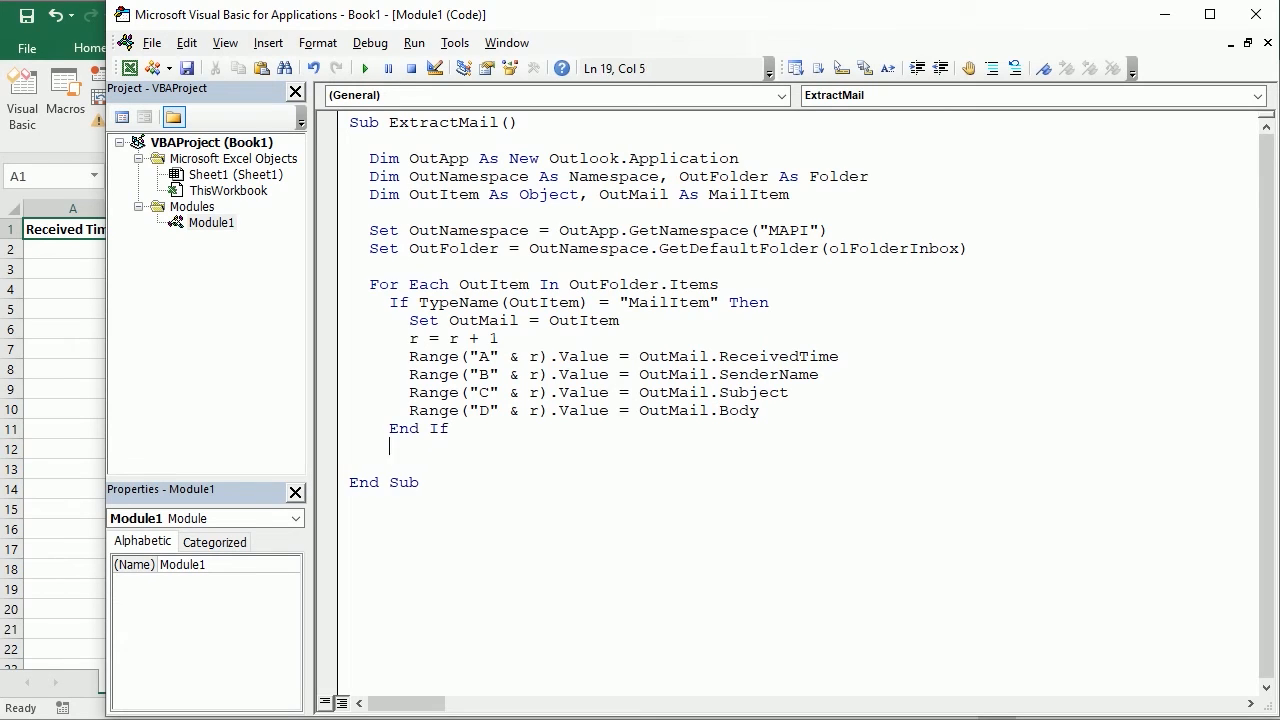
type("next")
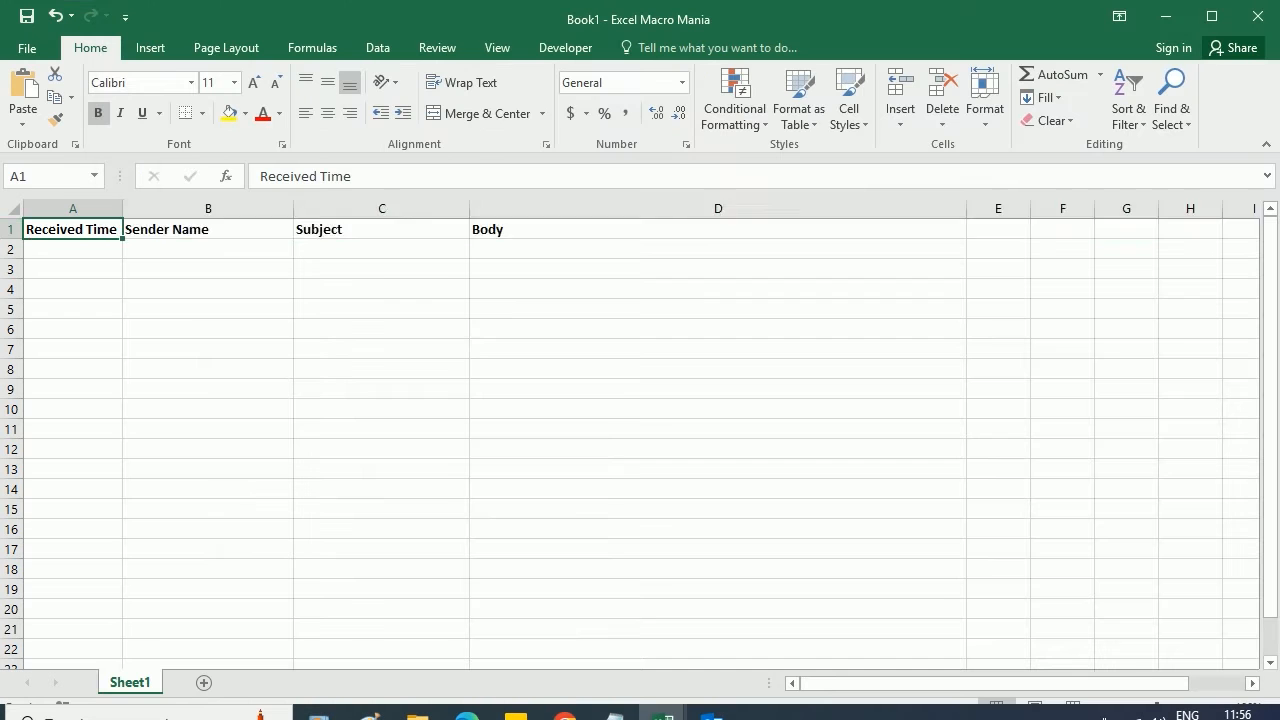
mouse_move(664, 712)
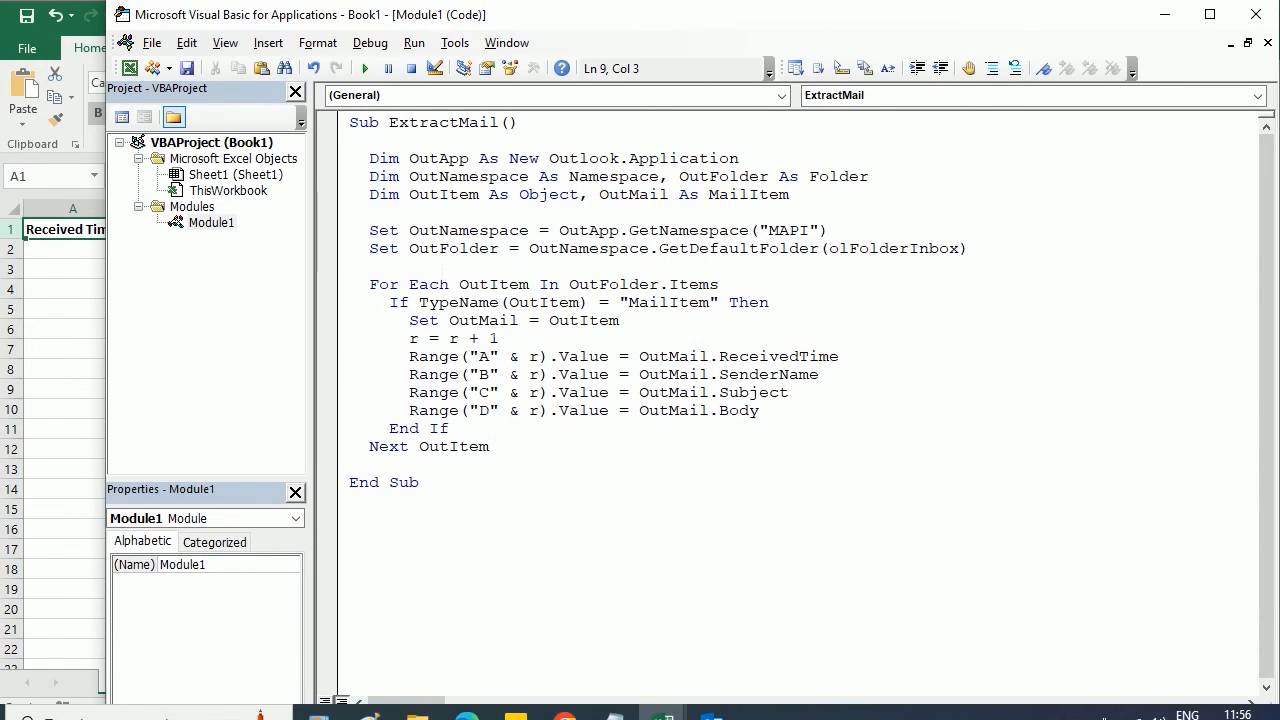
- Initialise the row counter with r = 1 before the loop and run ExtractMail
type("r=1")
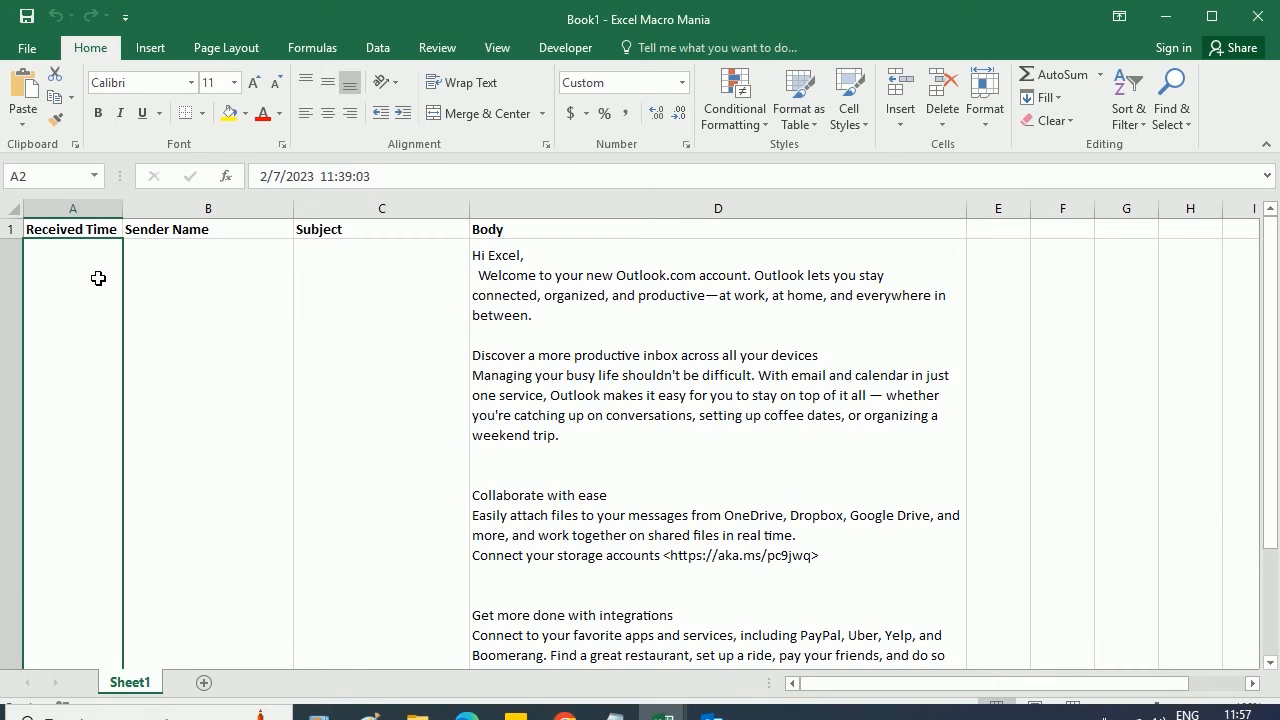
- Inspect the received time in A3 and sender in B3 among the extracted email rows
scroll("down", 3)
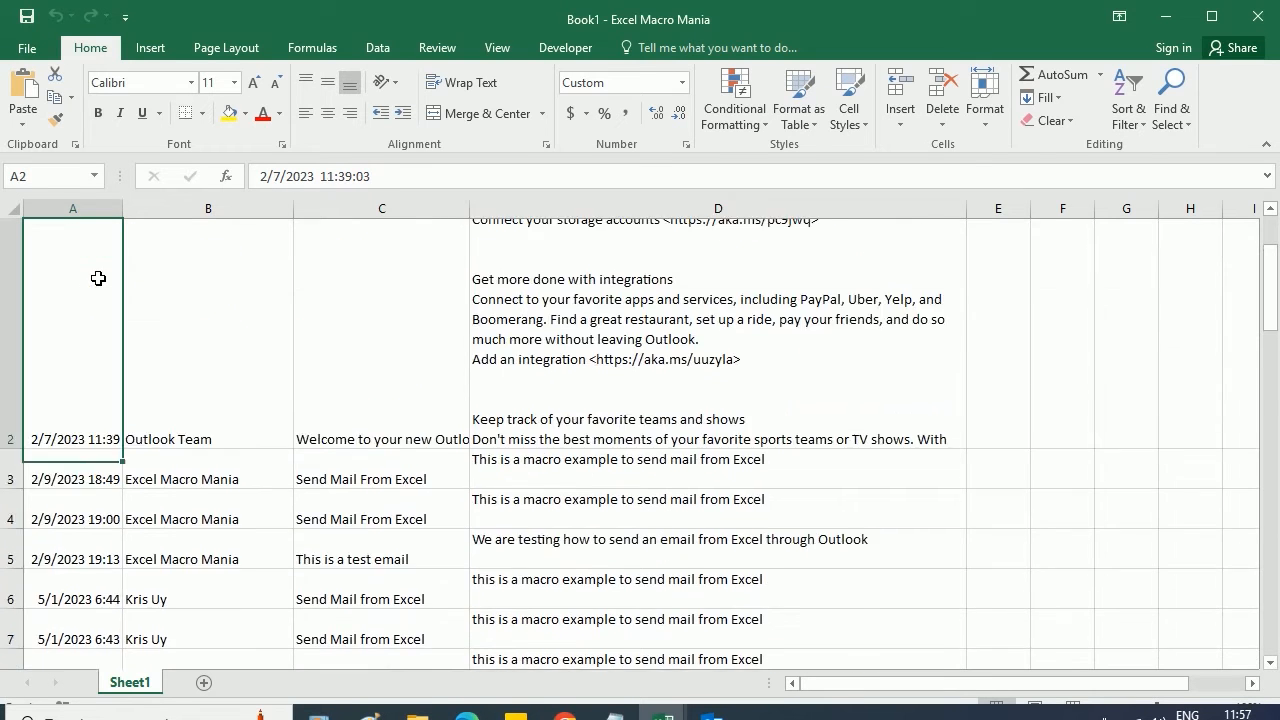
scroll("down", 3)
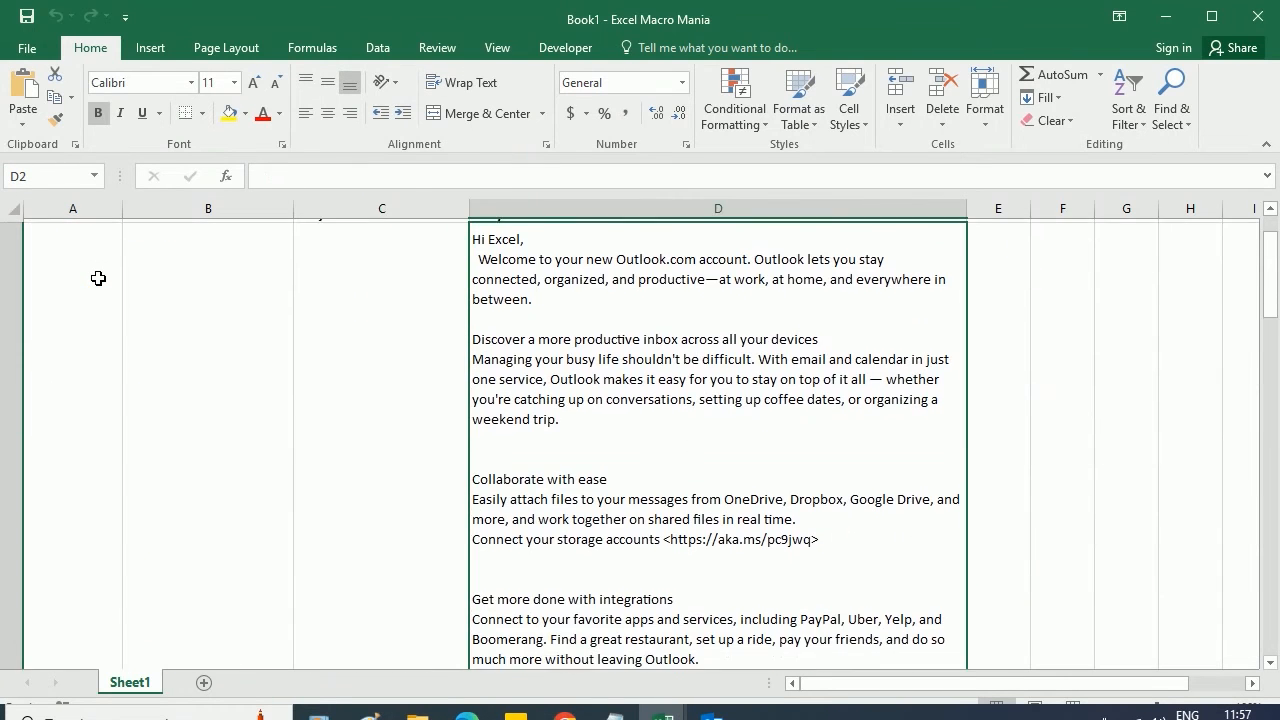
left_click(462, 82)
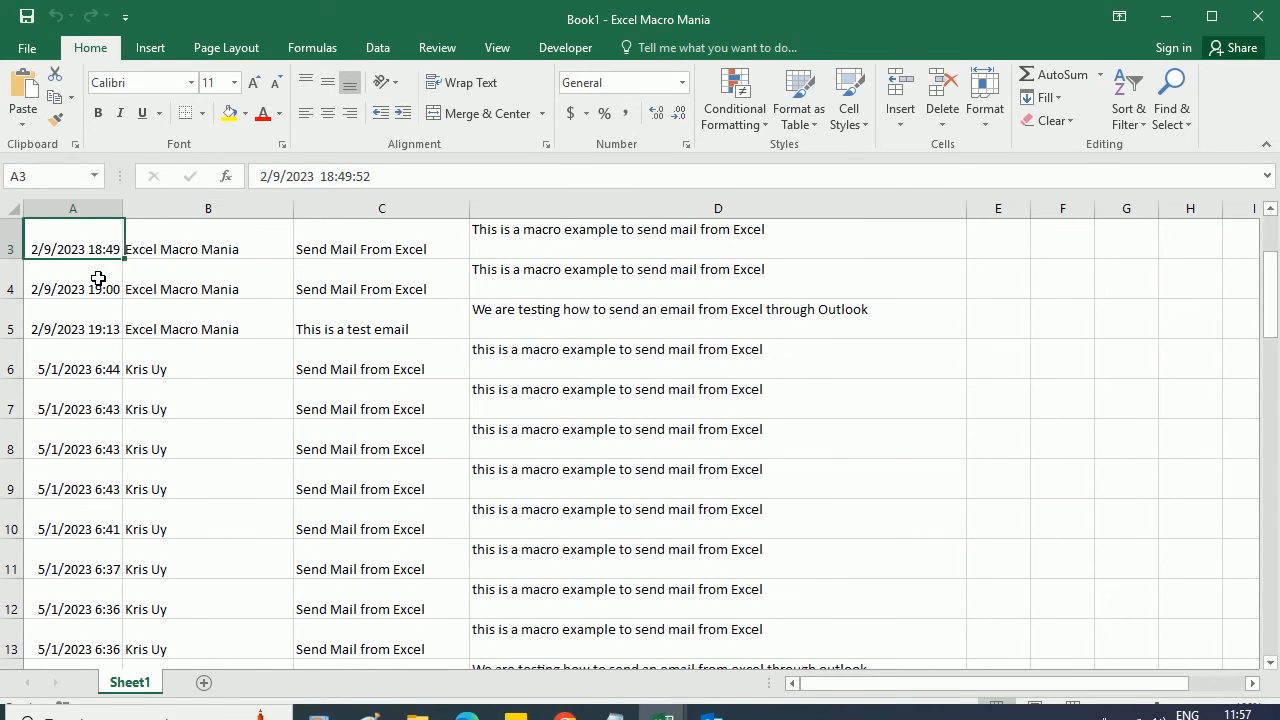
left_click(208, 248)
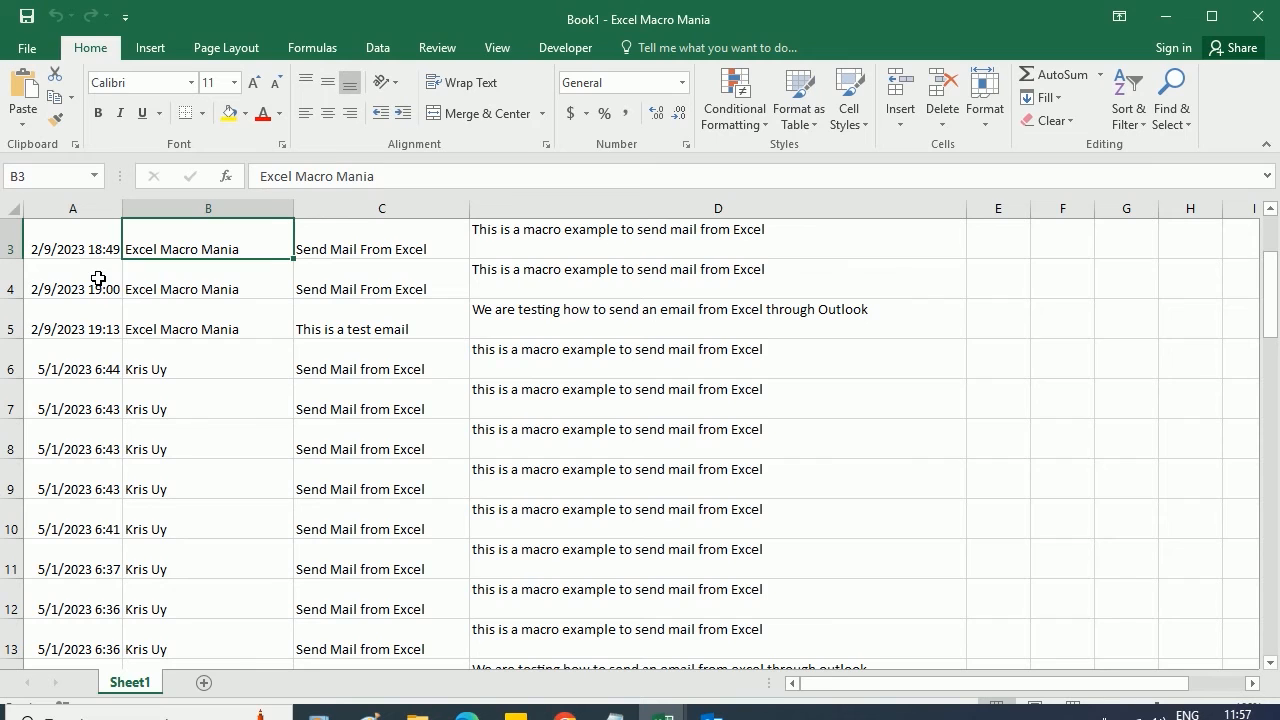
left_click(716, 238)
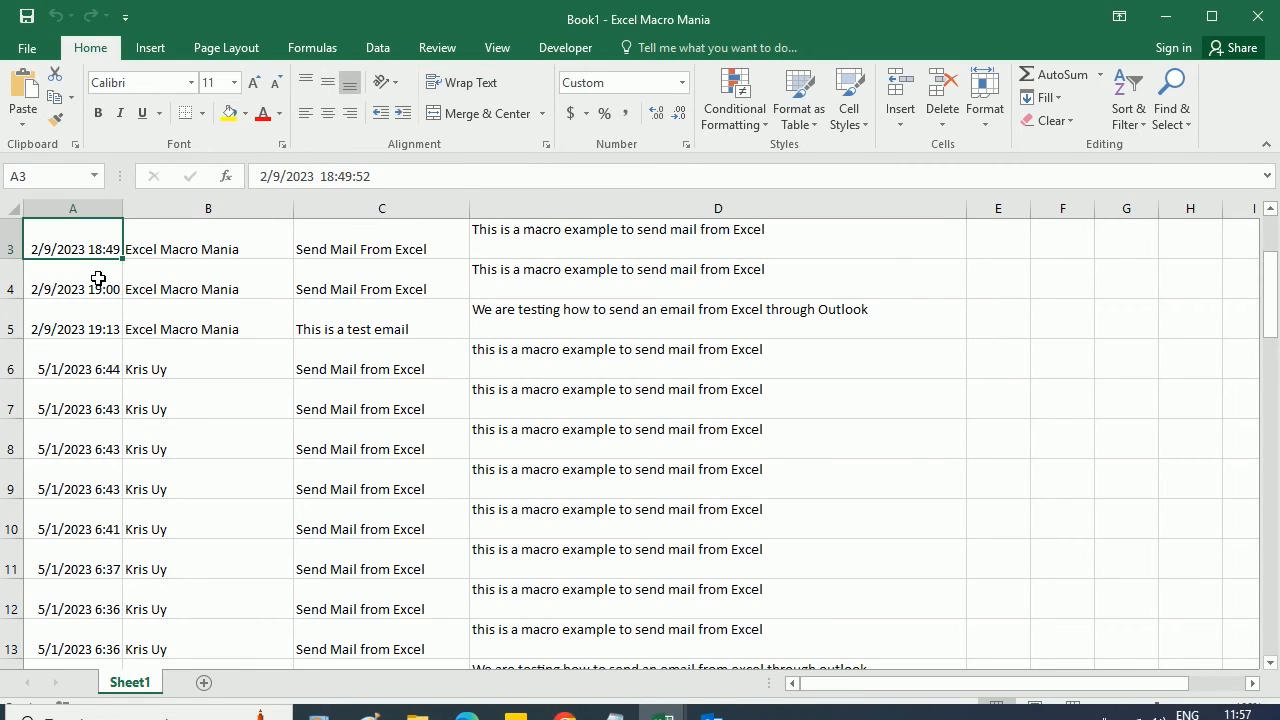
left_click(208, 208)
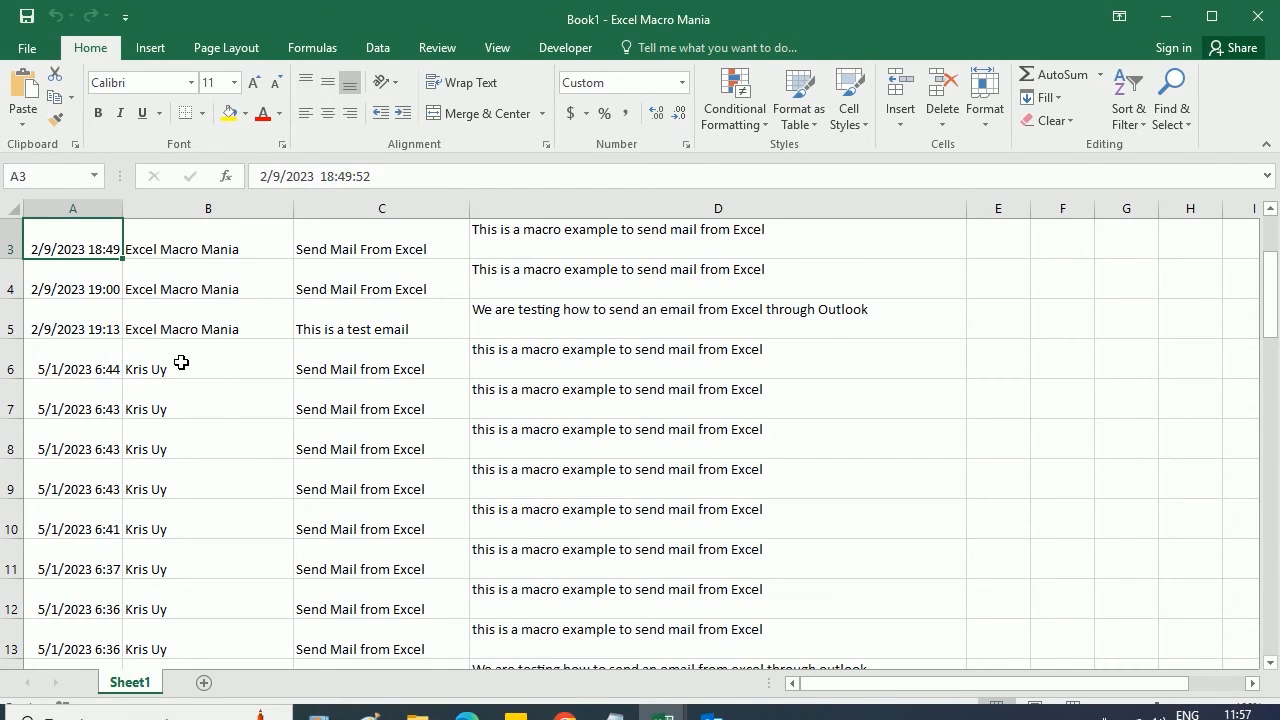
scroll("down", 3)
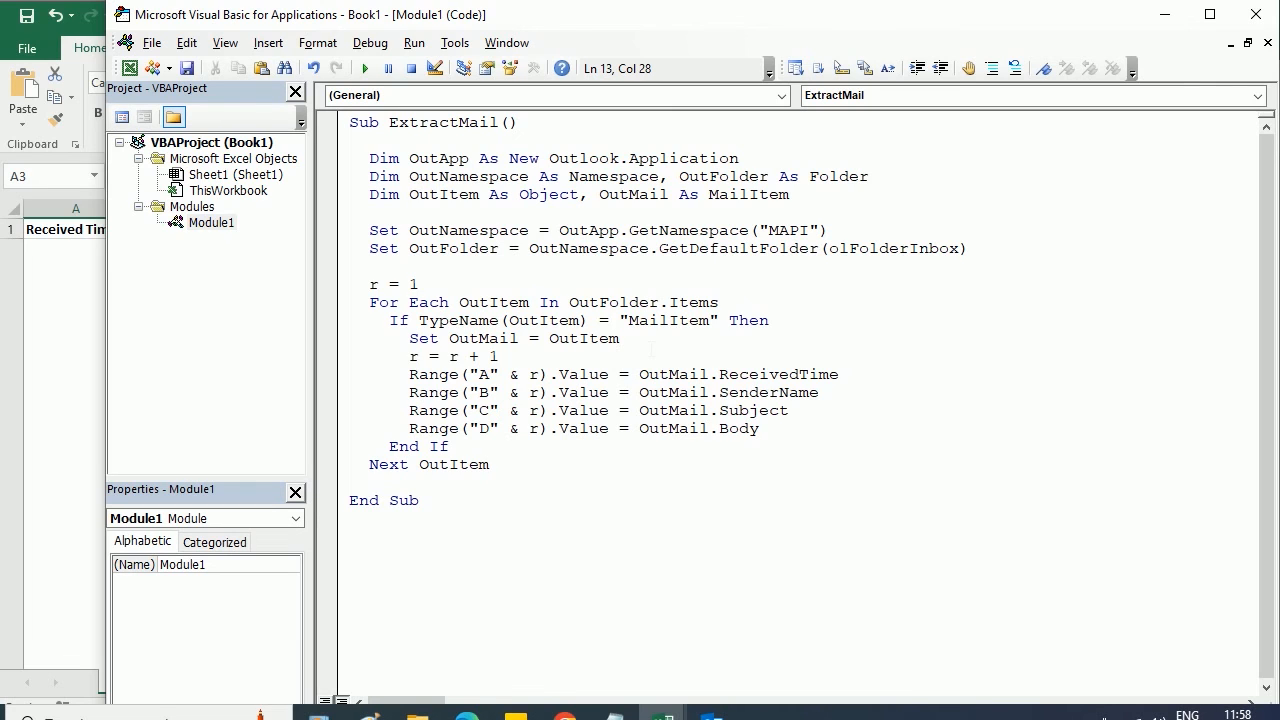
- Wrap the Range writes in If OutMail.ReceivedTime > "05/01/2023" Then ... End If
key("enter")
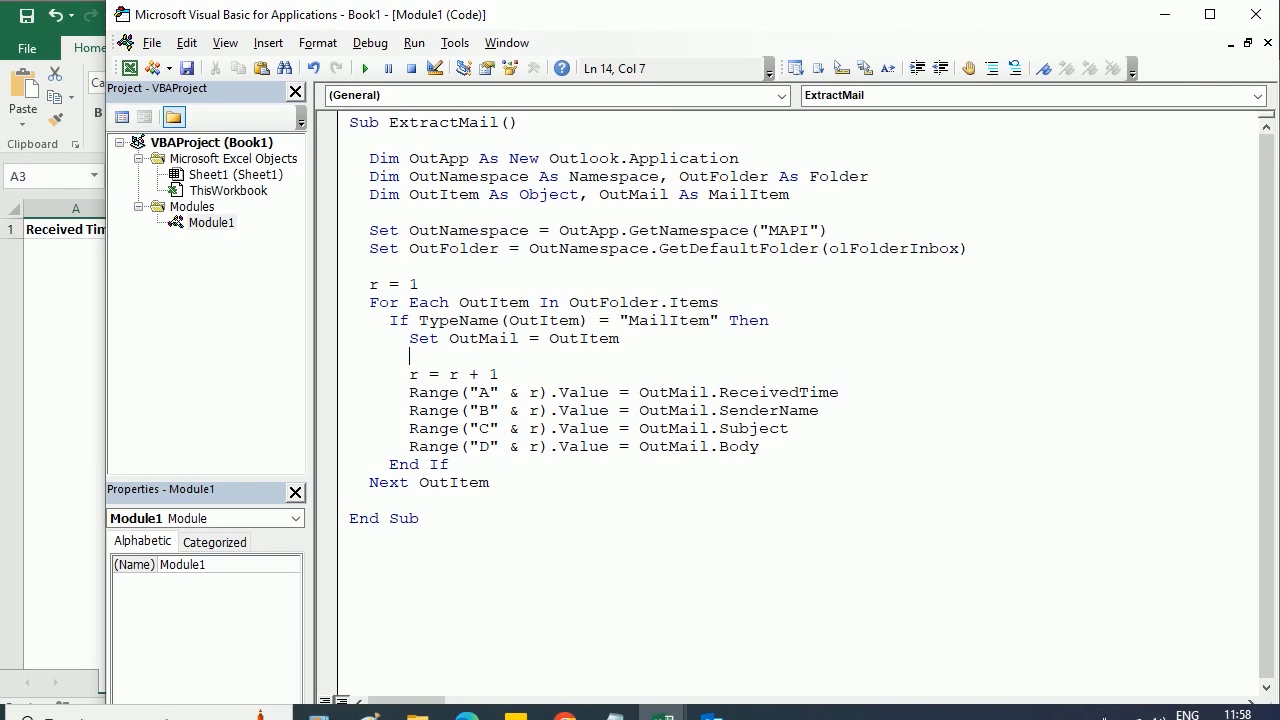
type("if OutM")
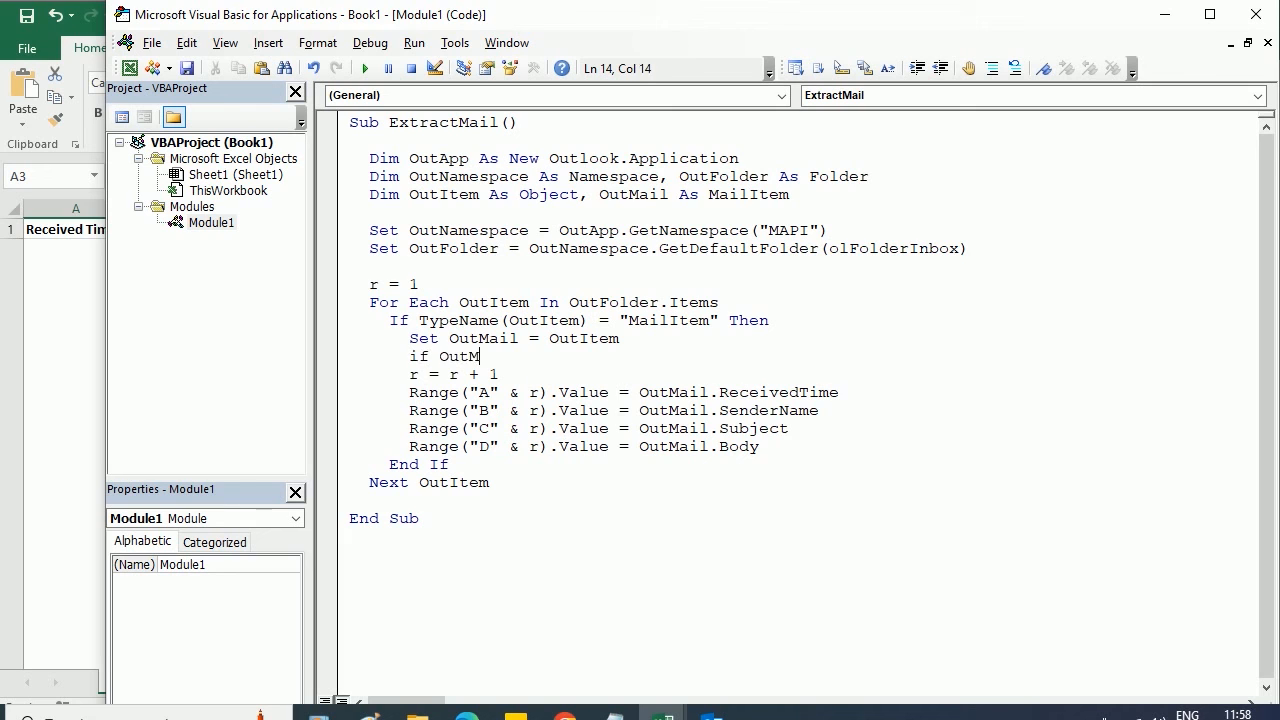
type("receivedTime >")
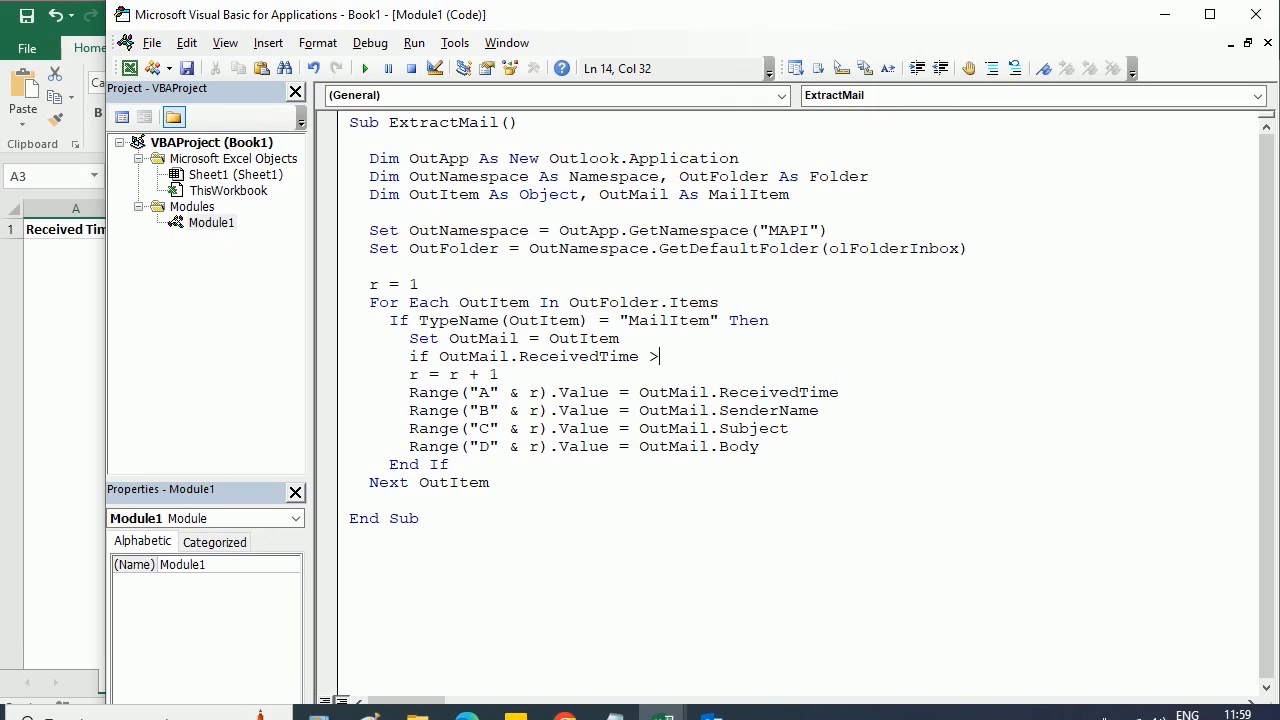
type("\"")
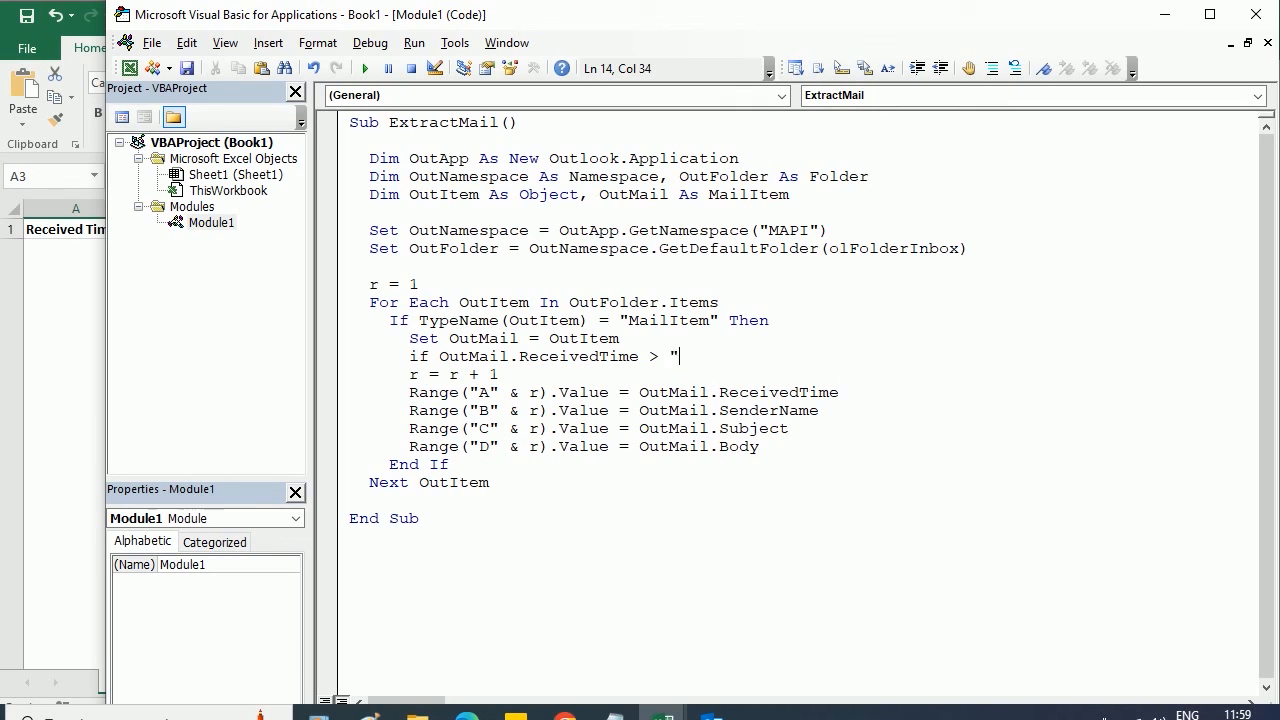
type("05")
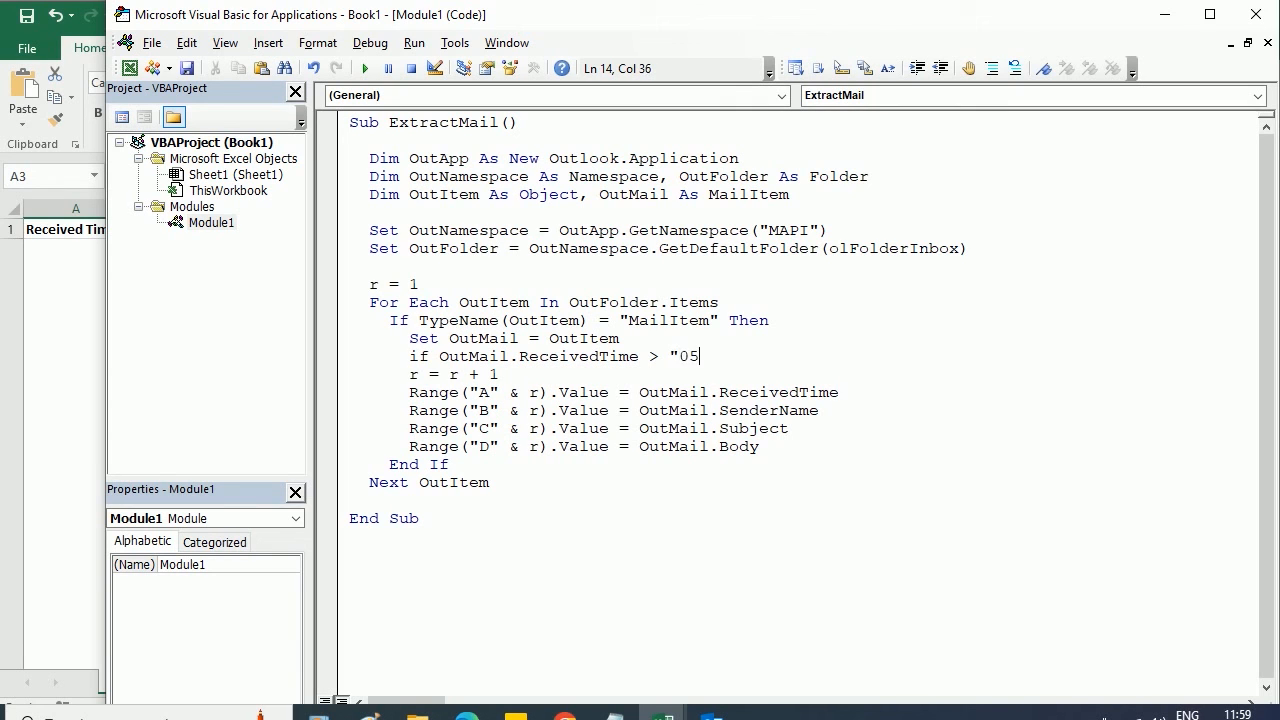
type("/01/2023\" Th")
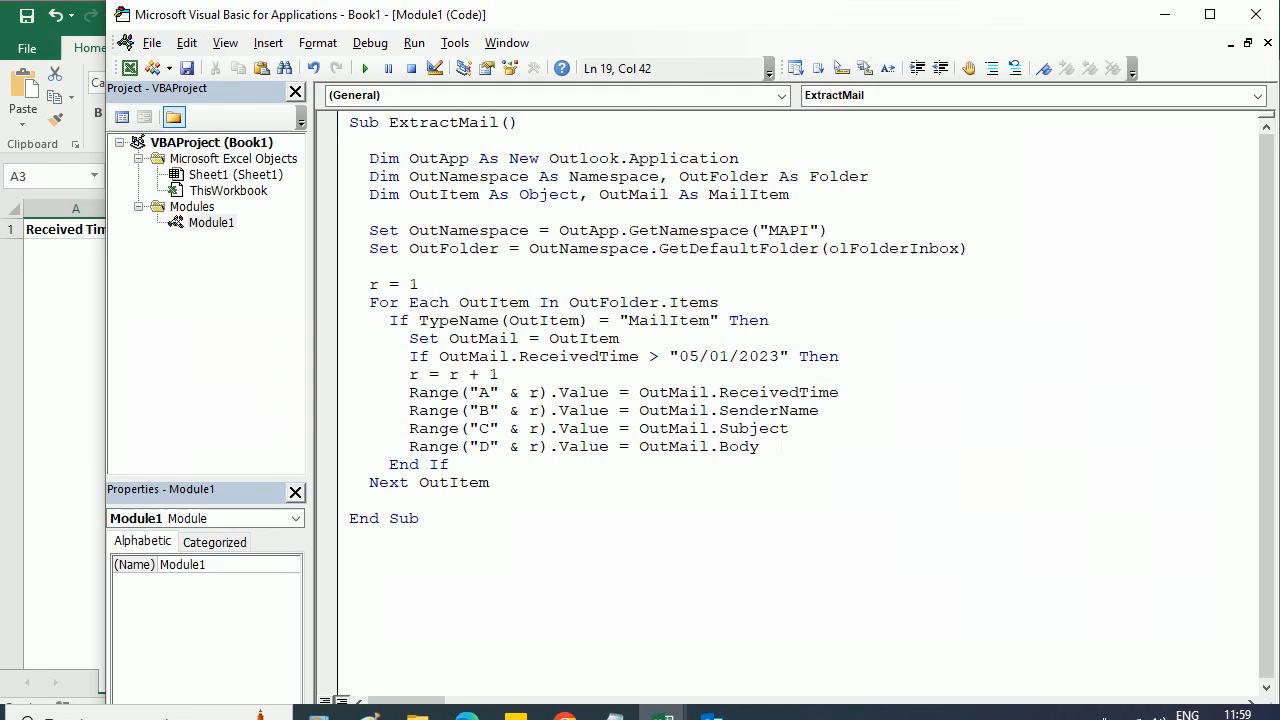
type("end if")
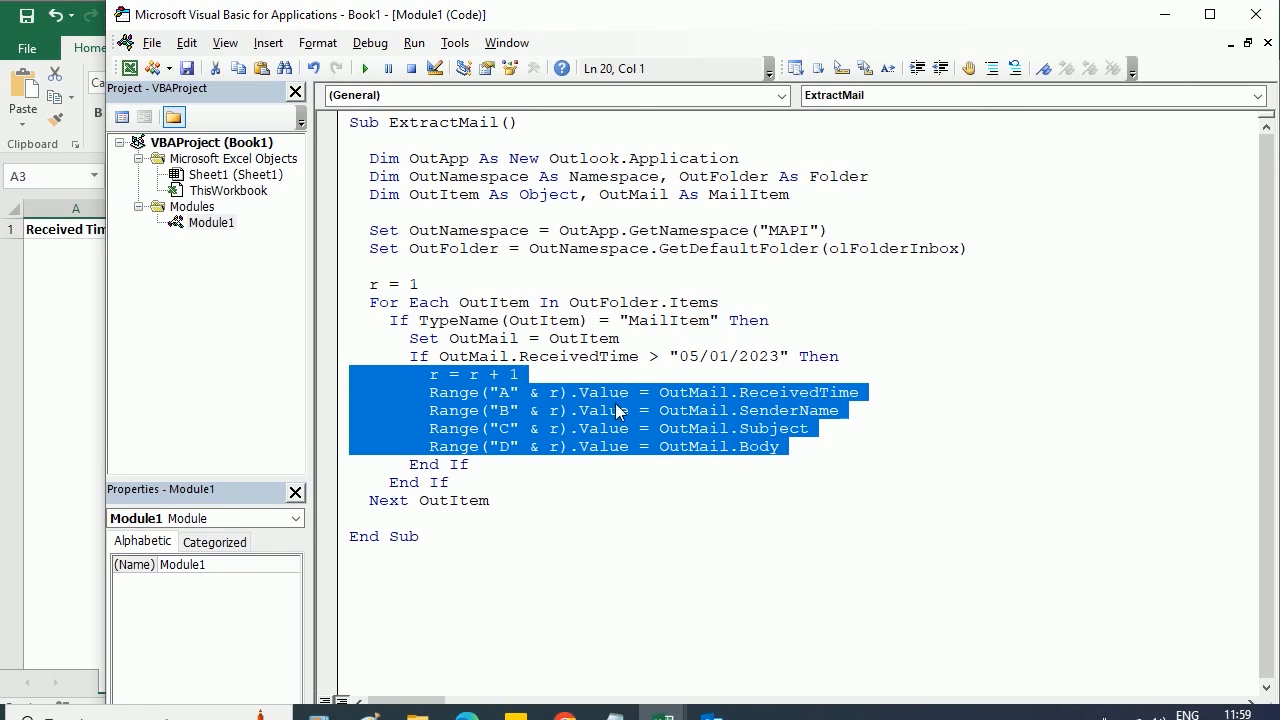
- Replace the ReceivedTime date condition with an OutMail.UnRead check on the If line
left_click(520, 374)
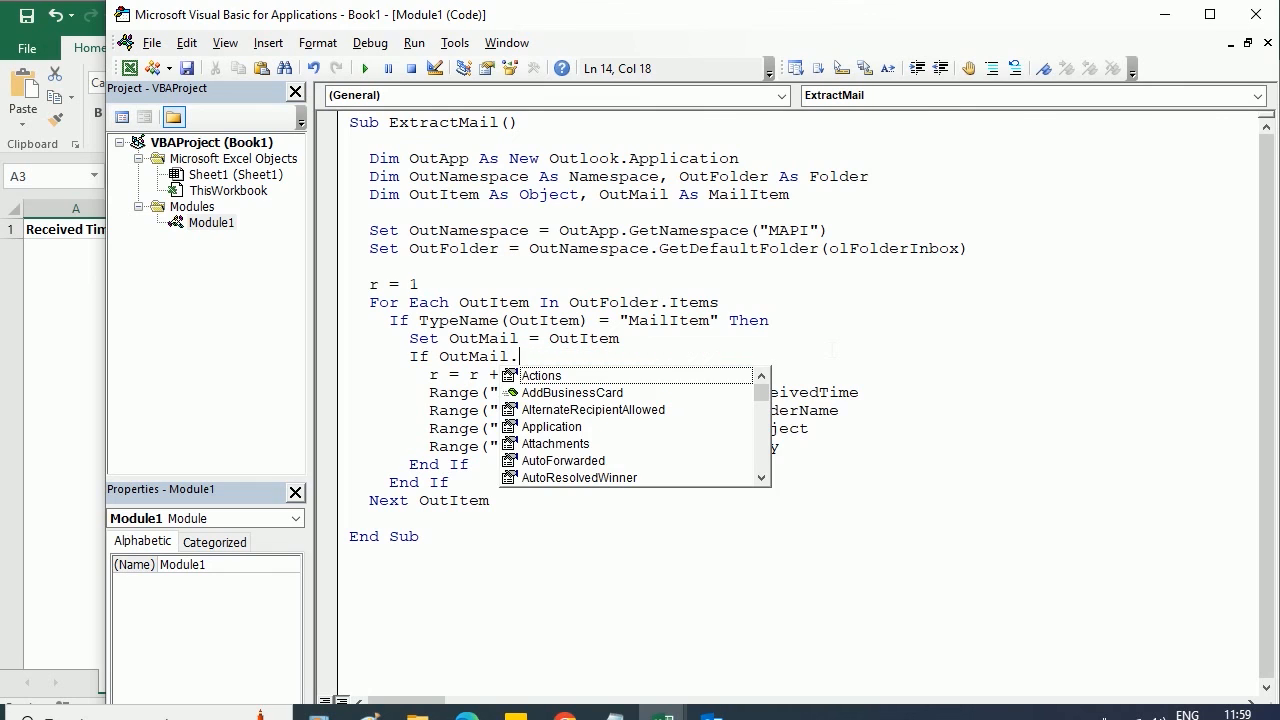
type("unre")
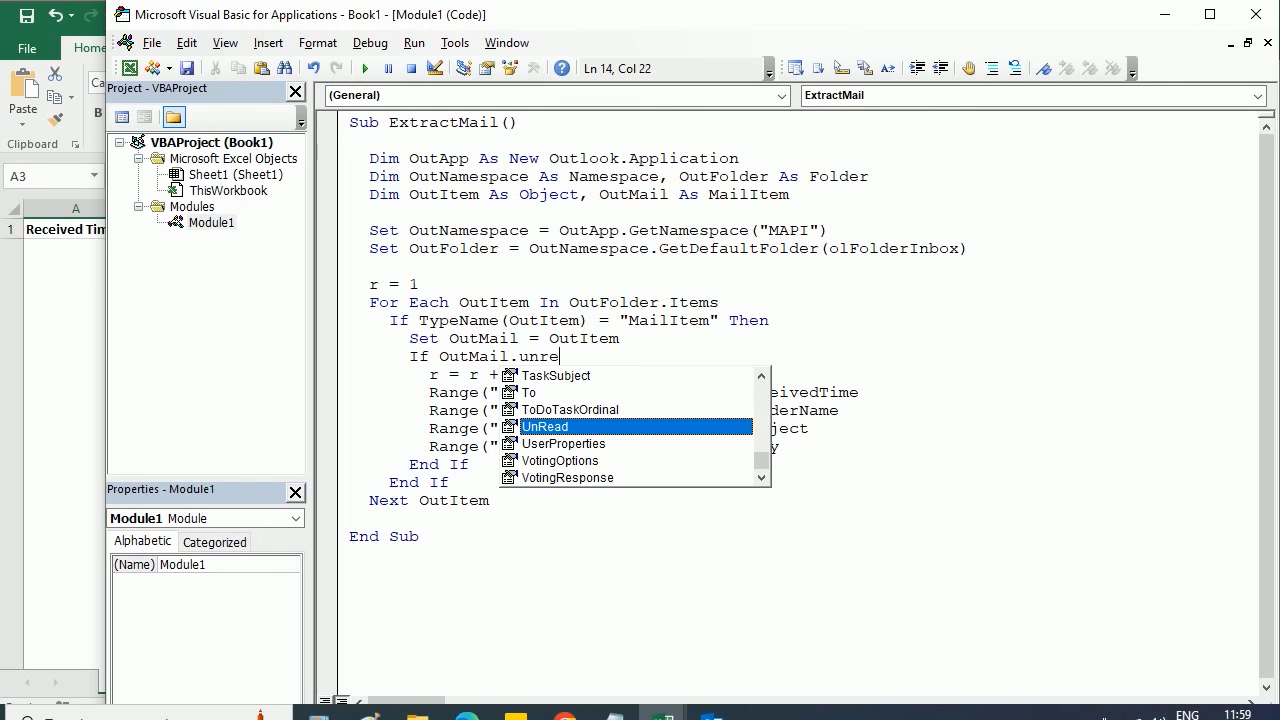